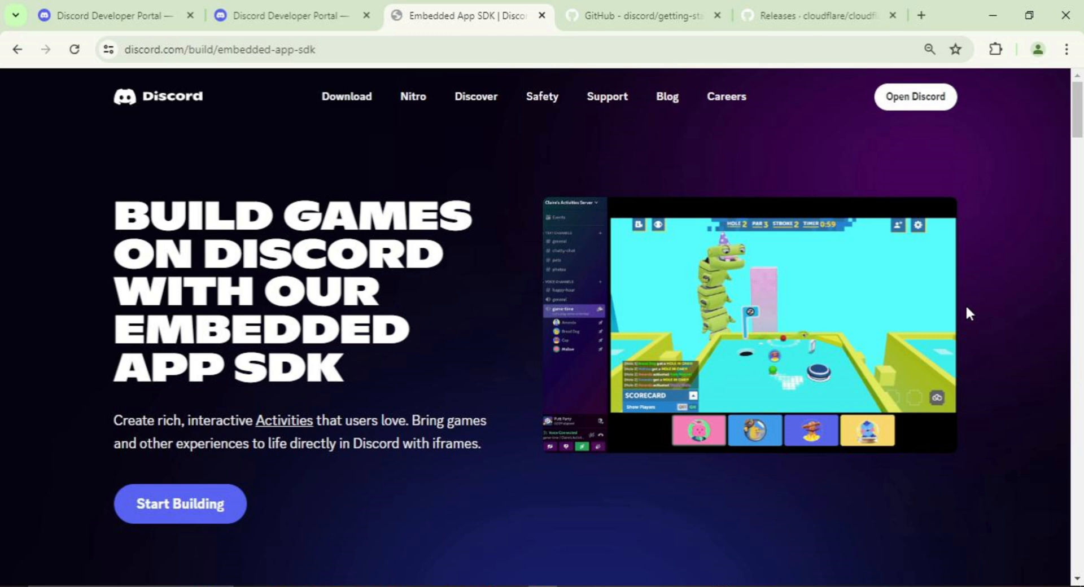
# Step: Review the Building an Activity guide and the list of launchable activities
pyautogui.scroll(-3)
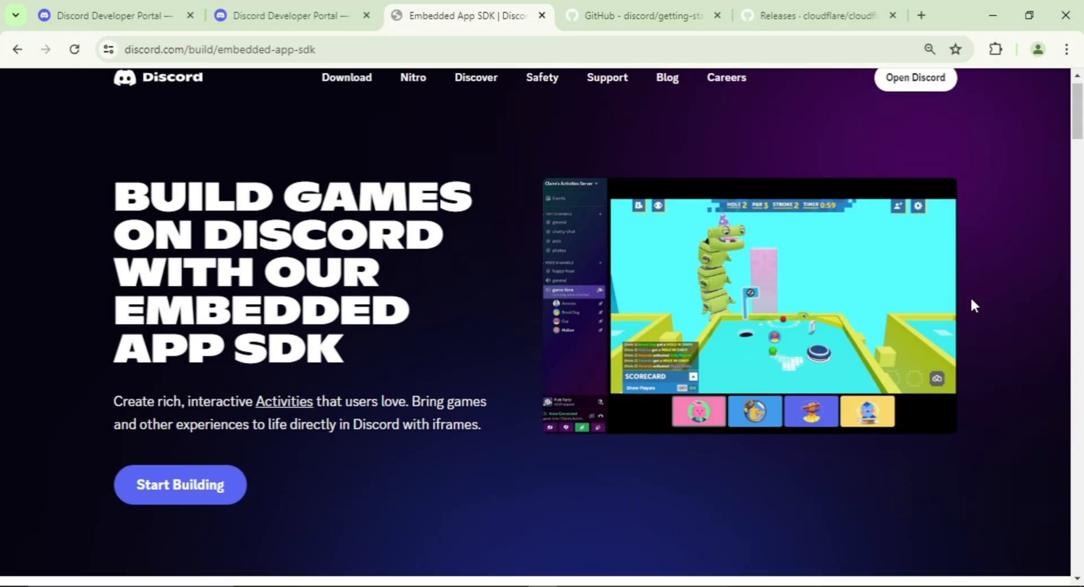
pyautogui.scroll(-3)
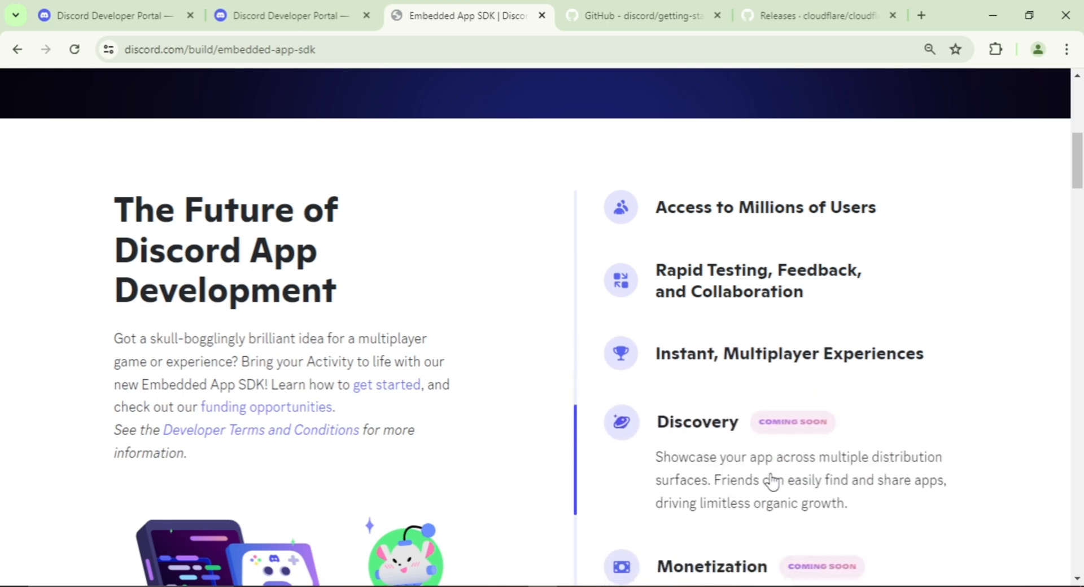
pyautogui.scroll(-3)
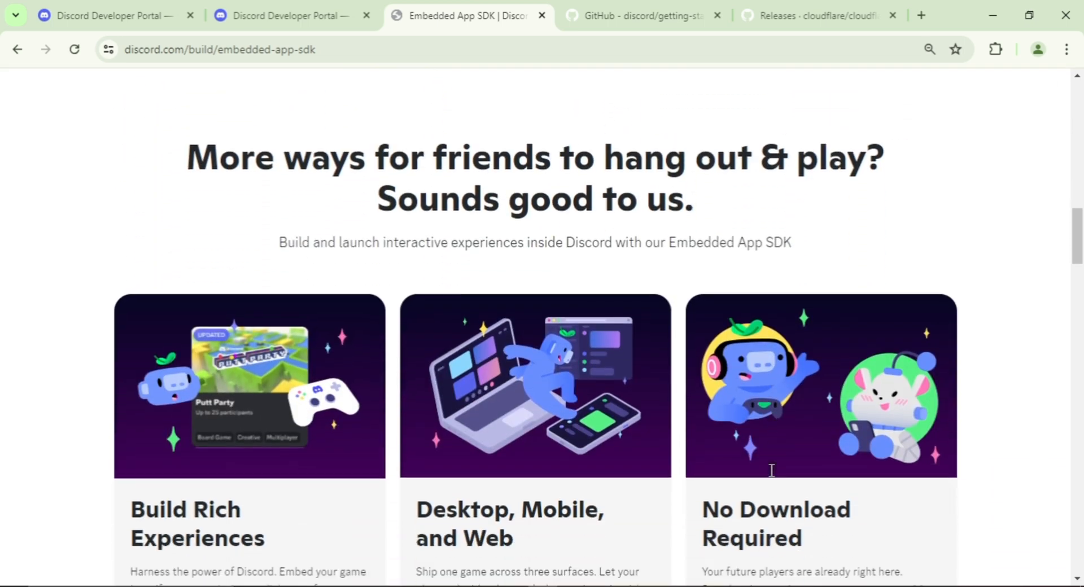
pyautogui.scroll(-3)
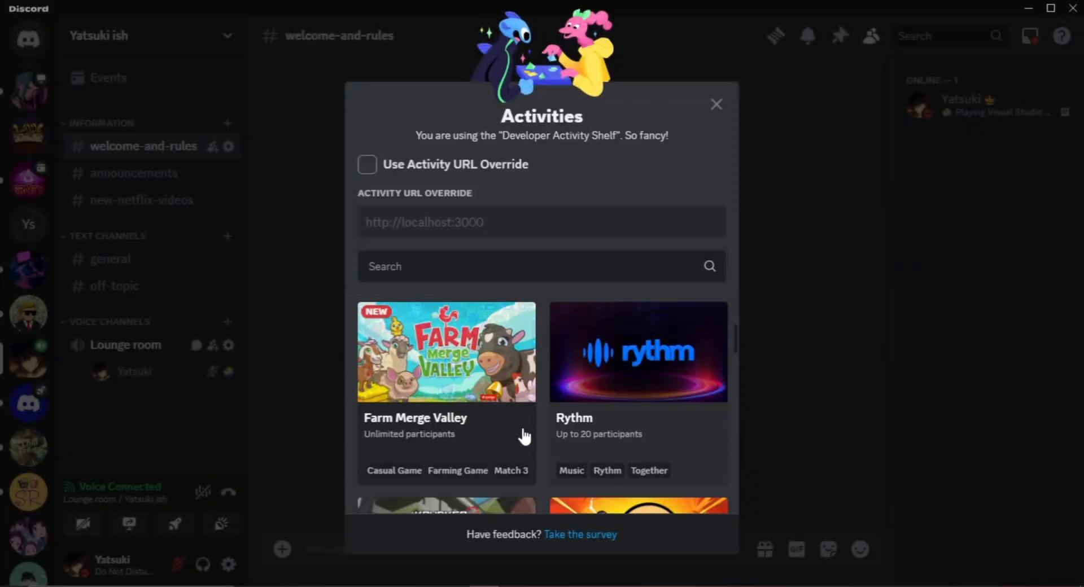
pyautogui.scroll(-3)
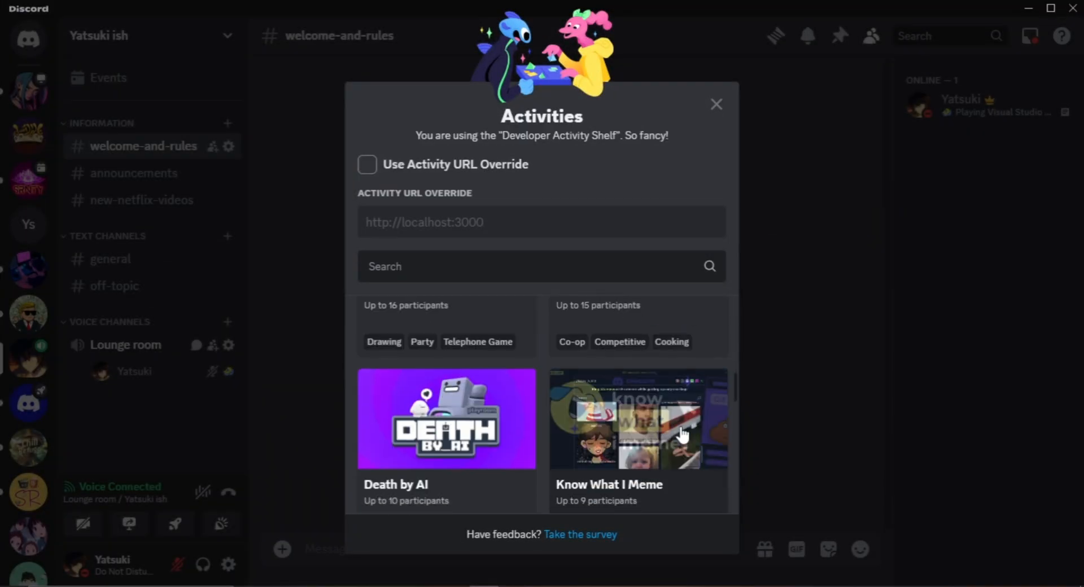
pyautogui.scroll(-3)
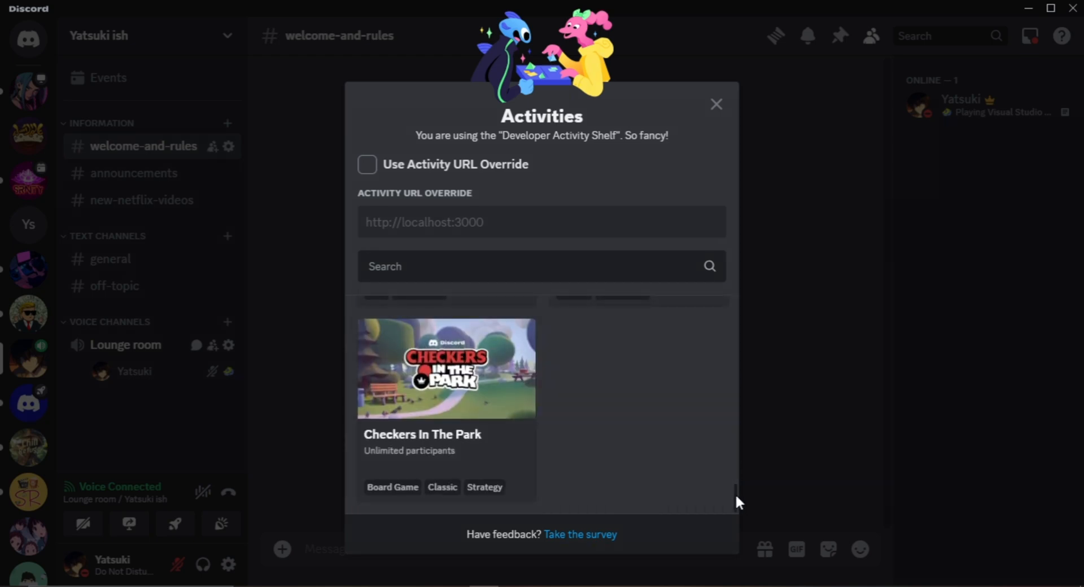
pyautogui.click(716, 104)
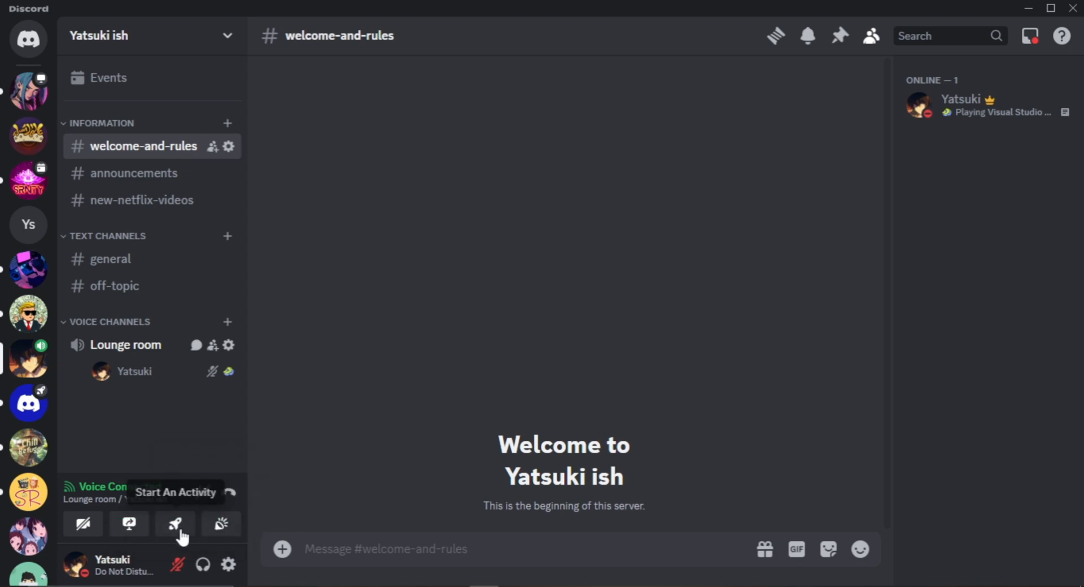
pyautogui.click(174, 524)
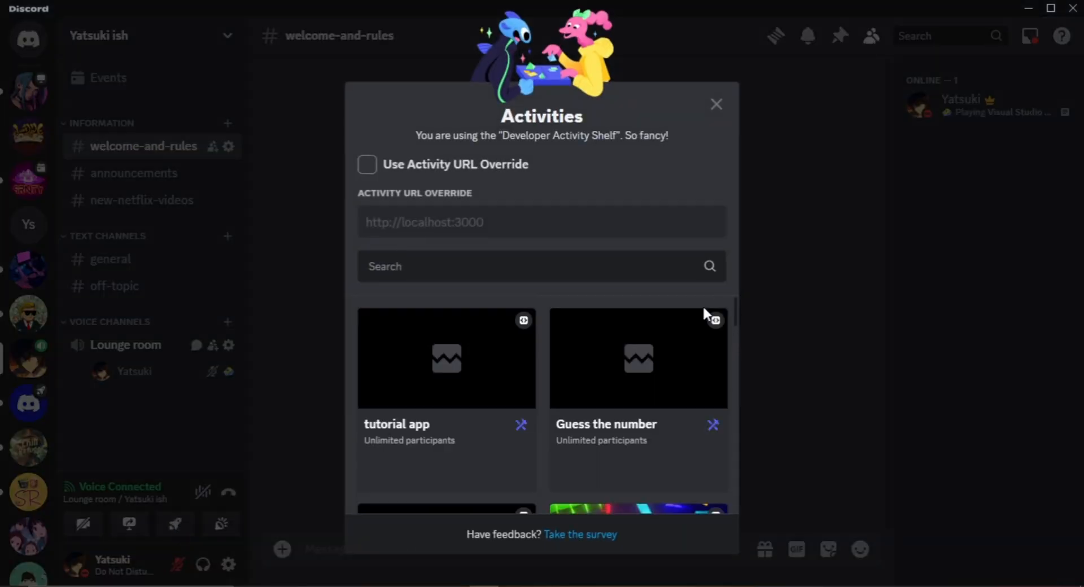
pyautogui.click(446, 358)
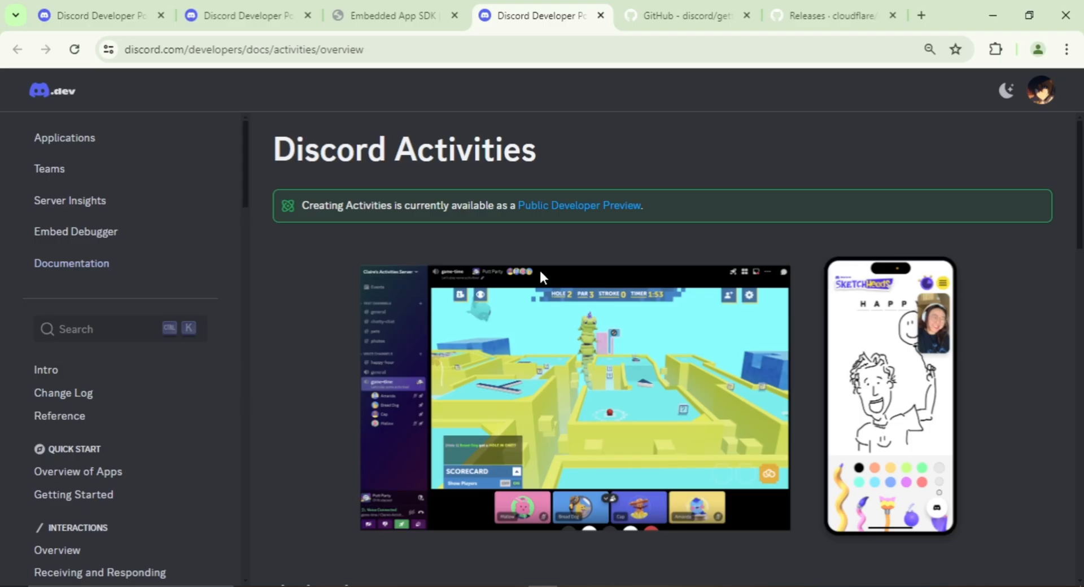
pyautogui.moveTo(635, 227)
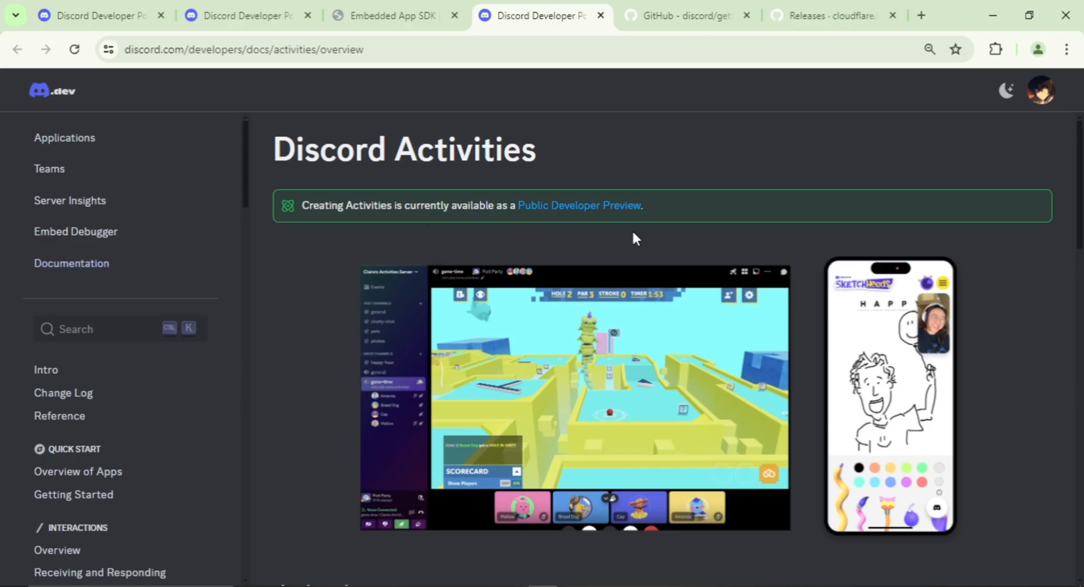
pyautogui.scroll(-3)
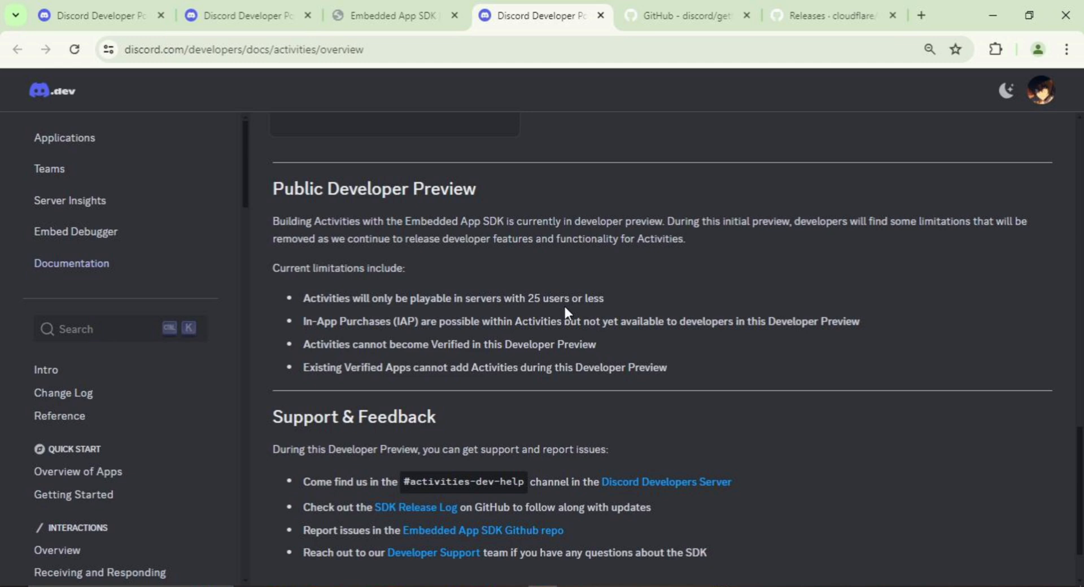
pyautogui.moveTo(556, 329)
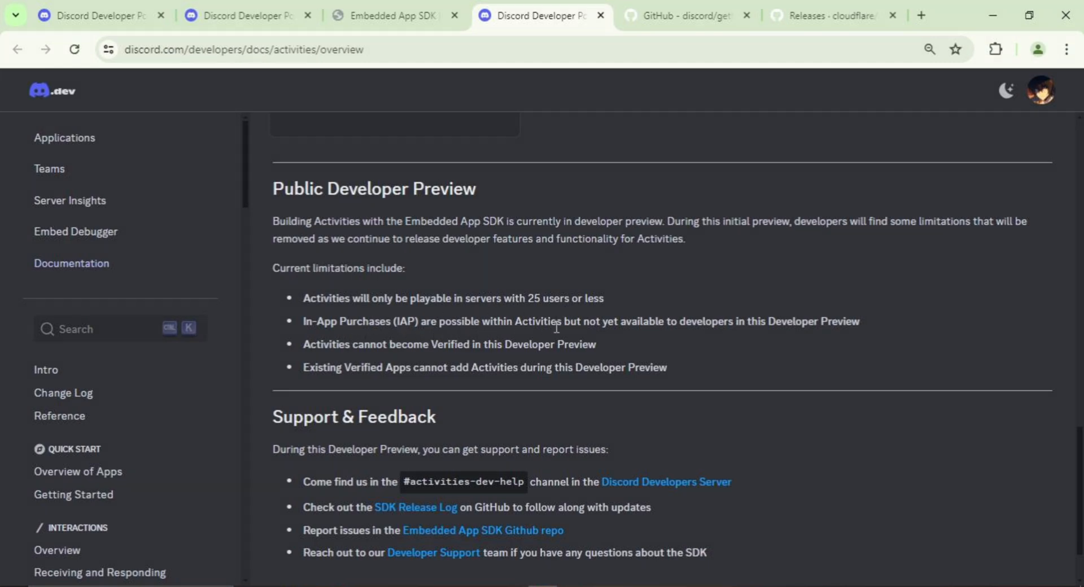
pyautogui.moveTo(798, 338)
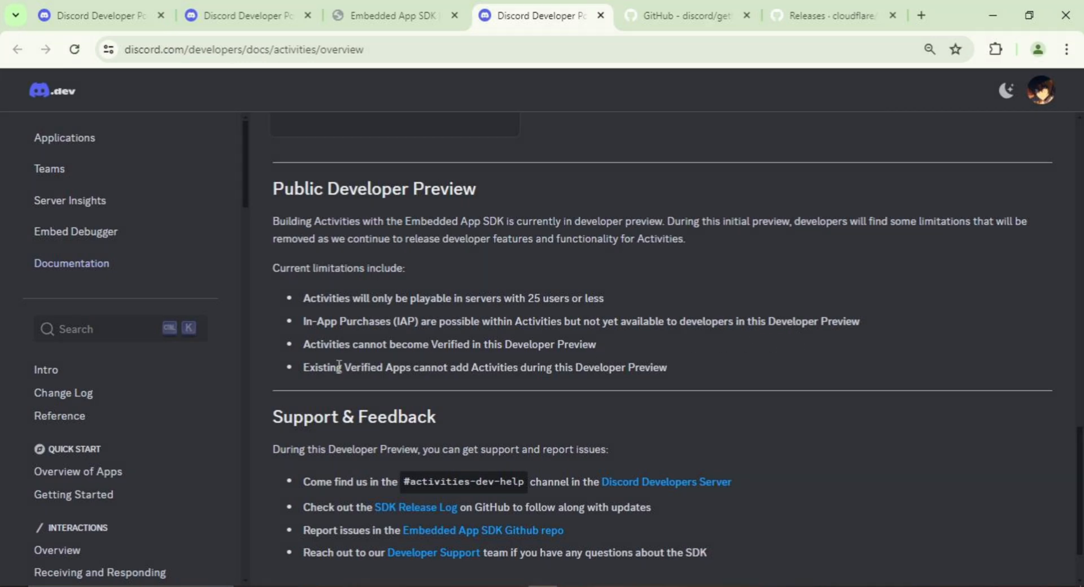
pyautogui.moveTo(593, 351)
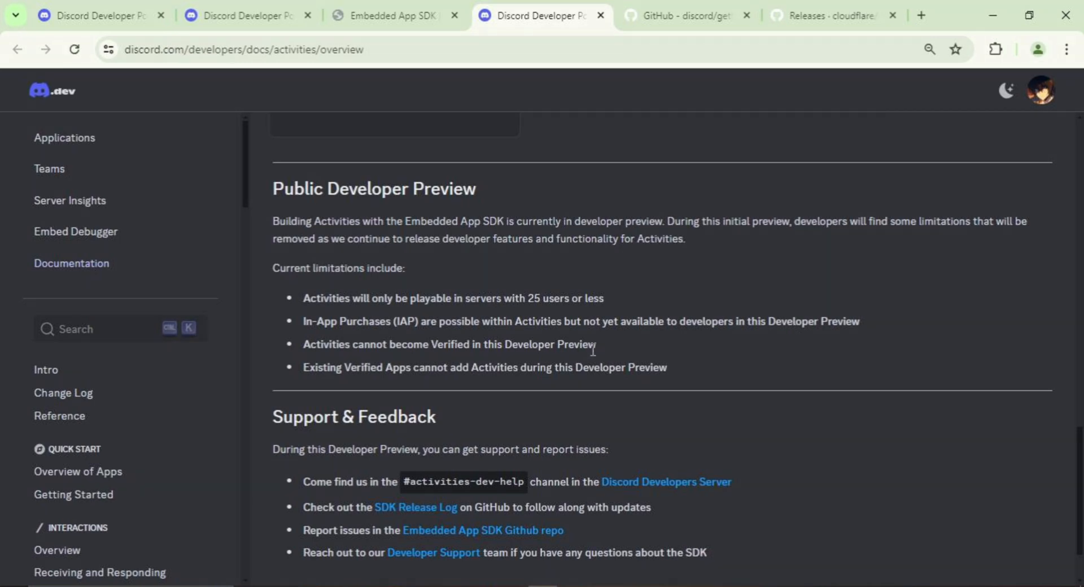
pyautogui.moveTo(578, 384)
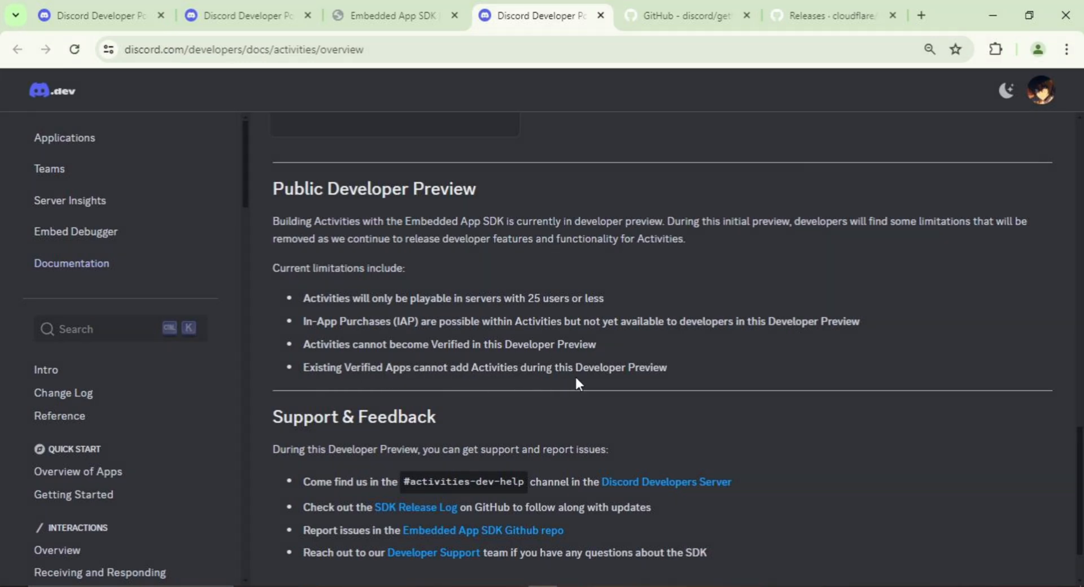
pyautogui.moveTo(631, 382)
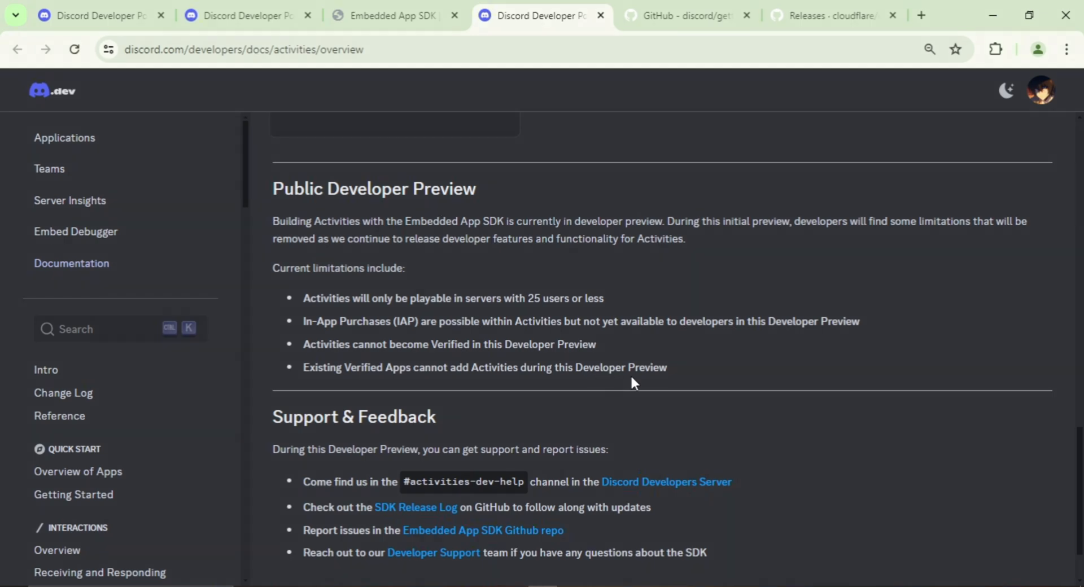
# Step: Create a new application named Test app from the Applications page
pyautogui.click(65, 137)
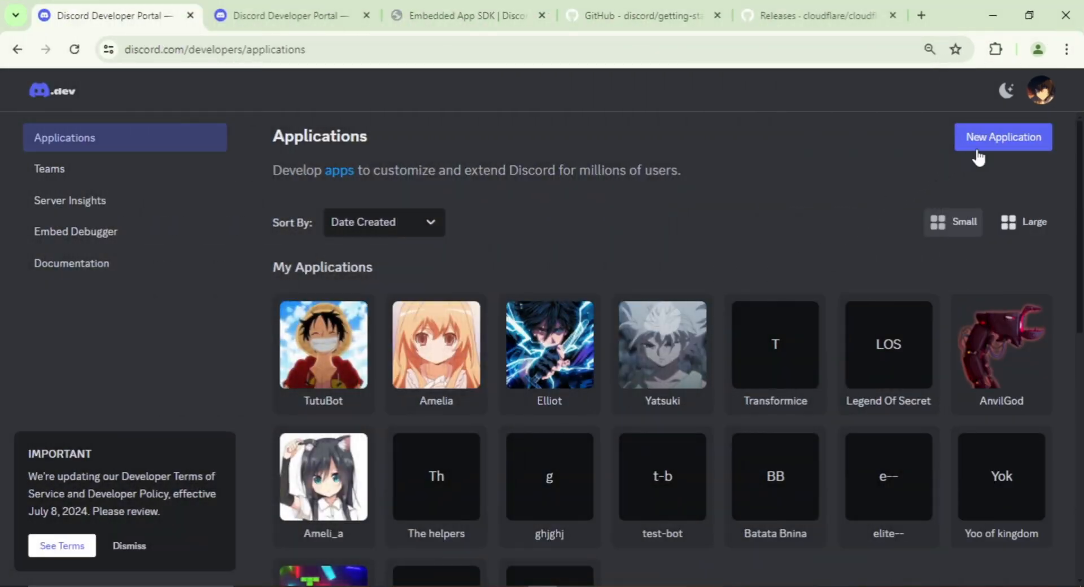
pyautogui.click(1002, 136)
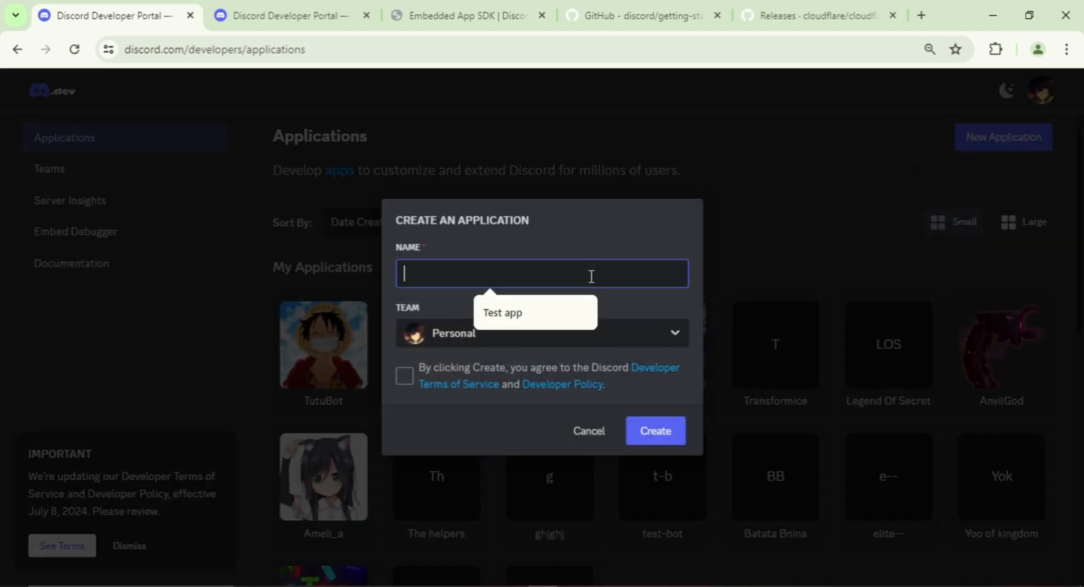
pyautogui.write('Test')
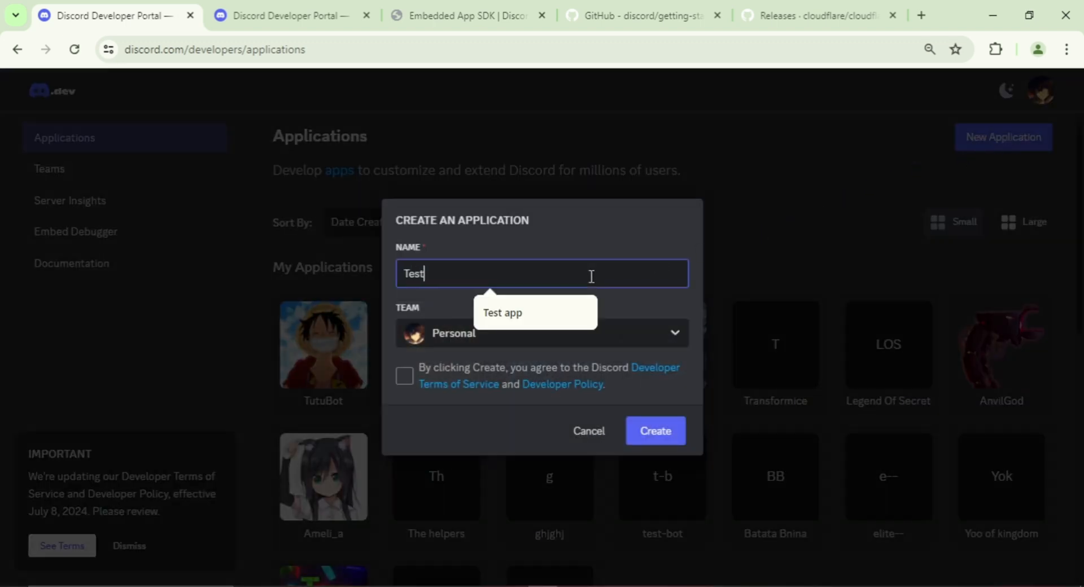
pyautogui.click(503, 312)
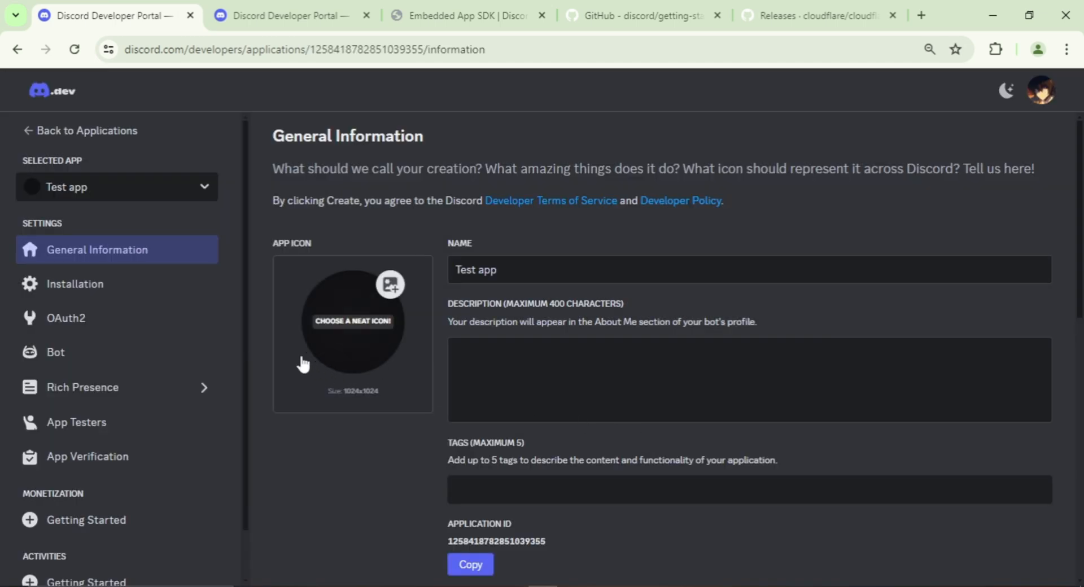
# Step: Regenerate Test app's client secret from its OAuth2 settings
pyautogui.click(66, 317)
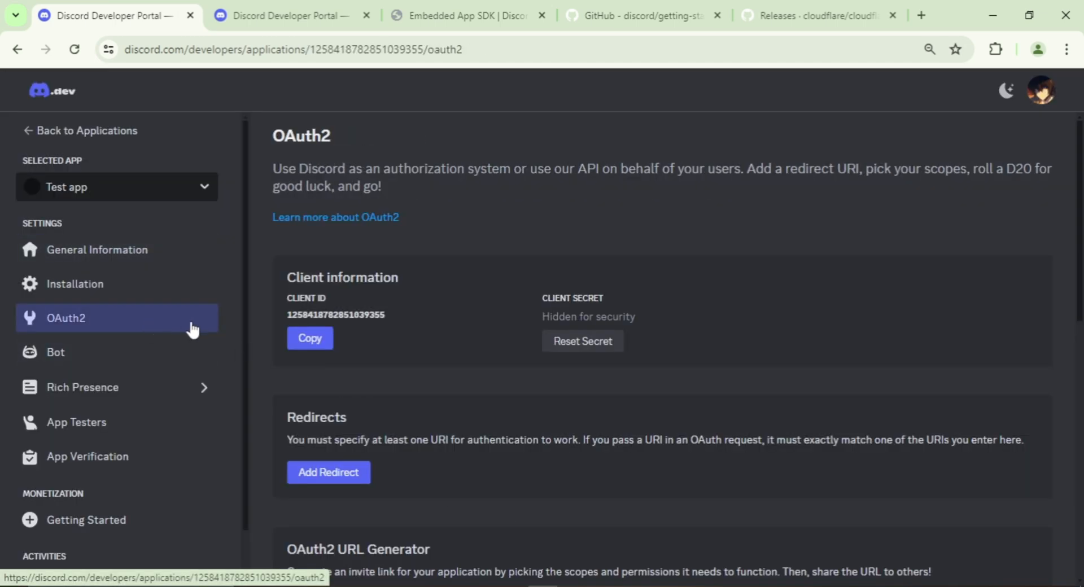
pyautogui.click(582, 341)
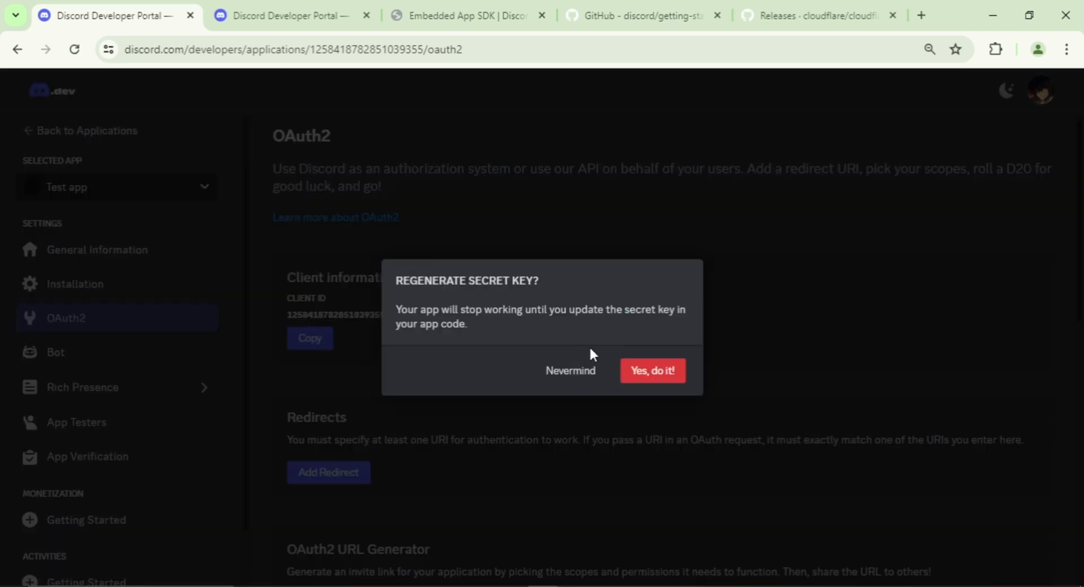
pyautogui.click(651, 370)
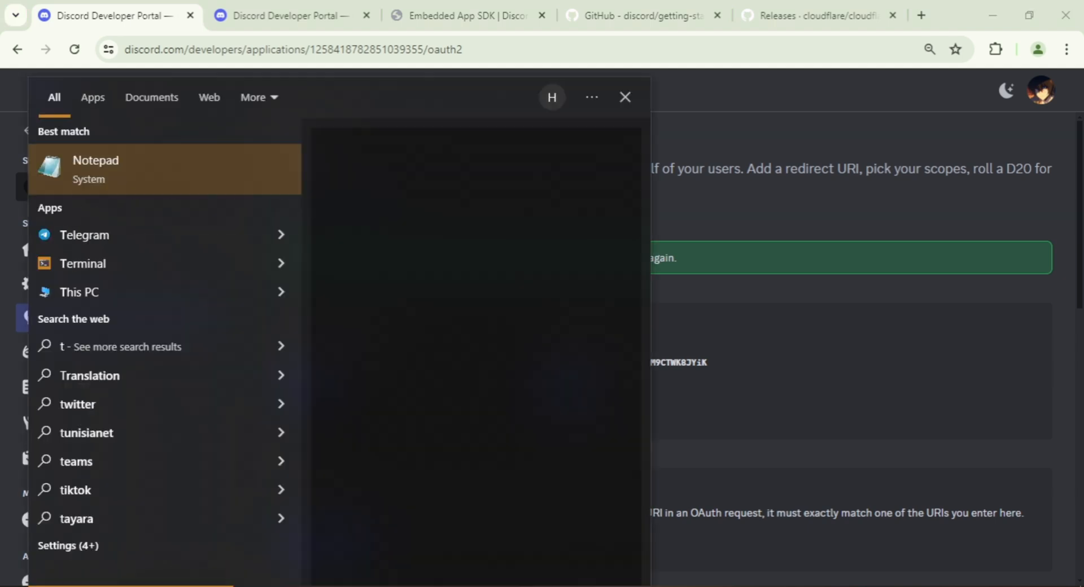
# Step: Note the client ID and new secret in Notepad, then return to the portal
pyautogui.click(95, 159)
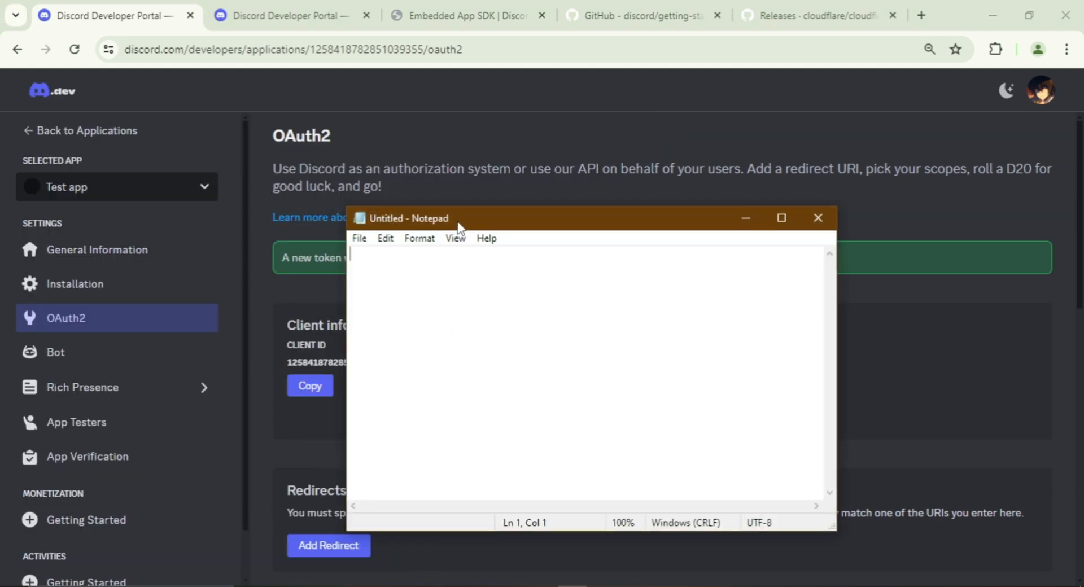
pyautogui.click(817, 217)
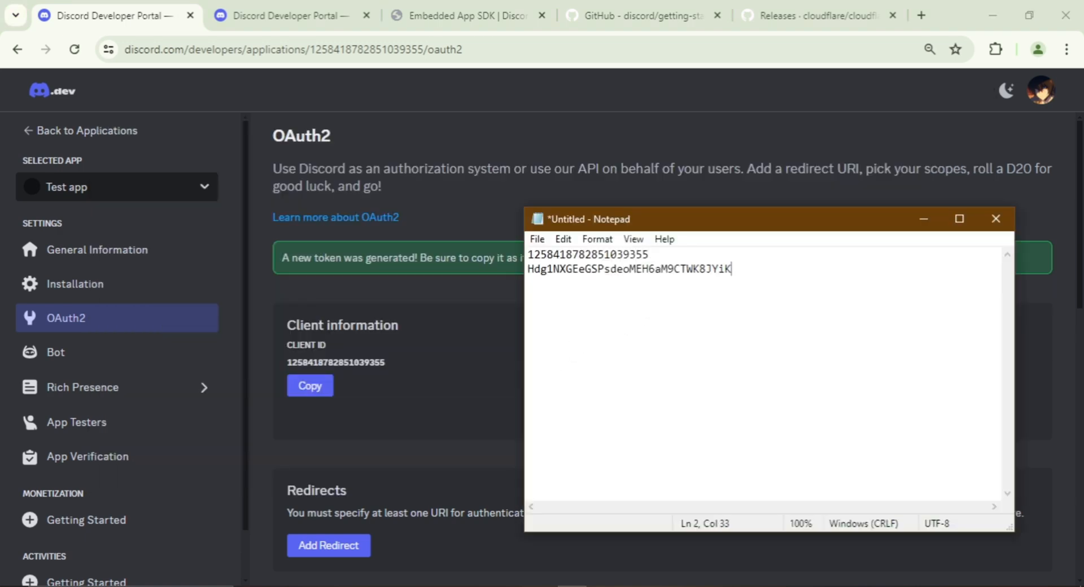
pyautogui.click(995, 219)
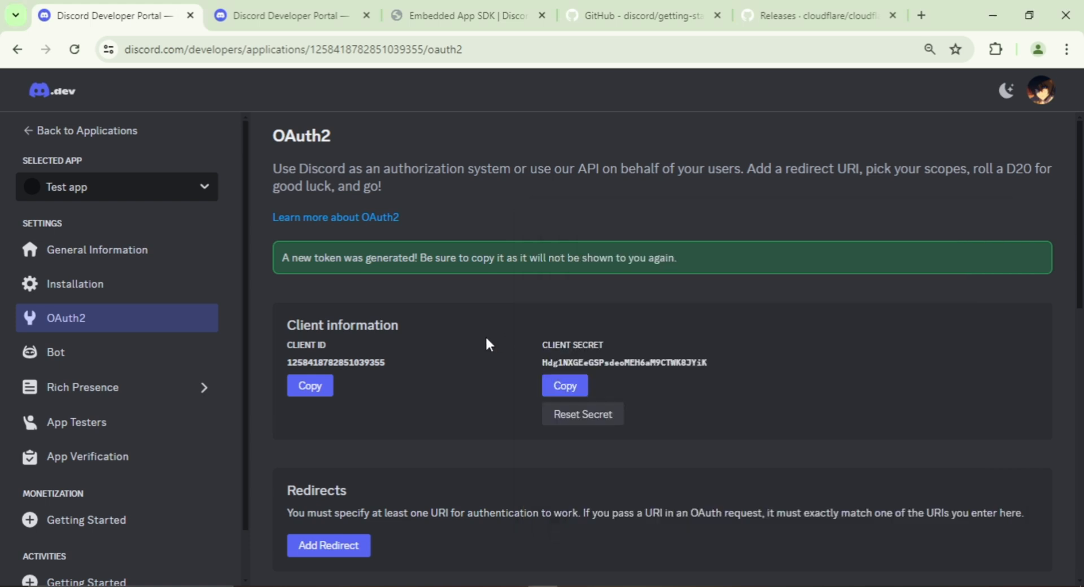
pyautogui.scroll(-3)
pyautogui.write('h')
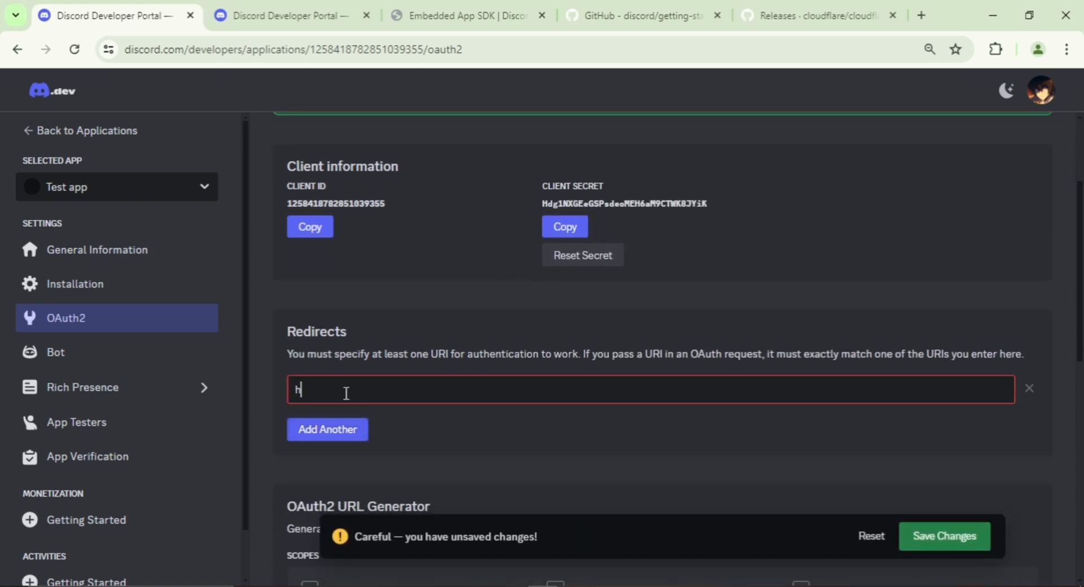
pyautogui.write('ttps://')
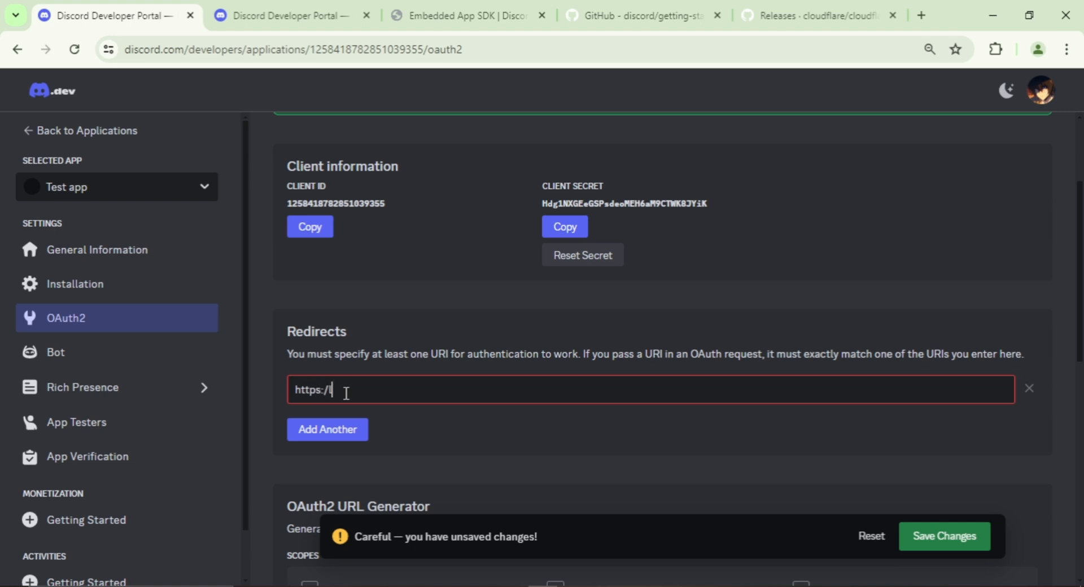
pyautogui.write('localhost')
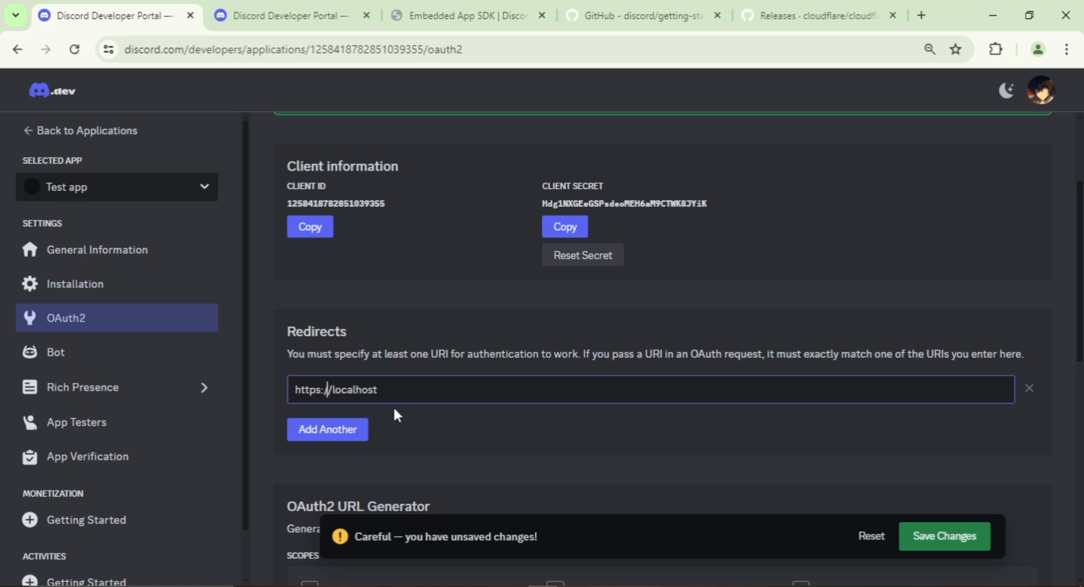
pyautogui.click(943, 536)
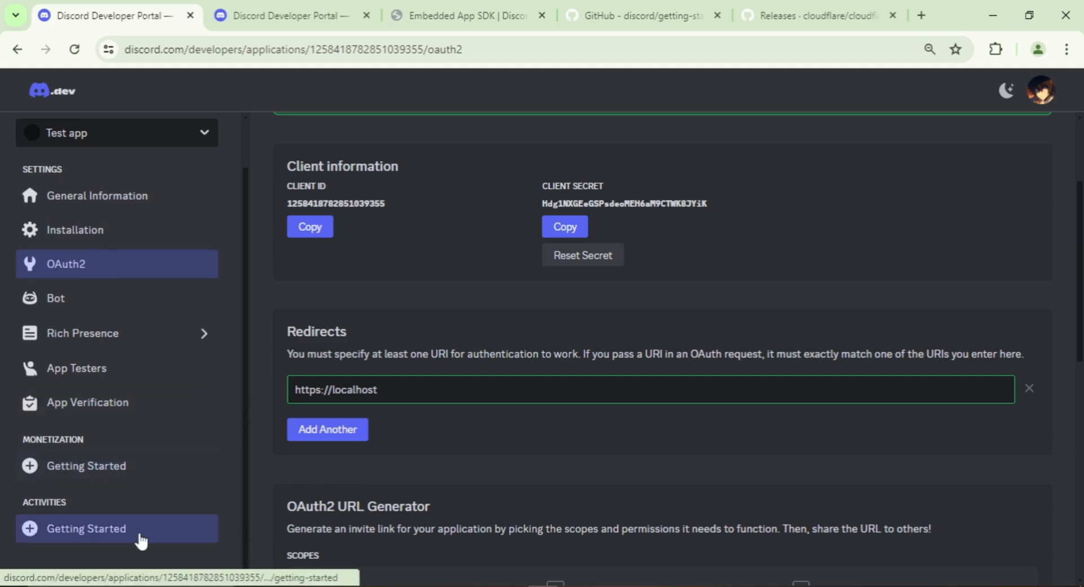
# Step: Enable Activities for Test app and review its activity settings
pyautogui.click(86, 529)
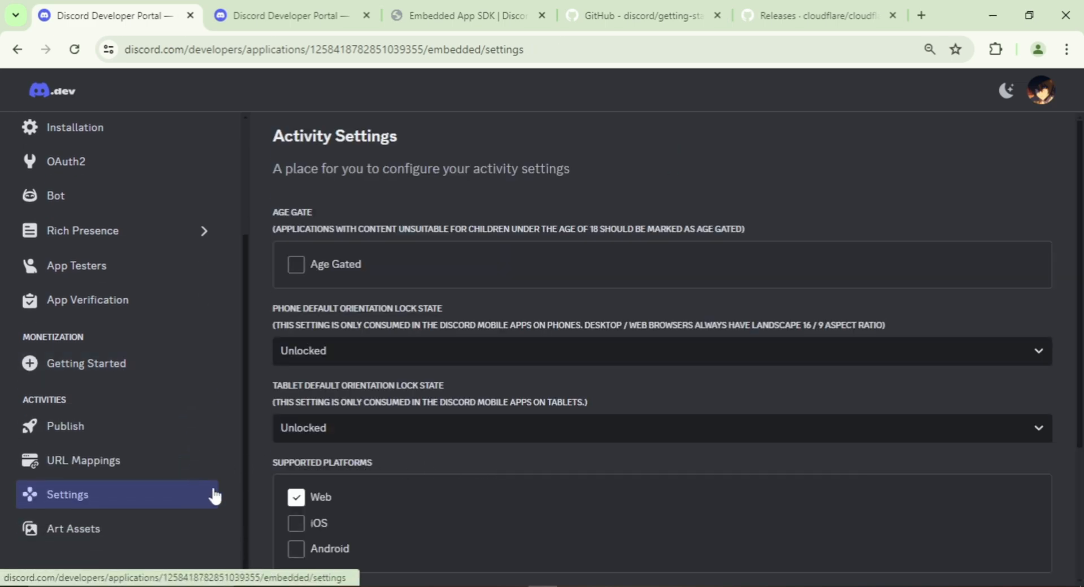
pyautogui.click(290, 15)
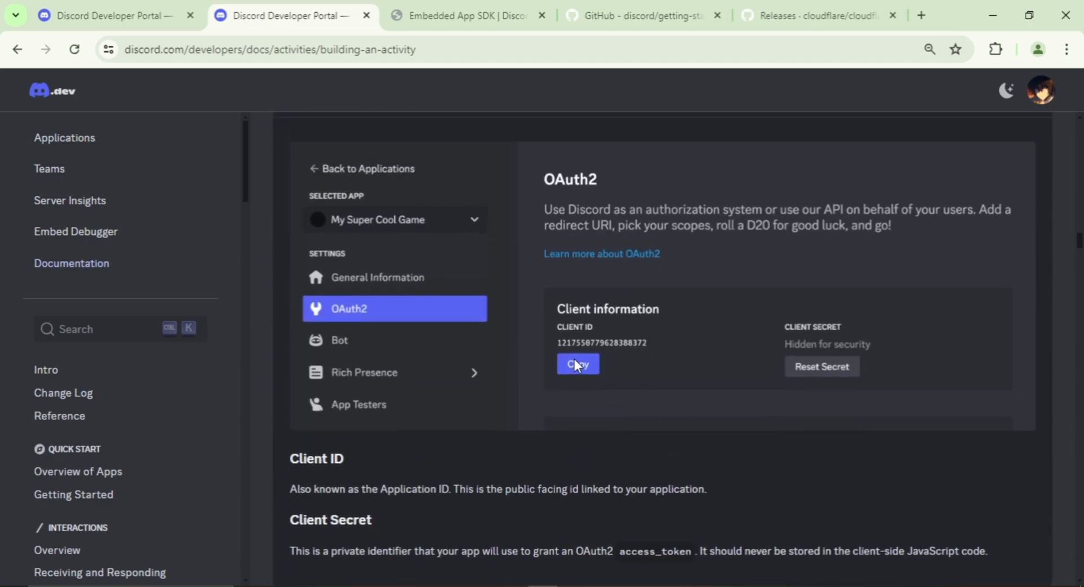
# Step: Scroll the guide to Step 2: Setting up project files
pyautogui.scroll(-3)
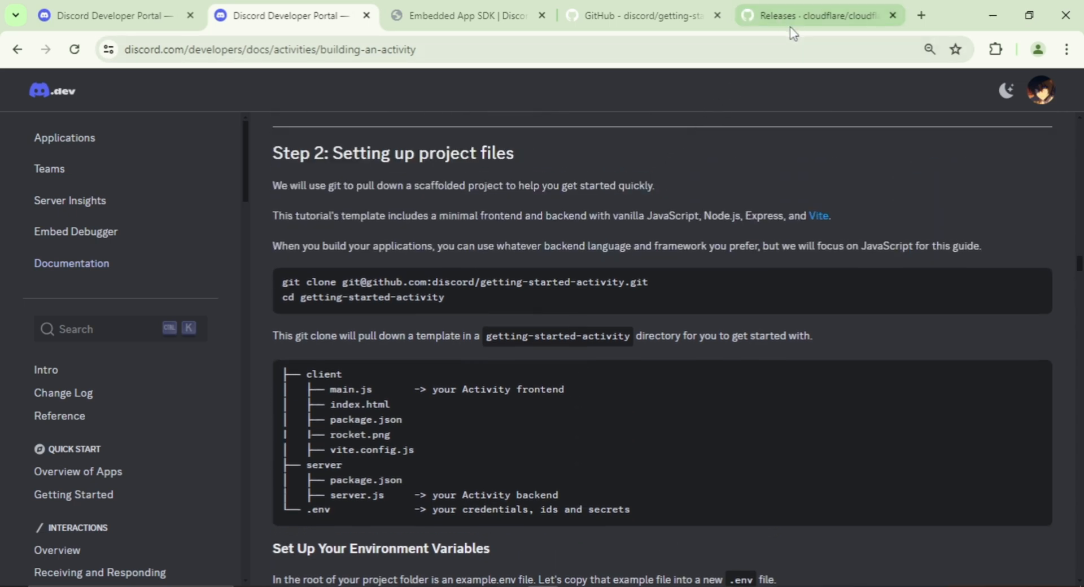
# Step: Copy the getting-started-activity repository's HTTPS clone URL from GitHub
pyautogui.click(643, 14)
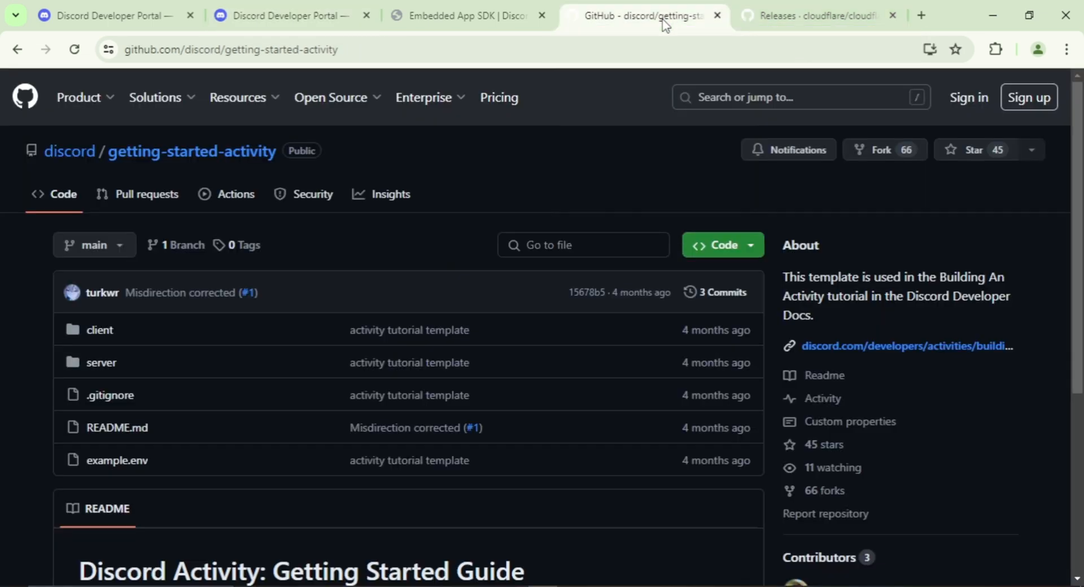
pyautogui.moveTo(593, 189)
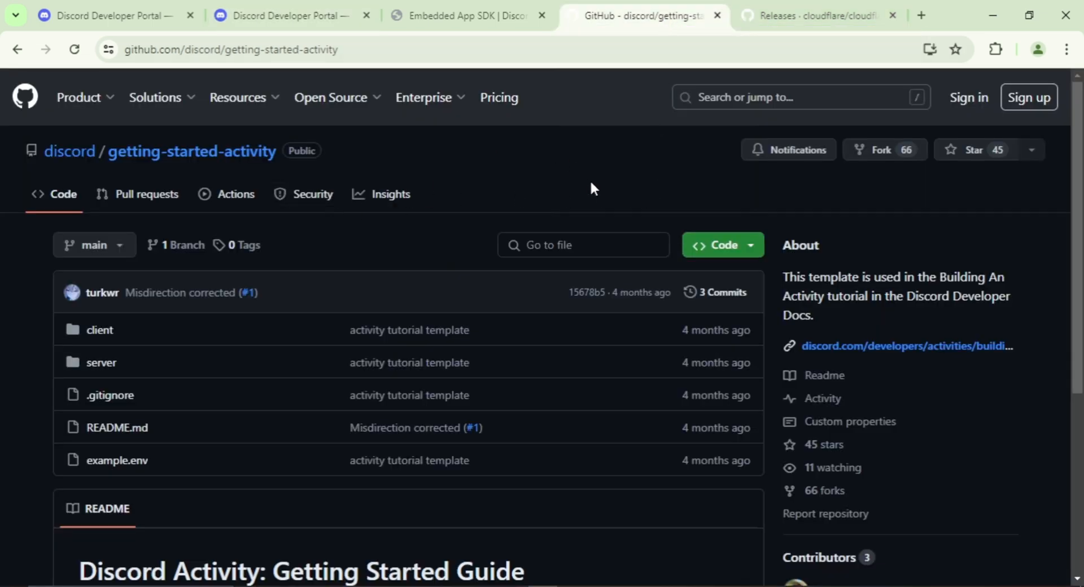
pyautogui.click(721, 245)
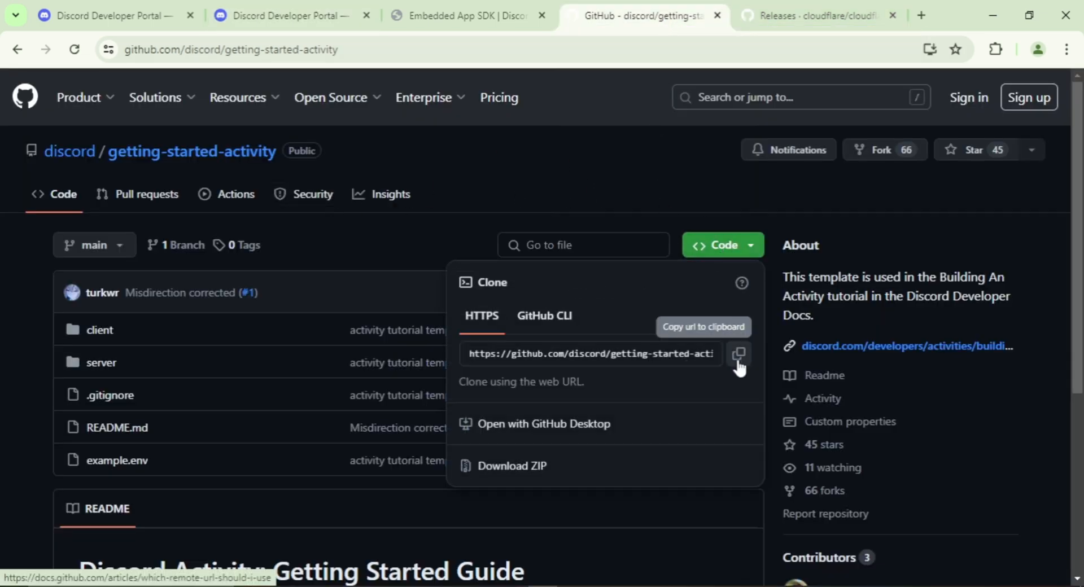
pyautogui.click(737, 354)
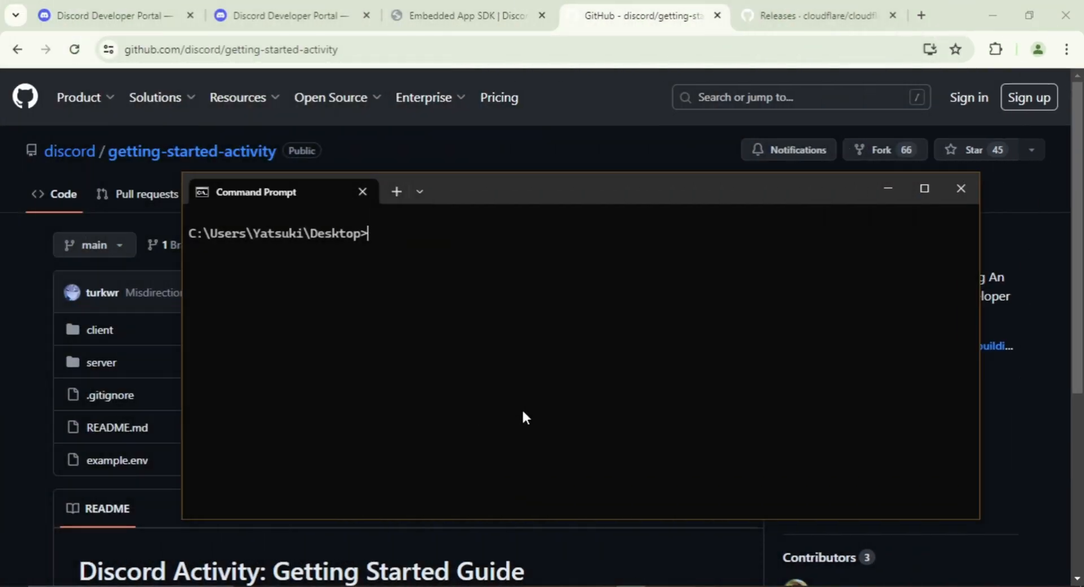
# Step: Clone getting-started-activity onto the Desktop and change into its folder
pyautogui.write('git clone')
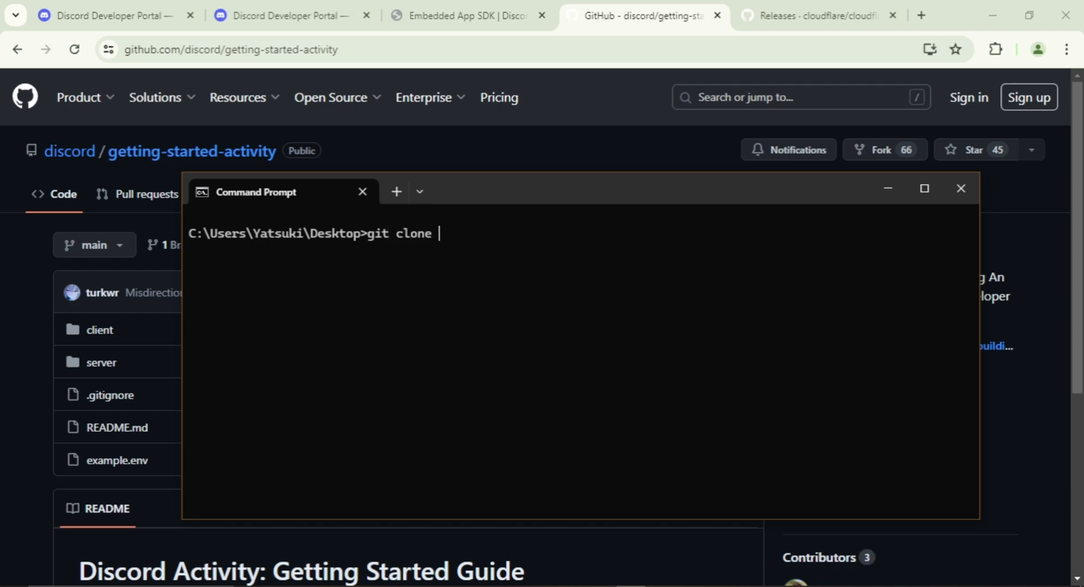
pyautogui.write('https://github.com/discord/getting-started-activity.git')
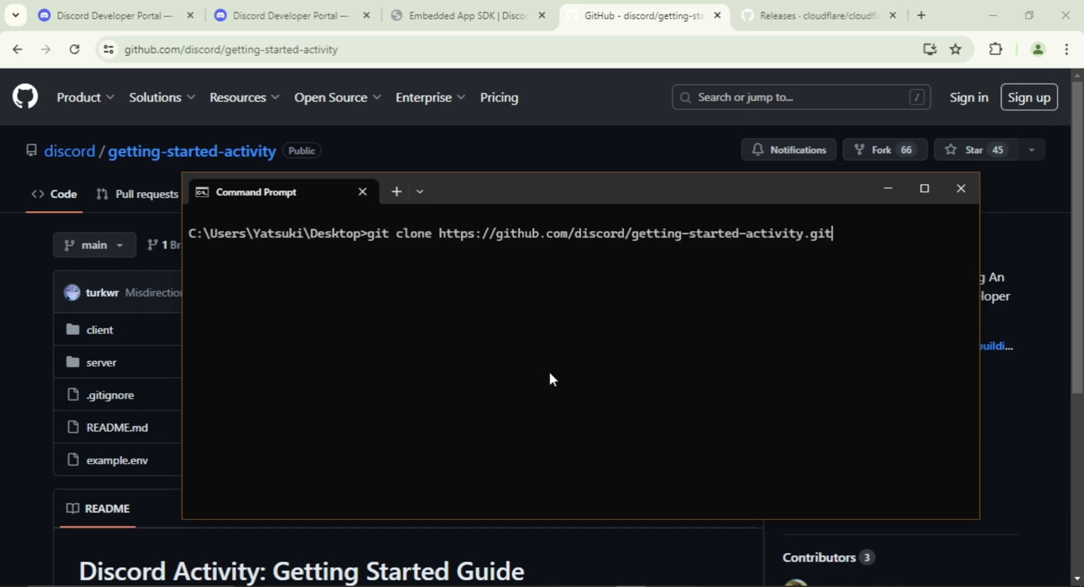
pyautogui.press('enter')
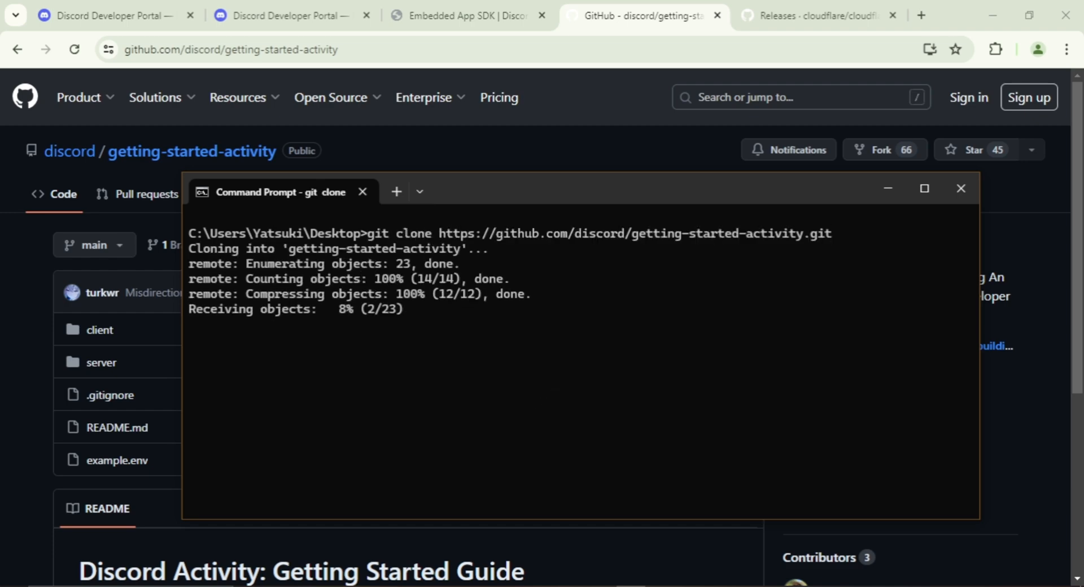
pyautogui.write('cd')
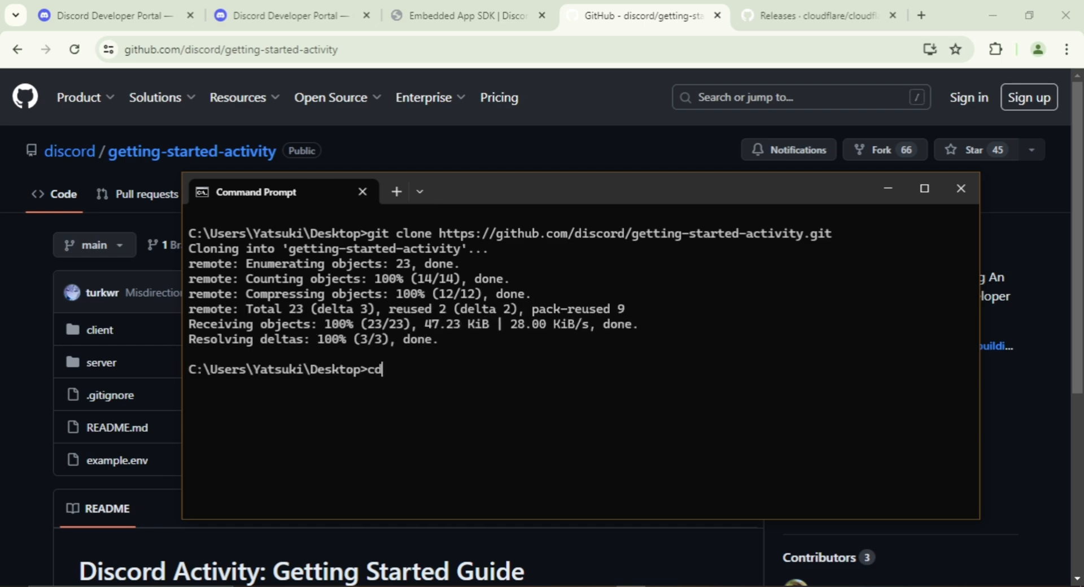
pyautogui.write('getting')
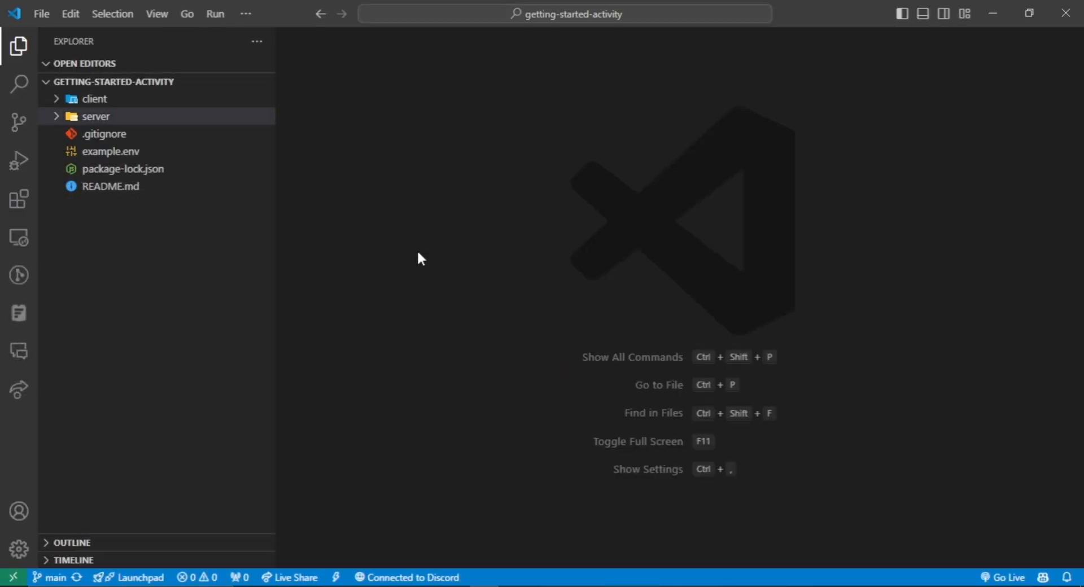
# Step: Open client/main.js and start a new integrated terminal
pyautogui.click(96, 115)
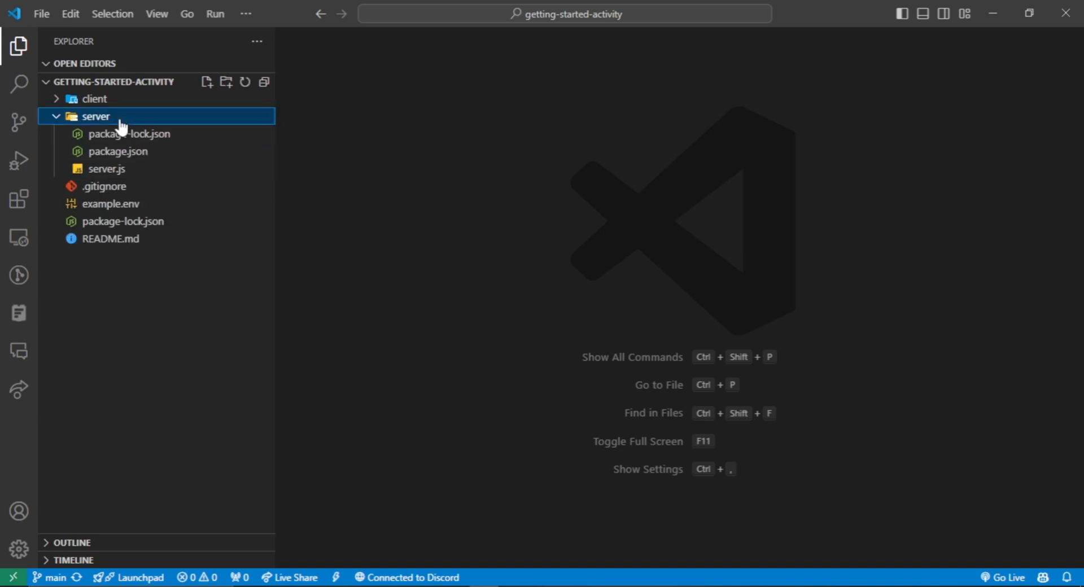
pyautogui.click(95, 98)
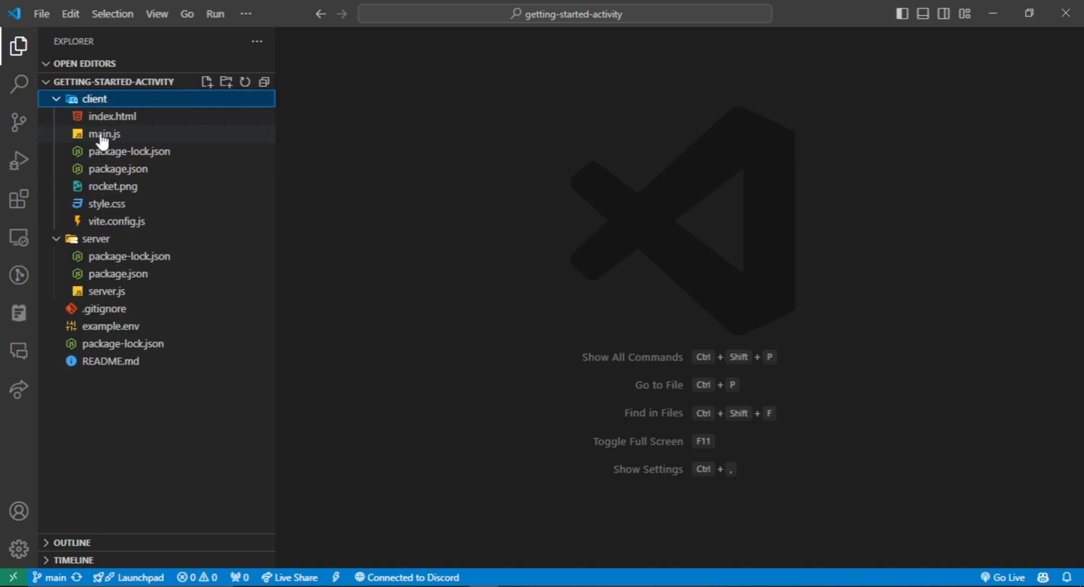
pyautogui.doubleClick(102, 133)
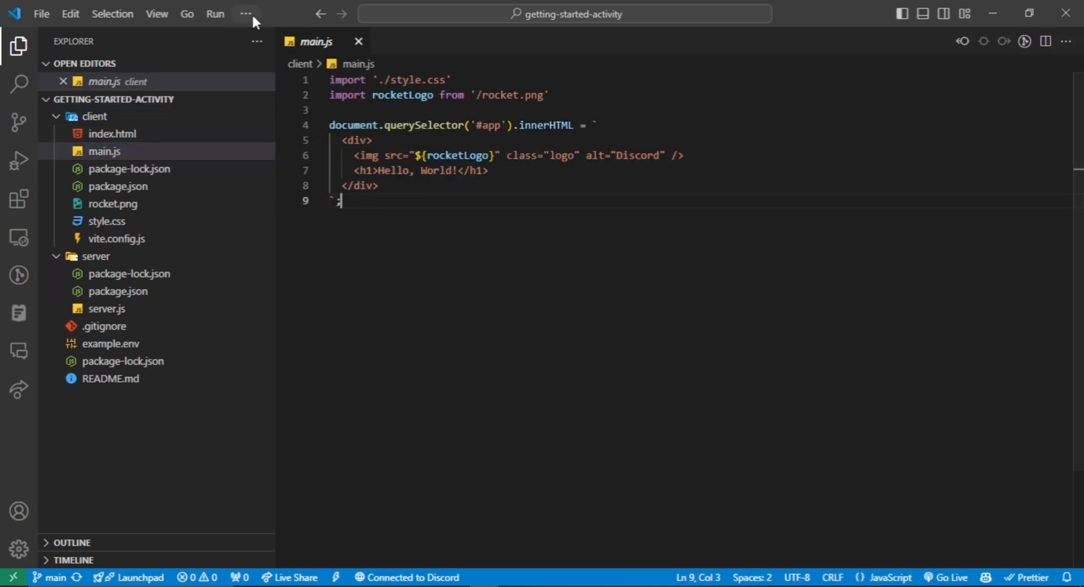
pyautogui.click(245, 13)
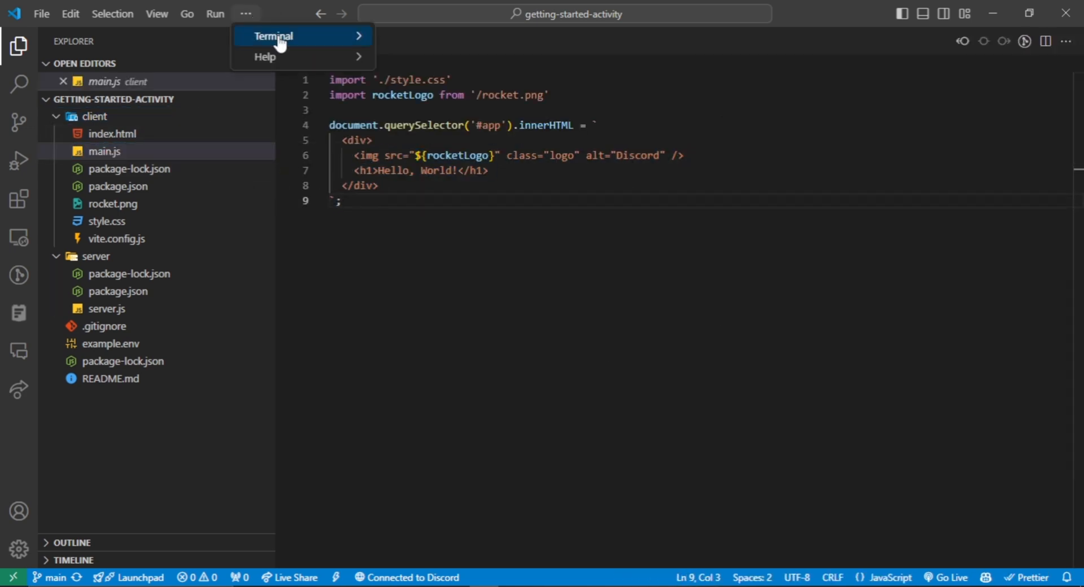
pyautogui.click(273, 37)
pyautogui.write('cd client')
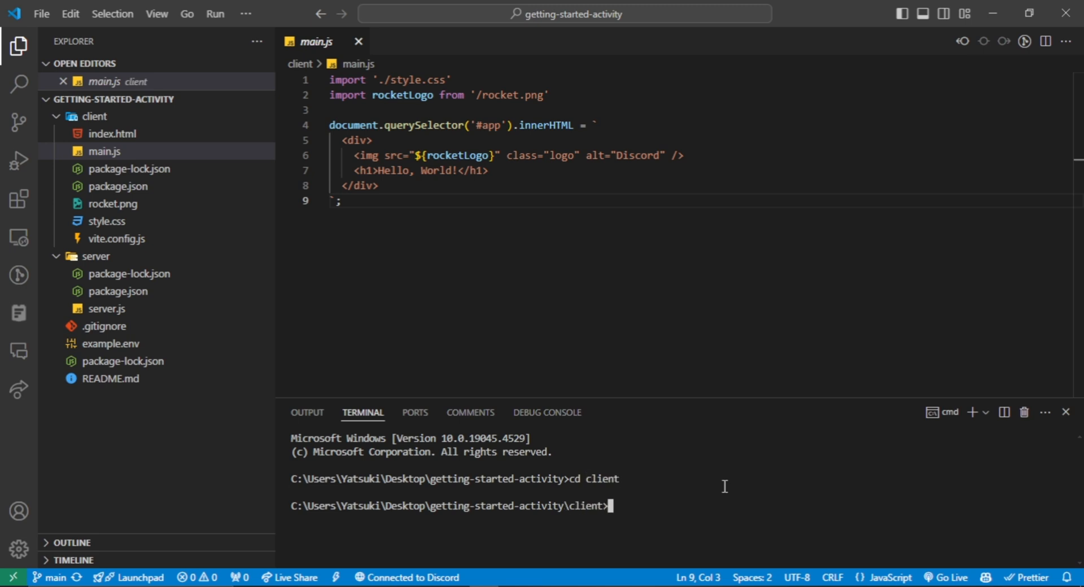
# Step: Install client dependencies with npm i, run npm run dev, and open localhost:5173
pyautogui.write('npm i')
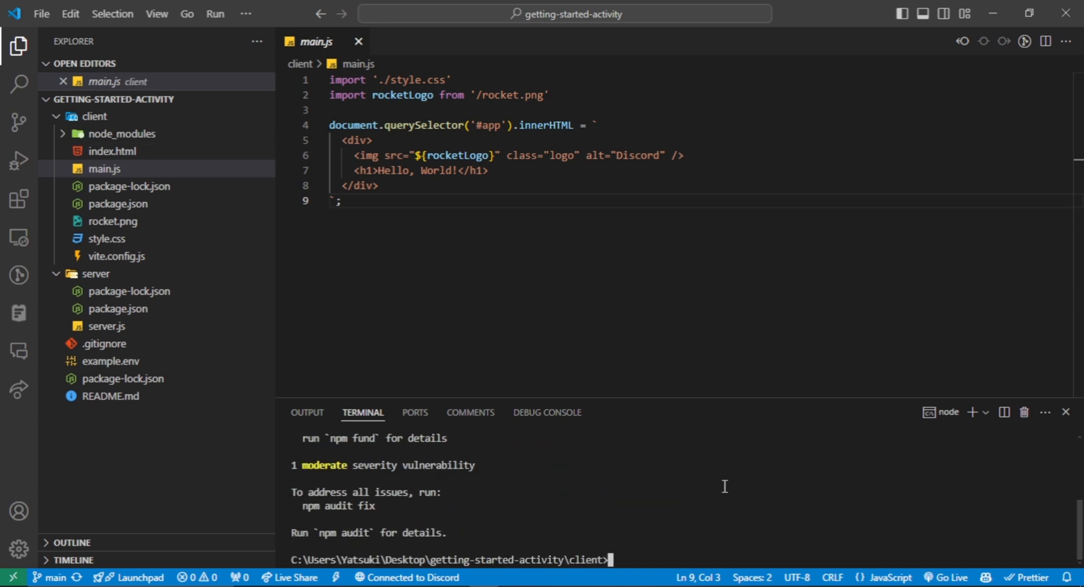
pyautogui.write('npm')
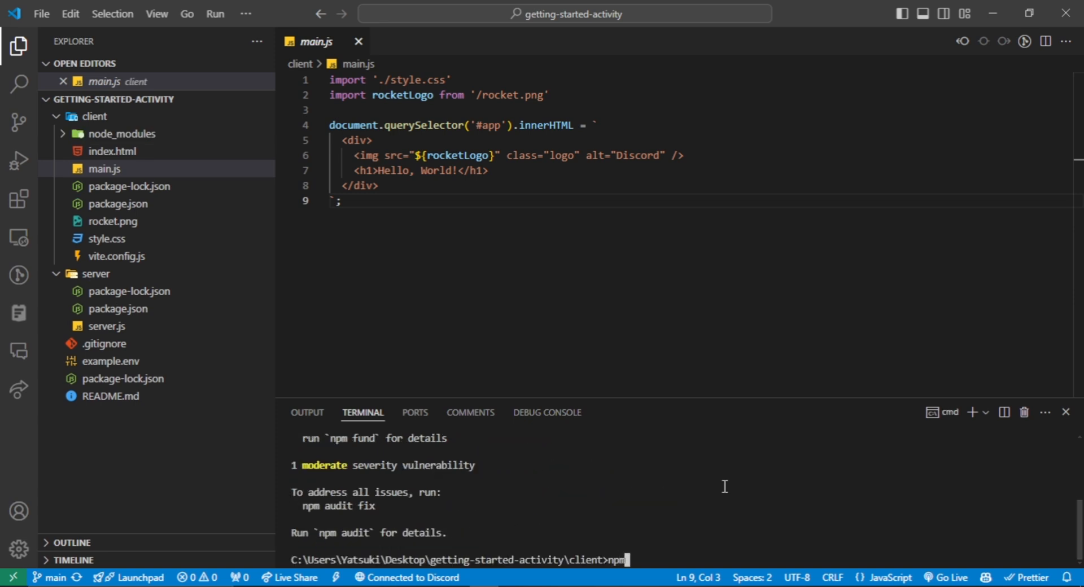
pyautogui.write('run dev')
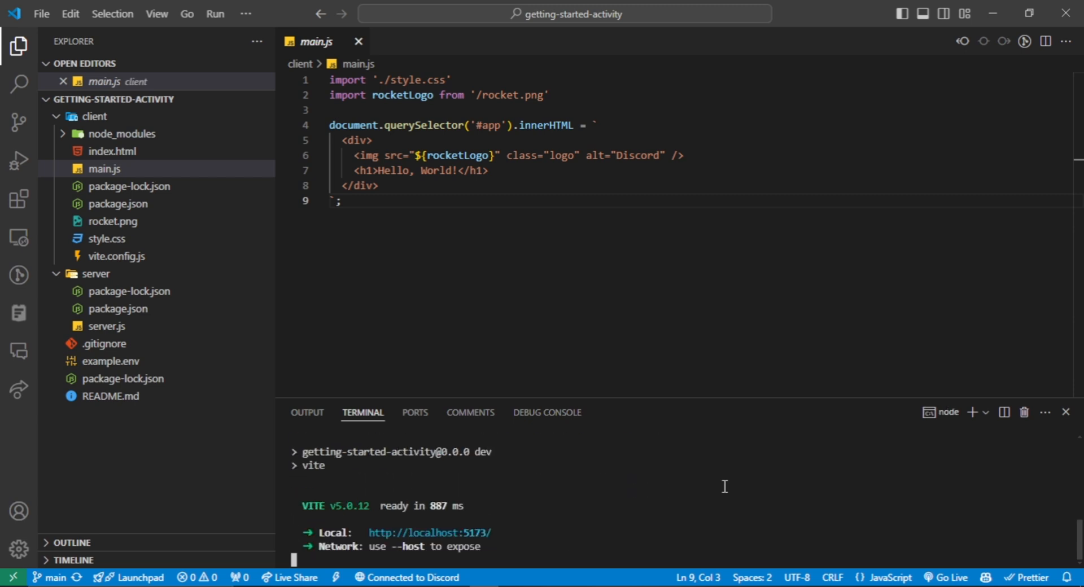
pyautogui.moveTo(429, 533)
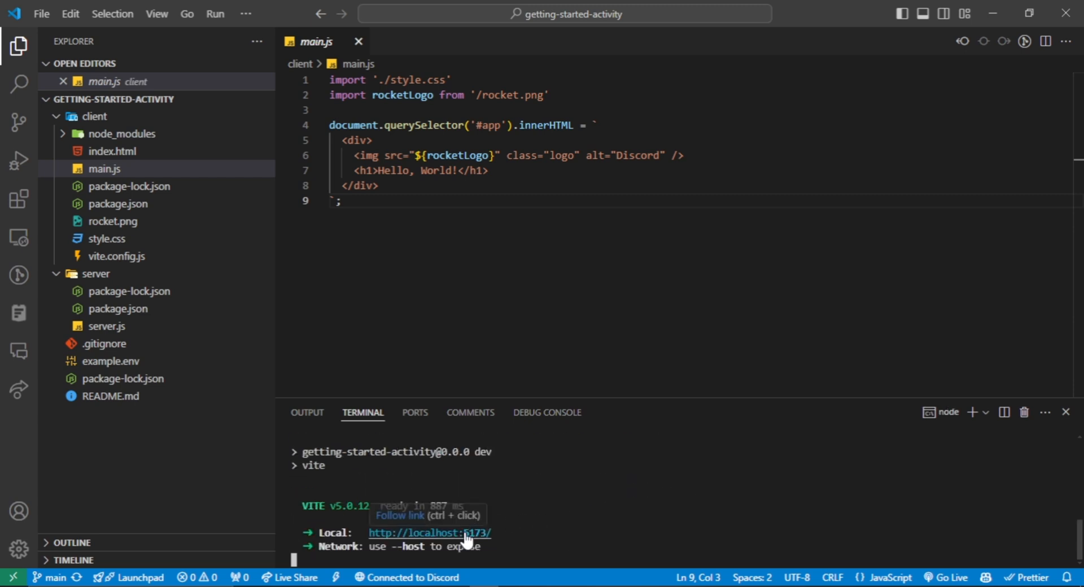
pyautogui.click(429, 532)
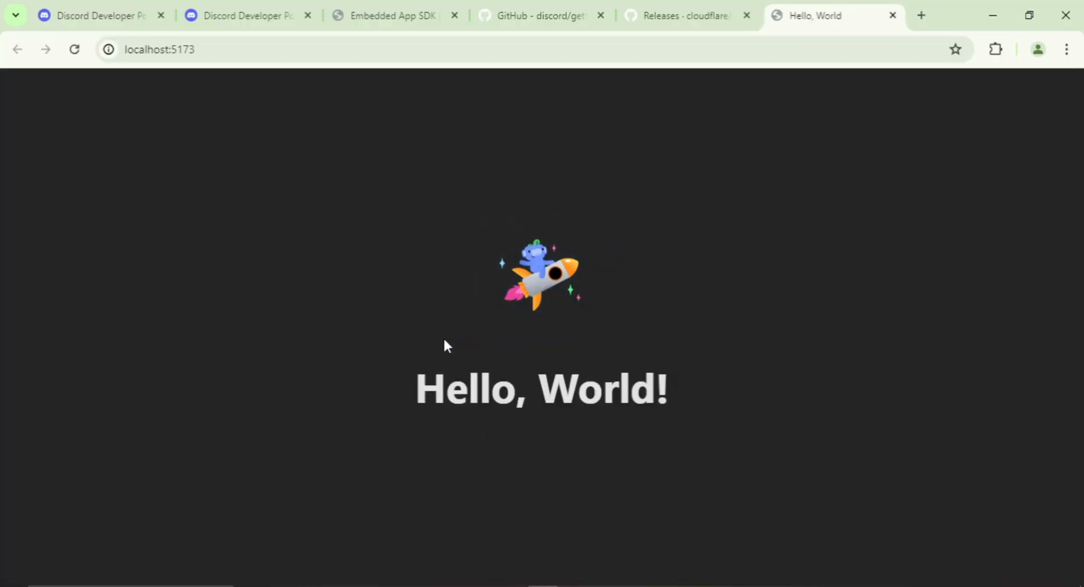
pyautogui.moveTo(501, 462)
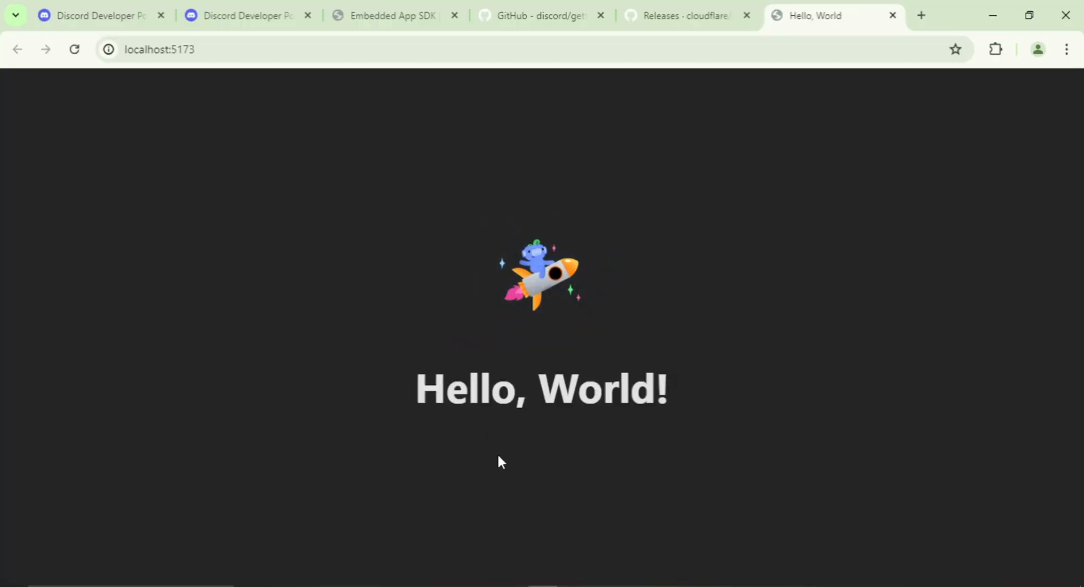
pyautogui.moveTo(519, 483)
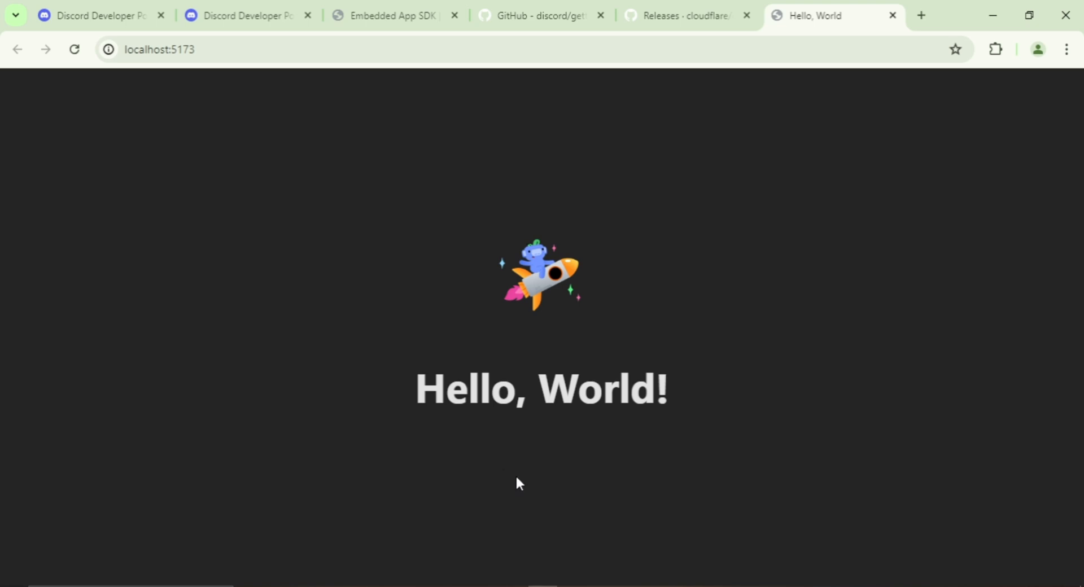
# Step: Return from the Hello, World! page to the Building an Activity guide
pyautogui.click(241, 14)
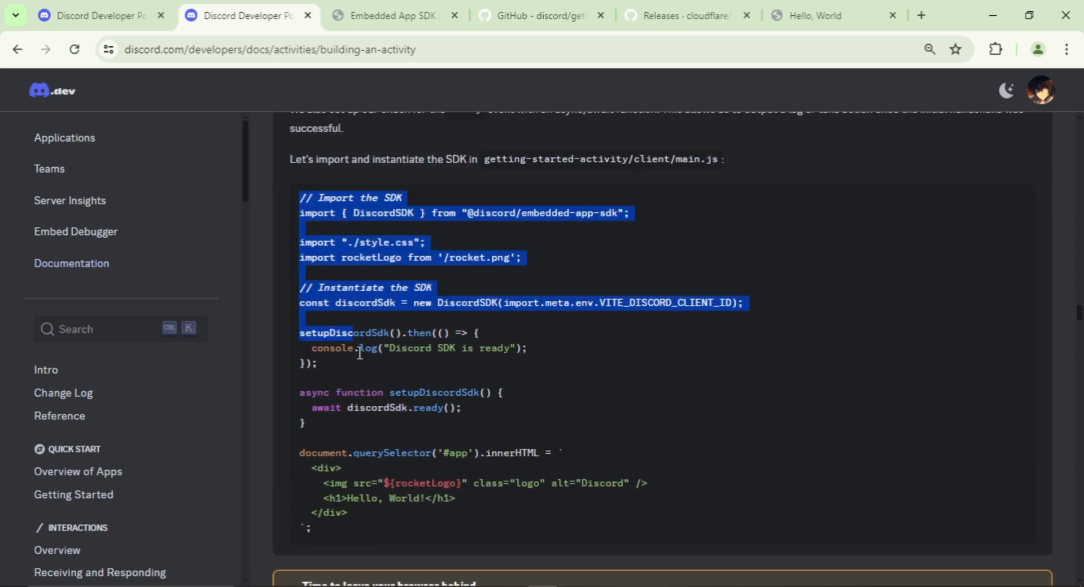
# Step: Paste the guide's Discord SDK setup into main.js, run npm i, and restart npm run dev
pyautogui.rightClick(345, 511)
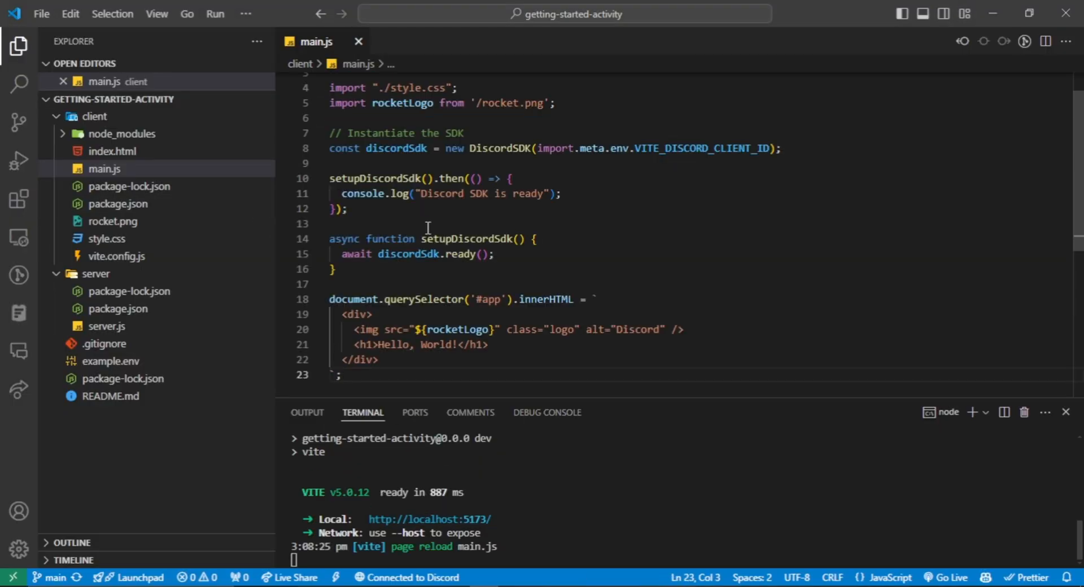
pyautogui.press('ctrl+c')
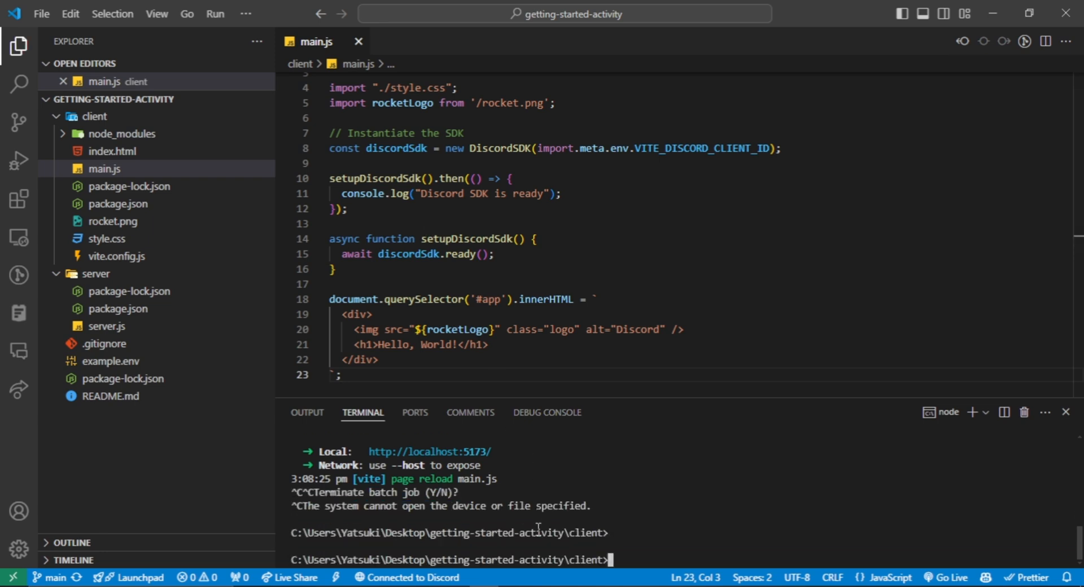
pyautogui.write('npm i')
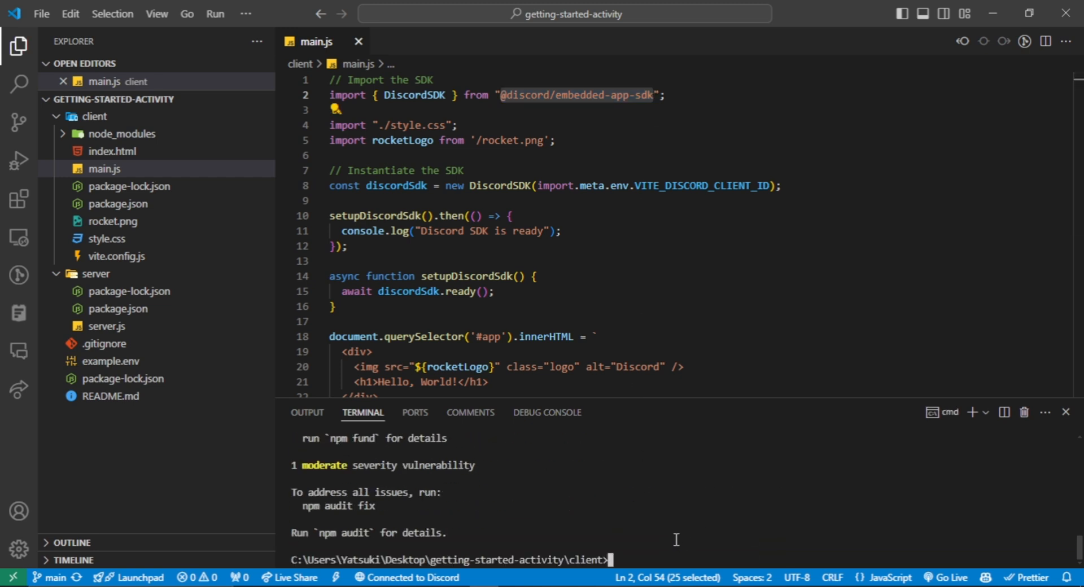
pyautogui.write('npm run d')
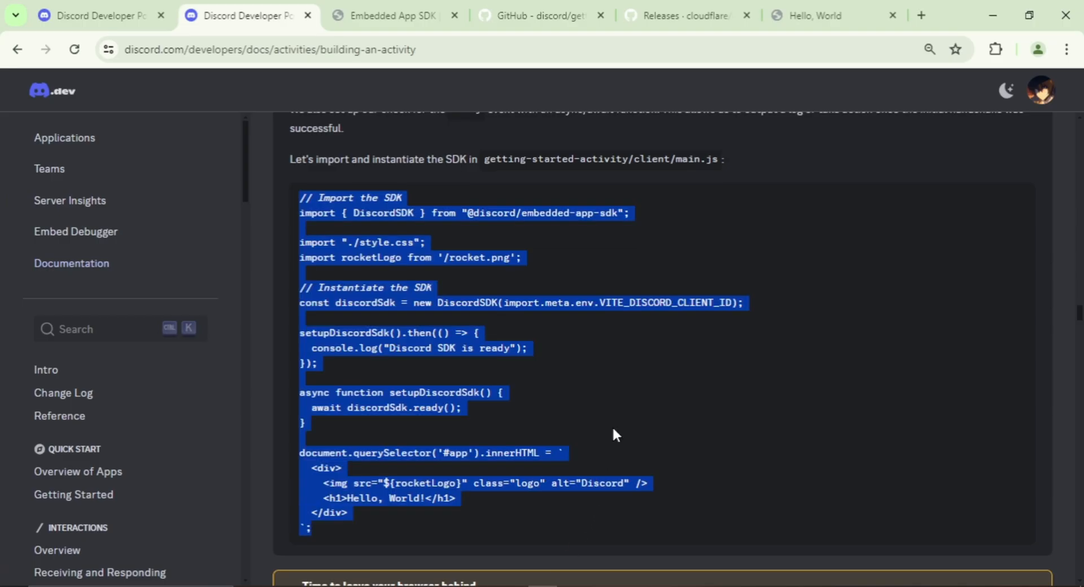
pyautogui.click(830, 14)
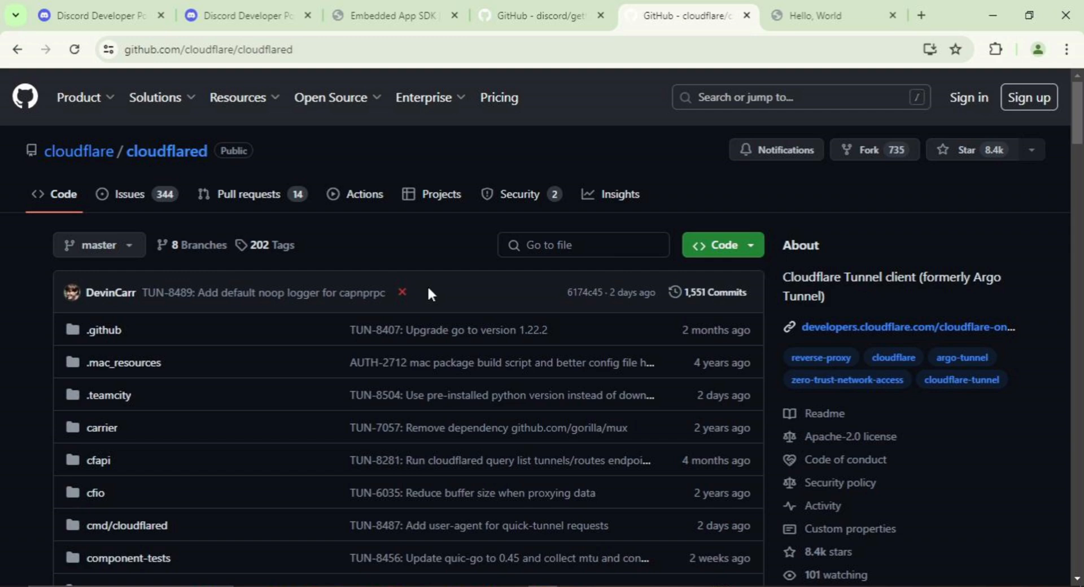
# Step: Go to the full cloudflared releases list and scroll to the latest release's Assets
pyautogui.scroll(-3)
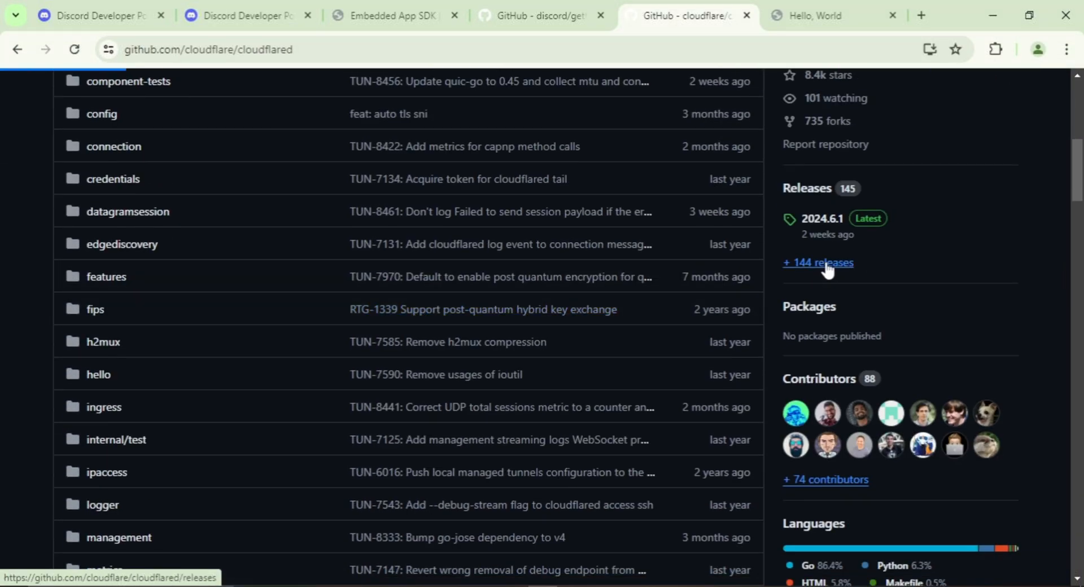
pyautogui.click(818, 263)
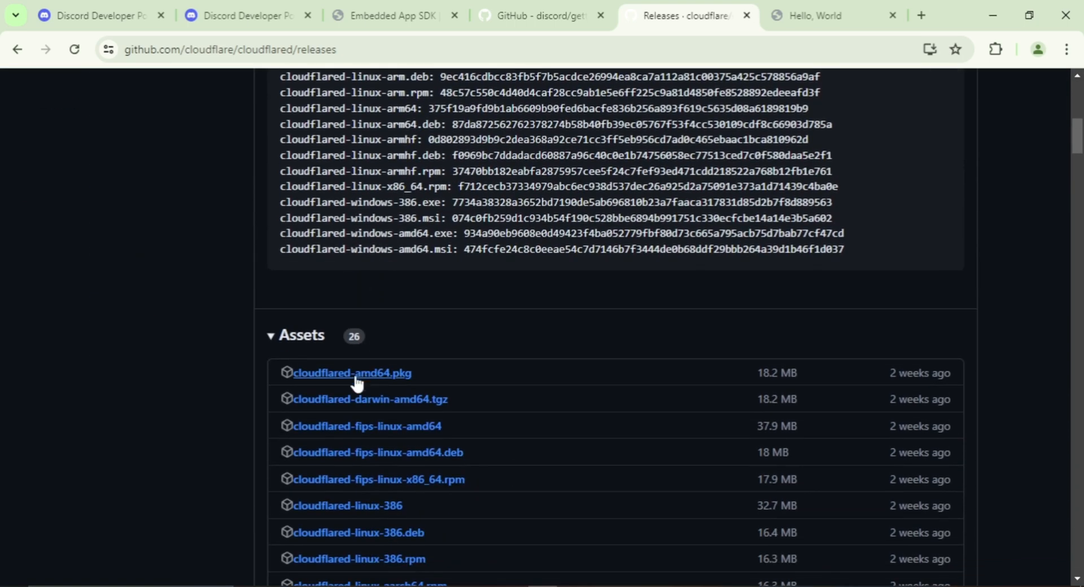
pyautogui.scroll(-3)
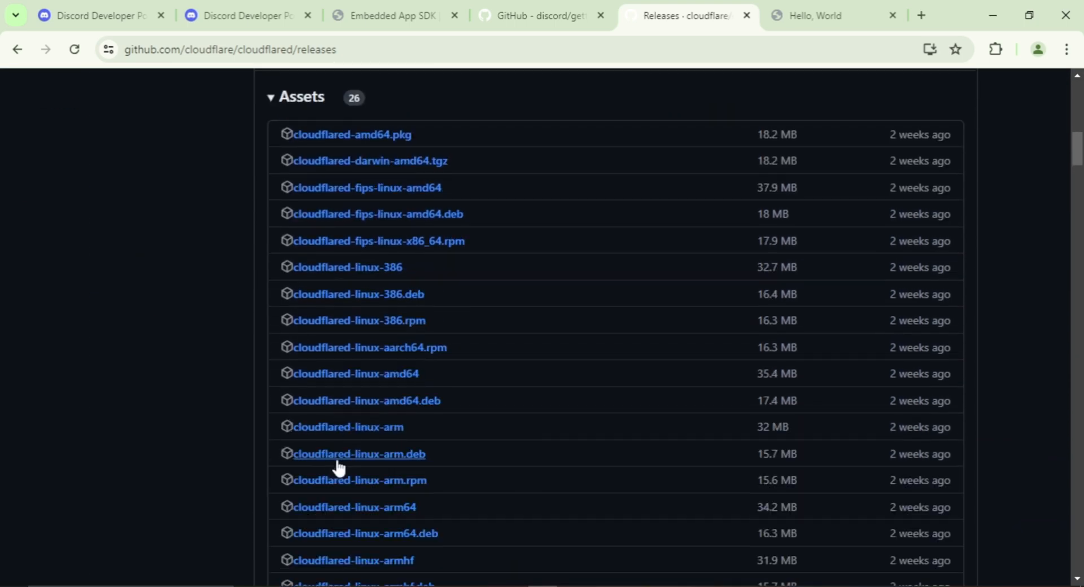
pyautogui.scroll(-3)
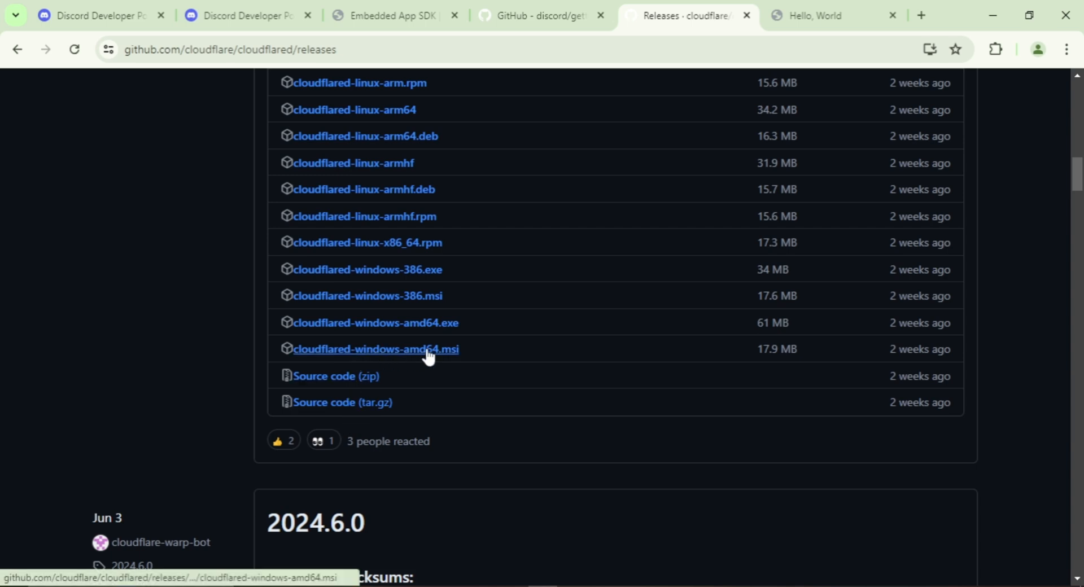
# Step: Download cloudflared-windows-amd64.msi and check its progress in Chrome's download bubble
pyautogui.click(373, 348)
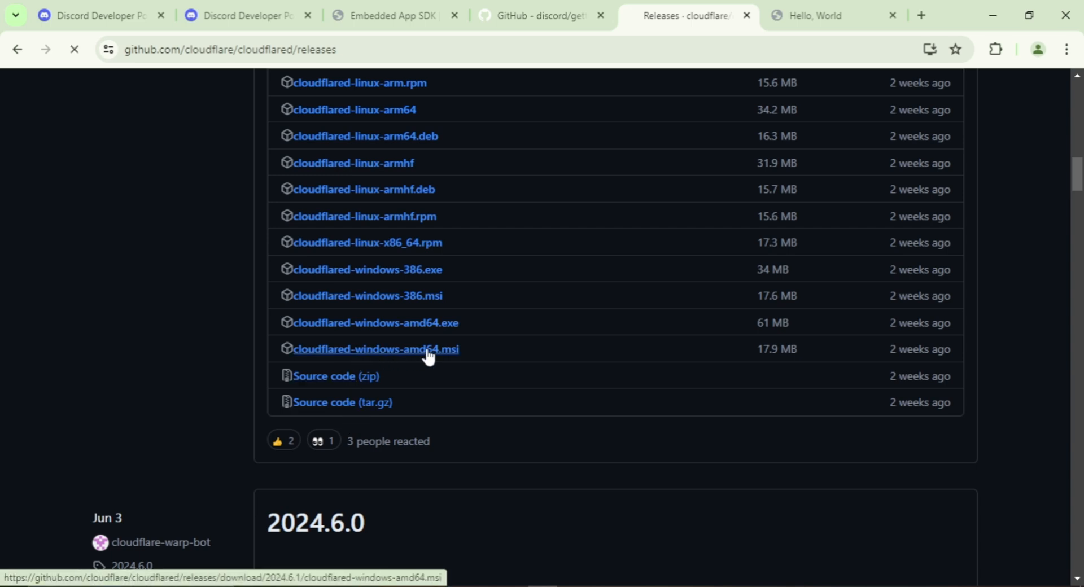
pyautogui.click(374, 349)
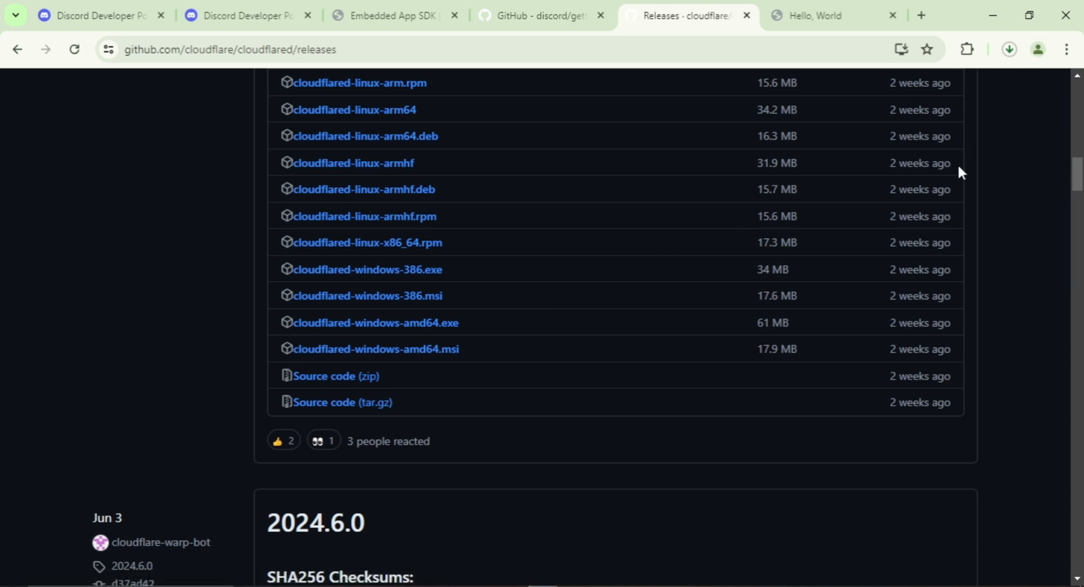
pyautogui.click(1008, 49)
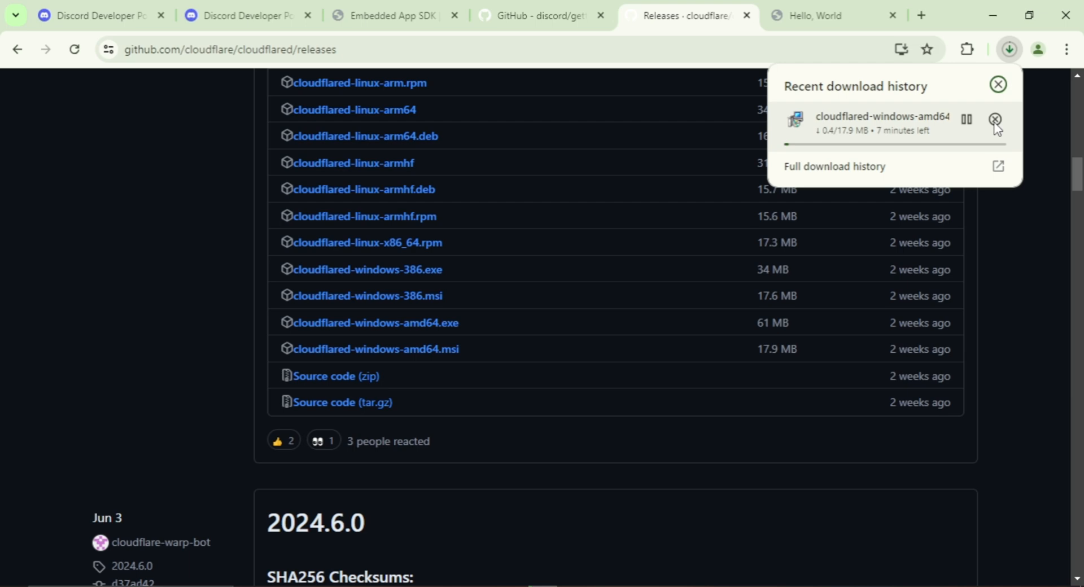
pyautogui.click(994, 118)
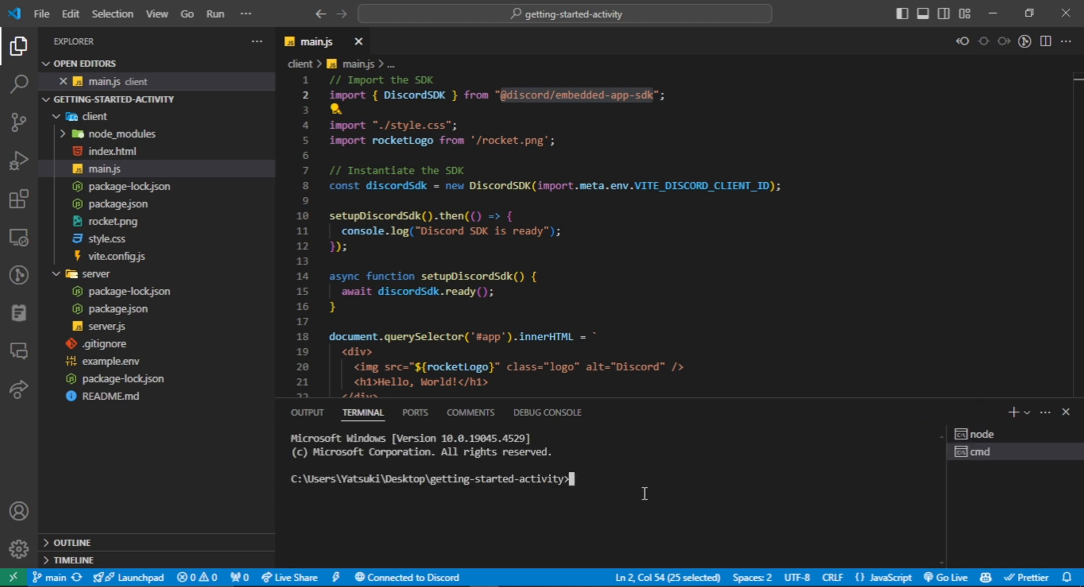
pyautogui.write('cloudflared tunnel')
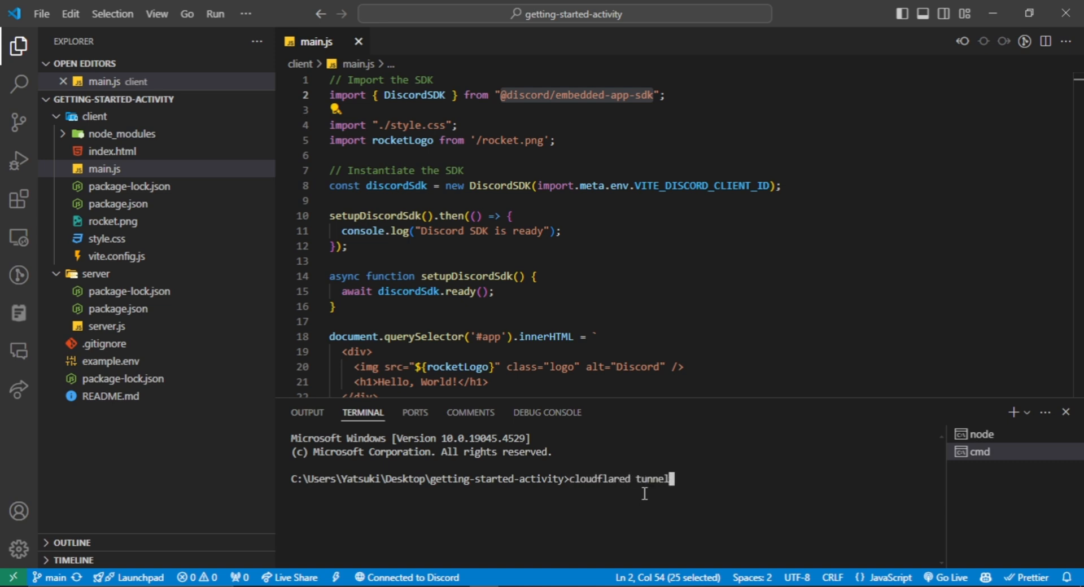
pyautogui.write('--url')
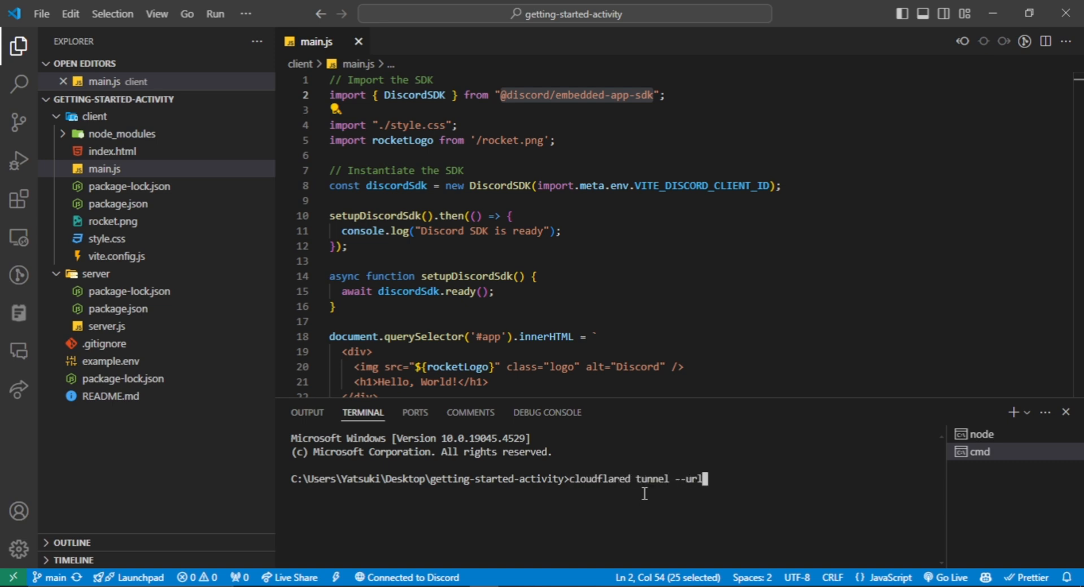
pyautogui.write('http://localhost:5173/')
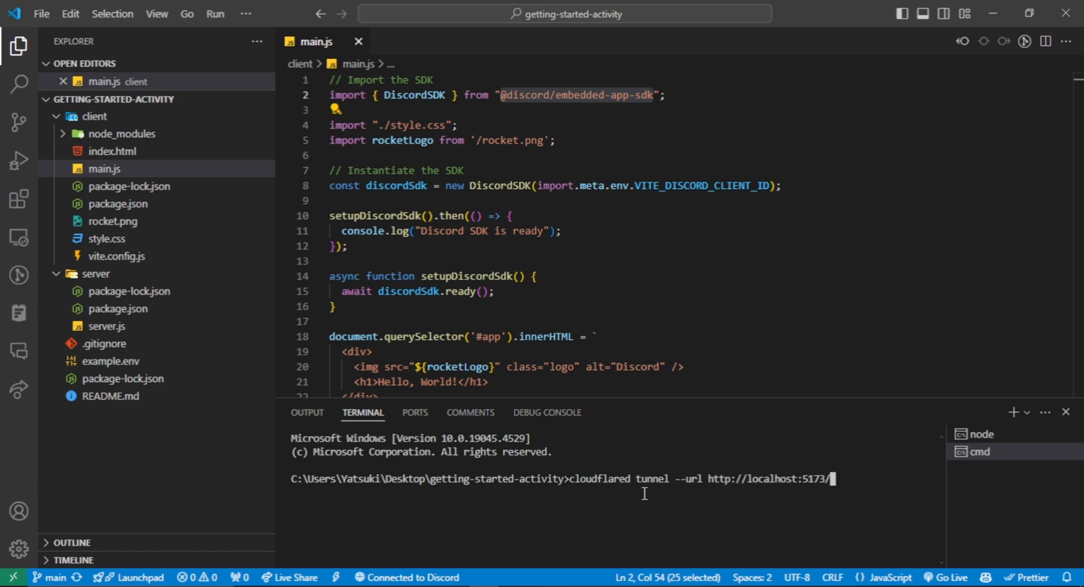
pyautogui.press('enter')
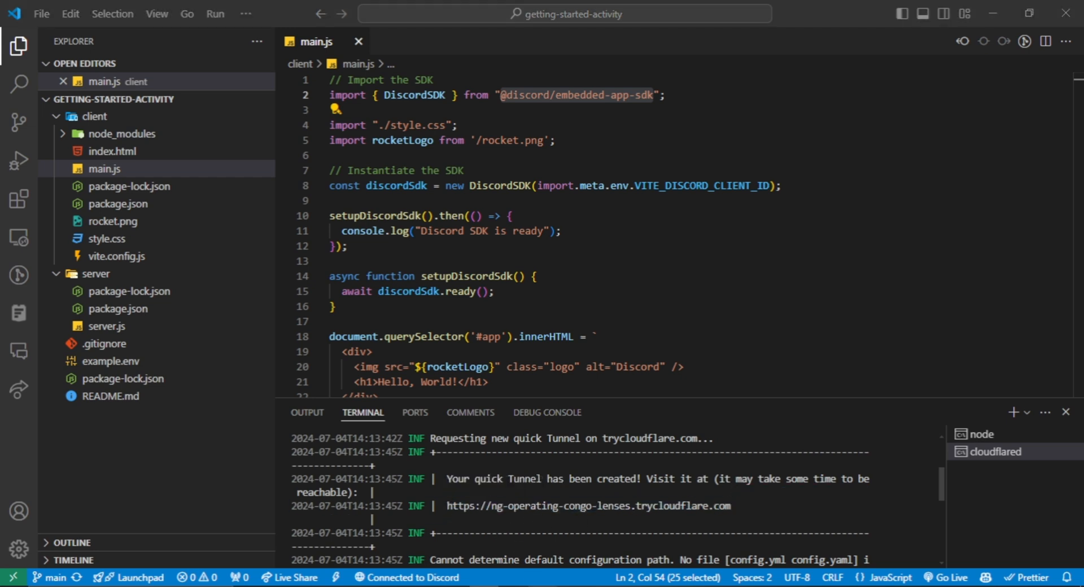
pyautogui.click(920, 14)
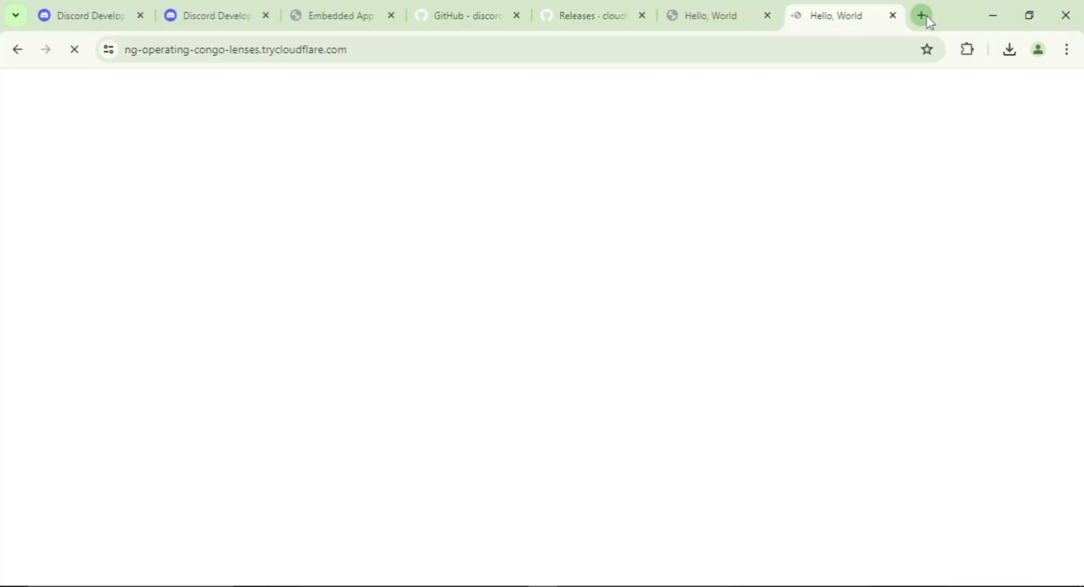
# Step: Let the ng-operating-congo-lenses.trycloudflare.com tab load the Hello, World page
pyautogui.click(82, 15)
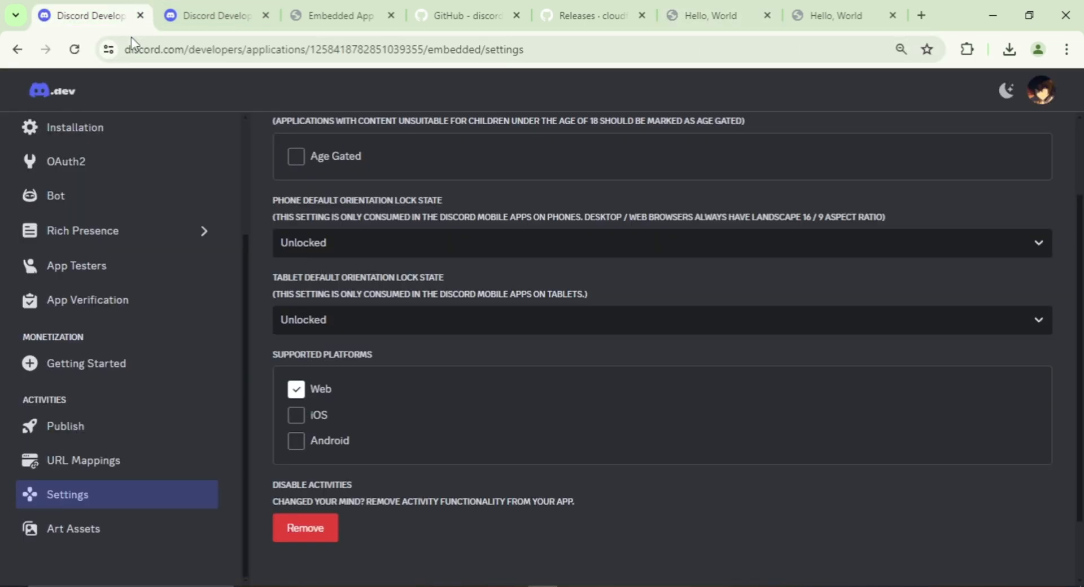
# Step: Set the '/' URL mapping target to ng-operating-congo-lenses.trycloudflare.com and save changes
pyautogui.click(82, 459)
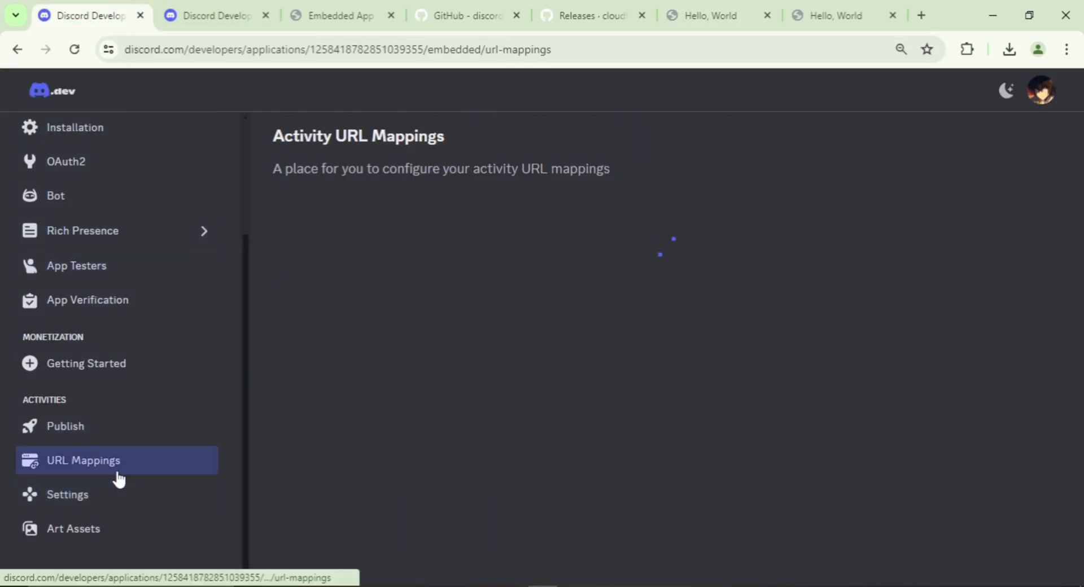
pyautogui.click(83, 460)
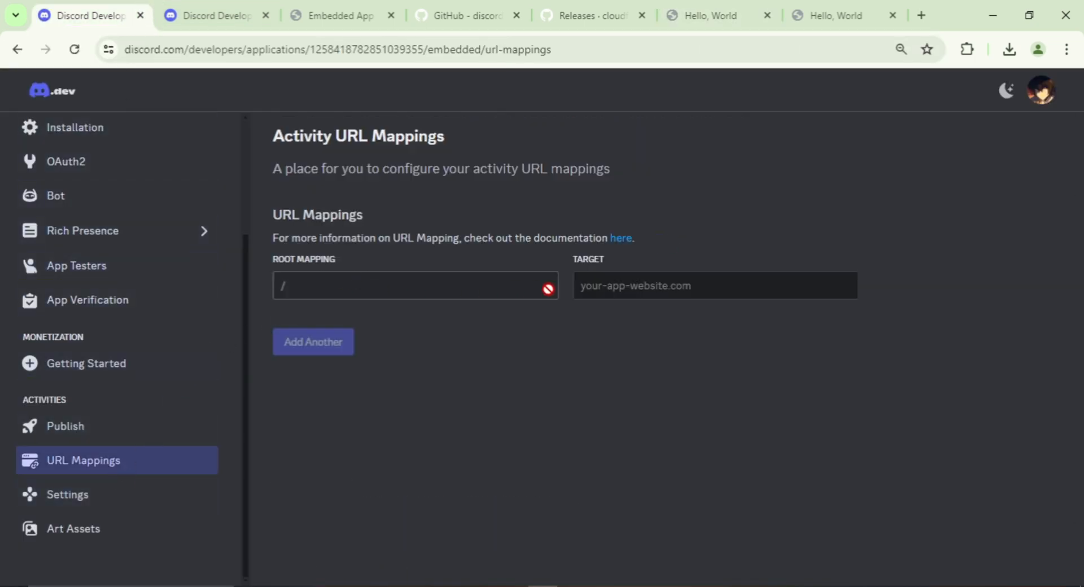
pyautogui.write('ng-operating-congo-lenses.trycloudflare.com')
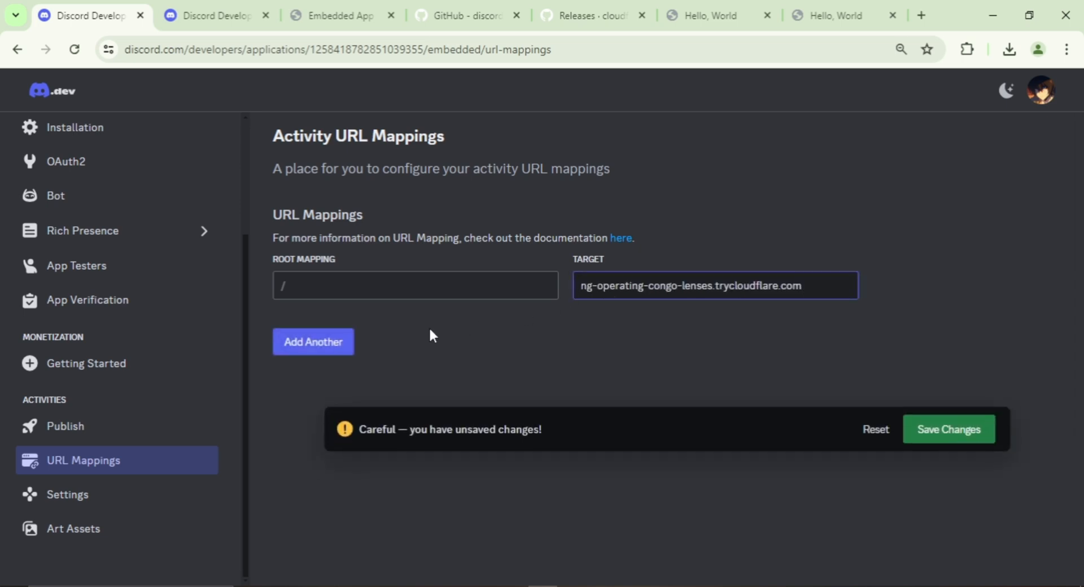
pyautogui.click(948, 429)
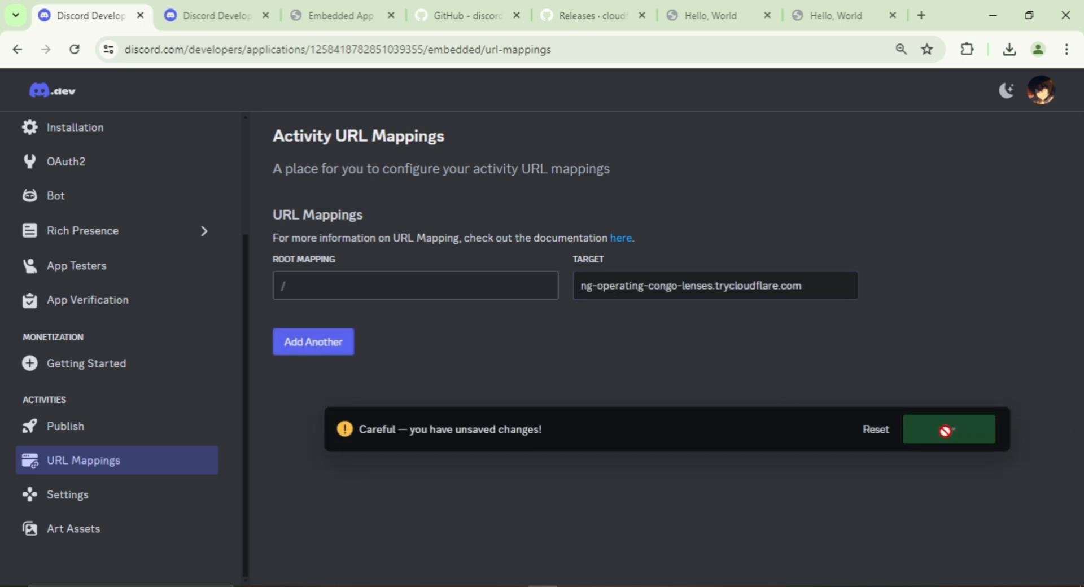
pyautogui.click(947, 429)
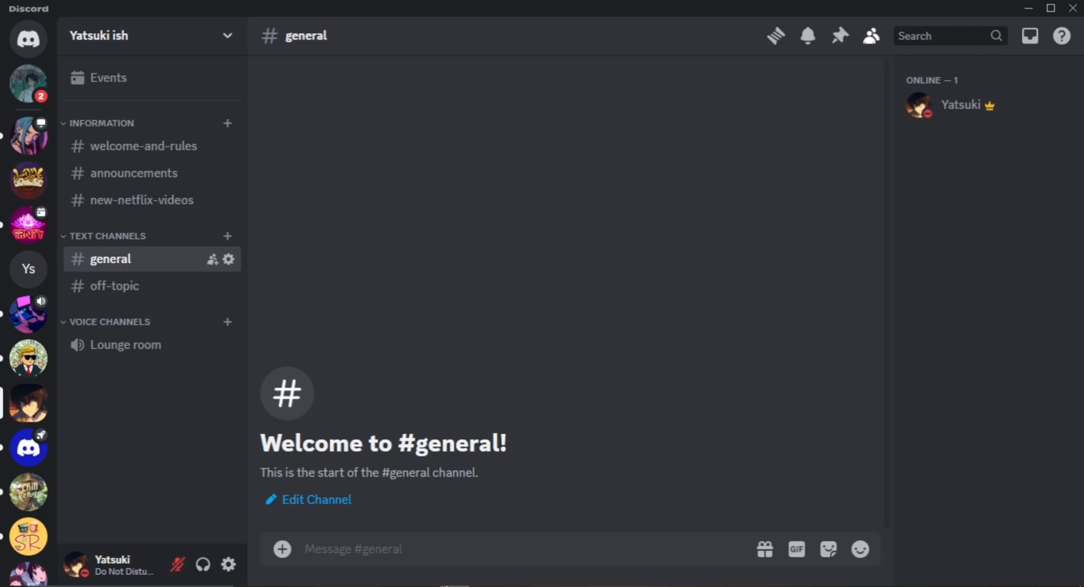
pyautogui.moveTo(257, 541)
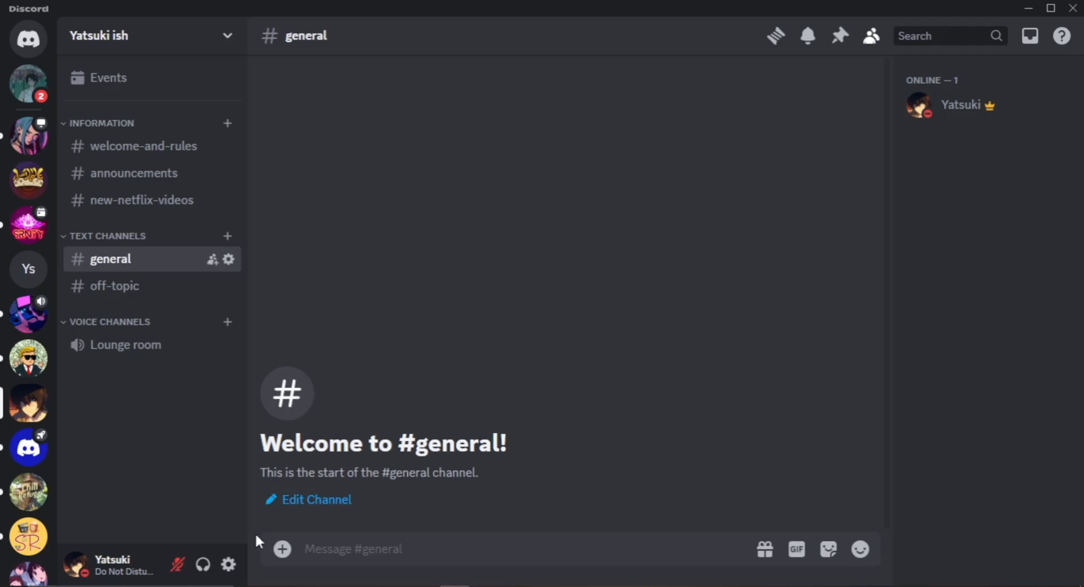
pyautogui.click(228, 564)
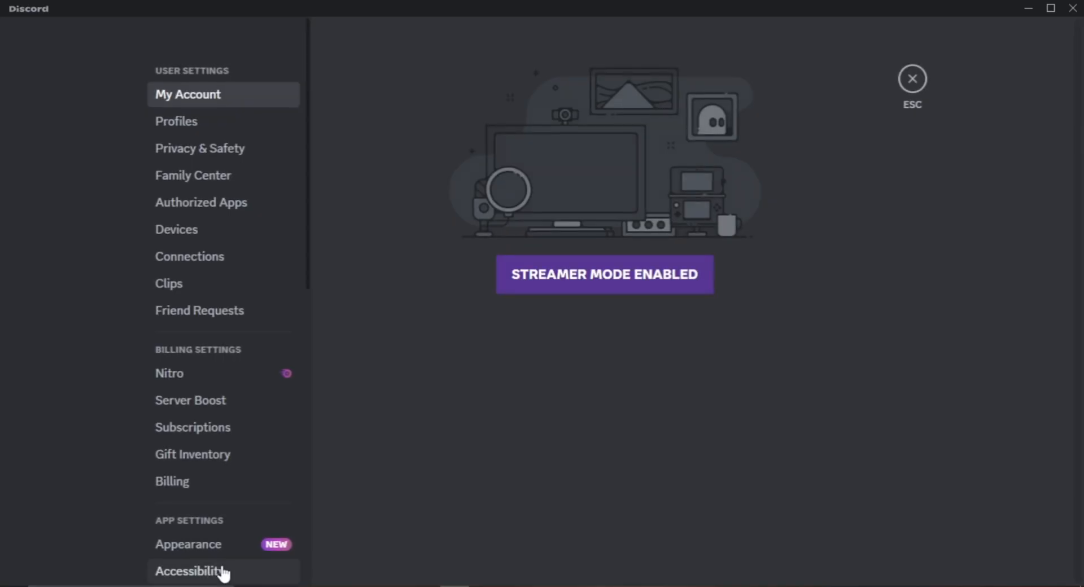
pyautogui.scroll(-3)
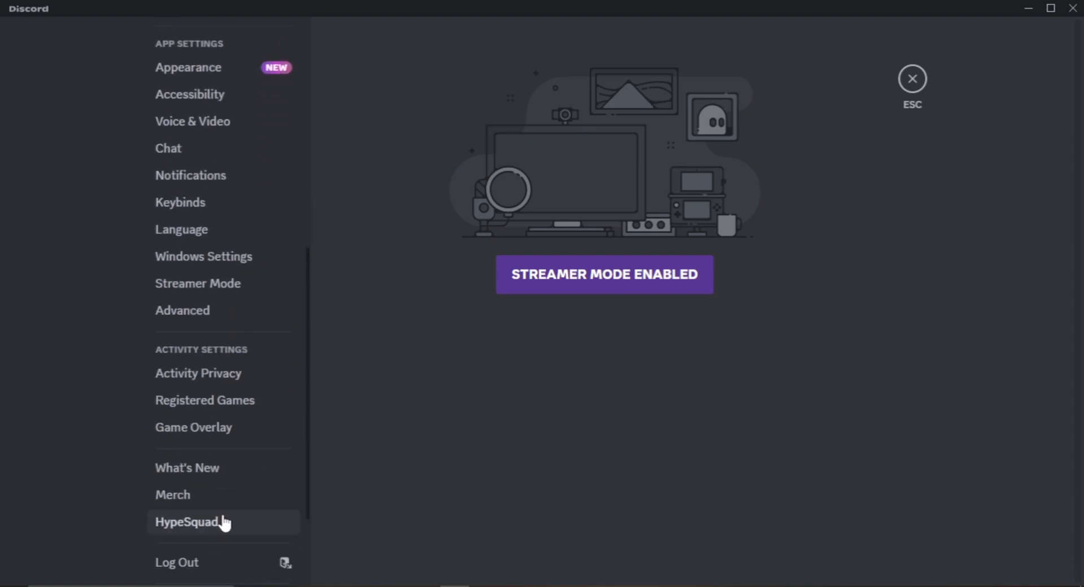
pyautogui.scroll(-3)
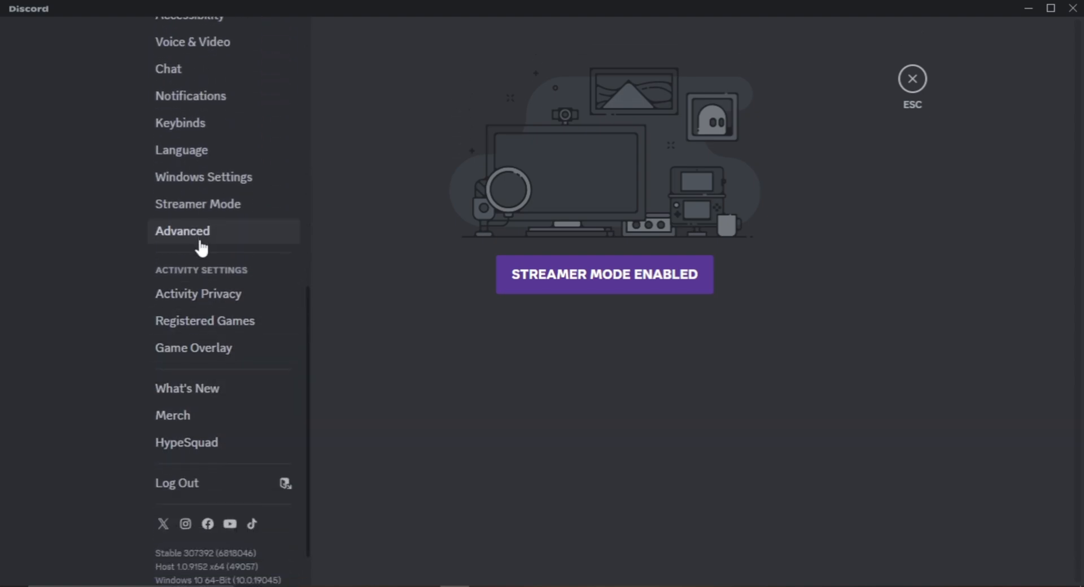
pyautogui.click(183, 231)
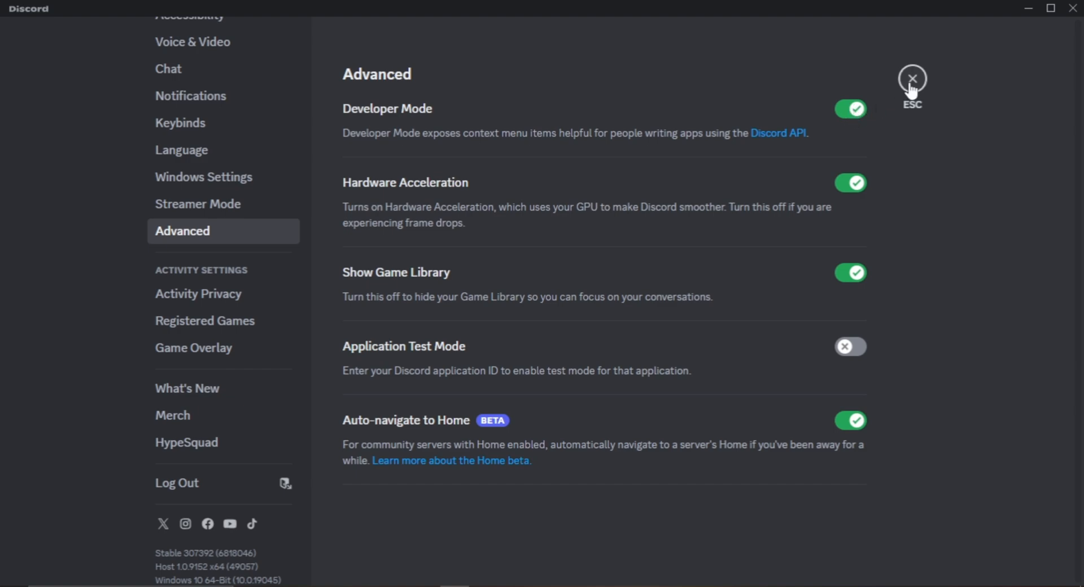
pyautogui.click(912, 78)
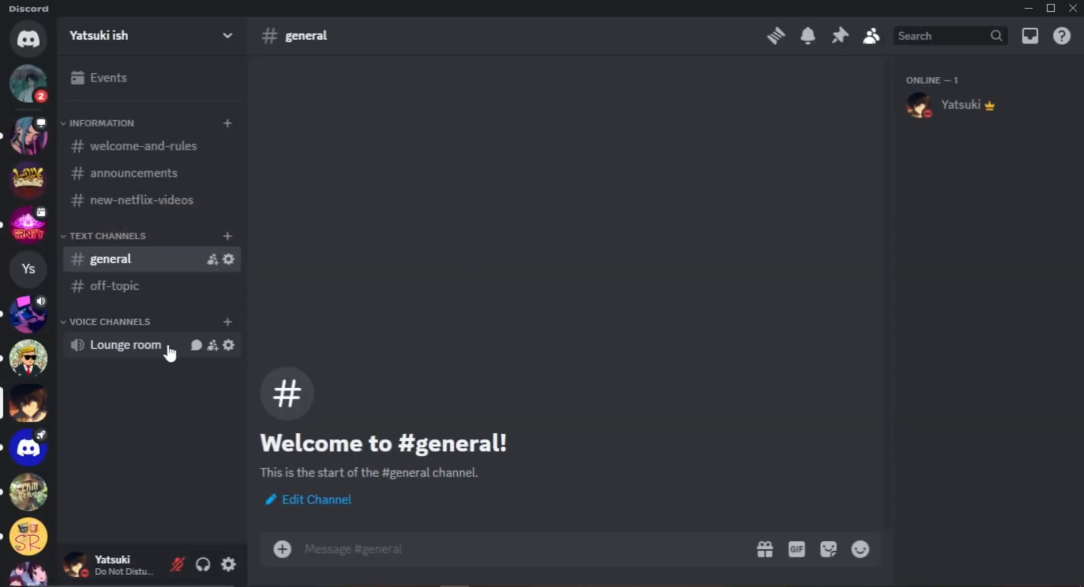
# Step: Join the Lounge room voice channel and launch the Test app activity, continuing past the warning
pyautogui.click(124, 344)
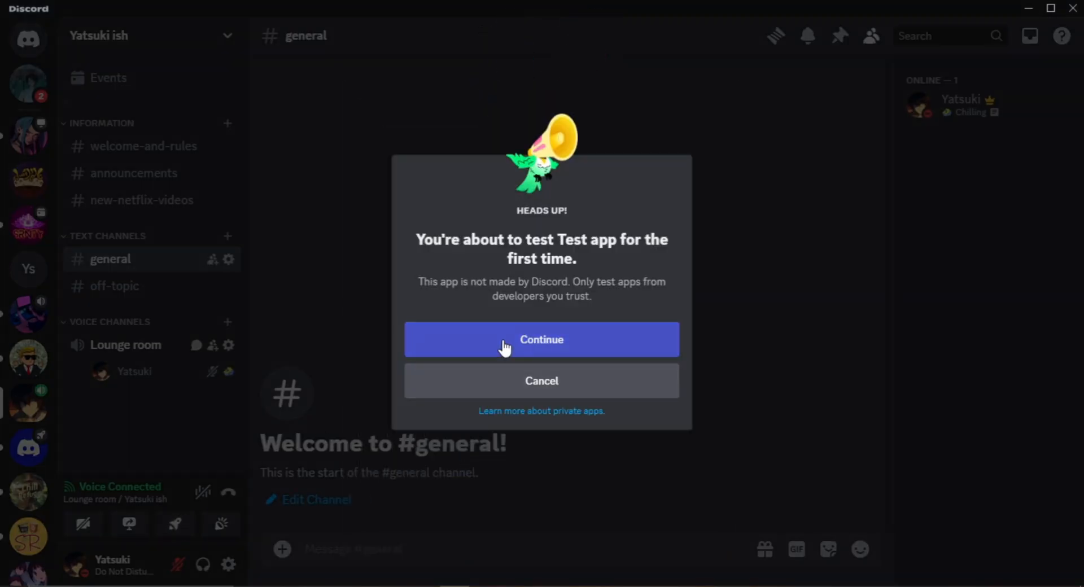
pyautogui.click(541, 340)
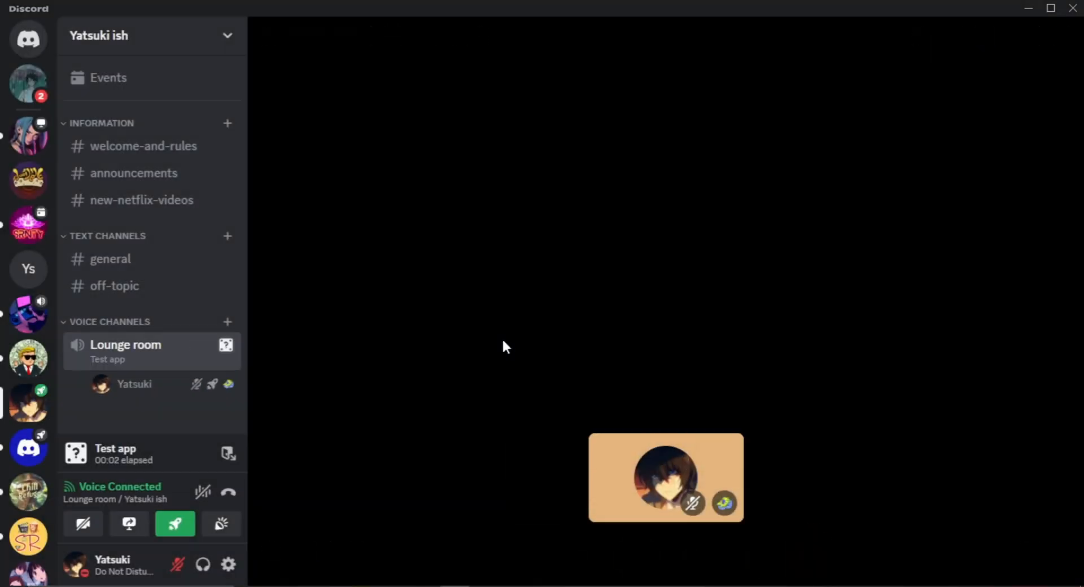
pyautogui.moveTo(655, 368)
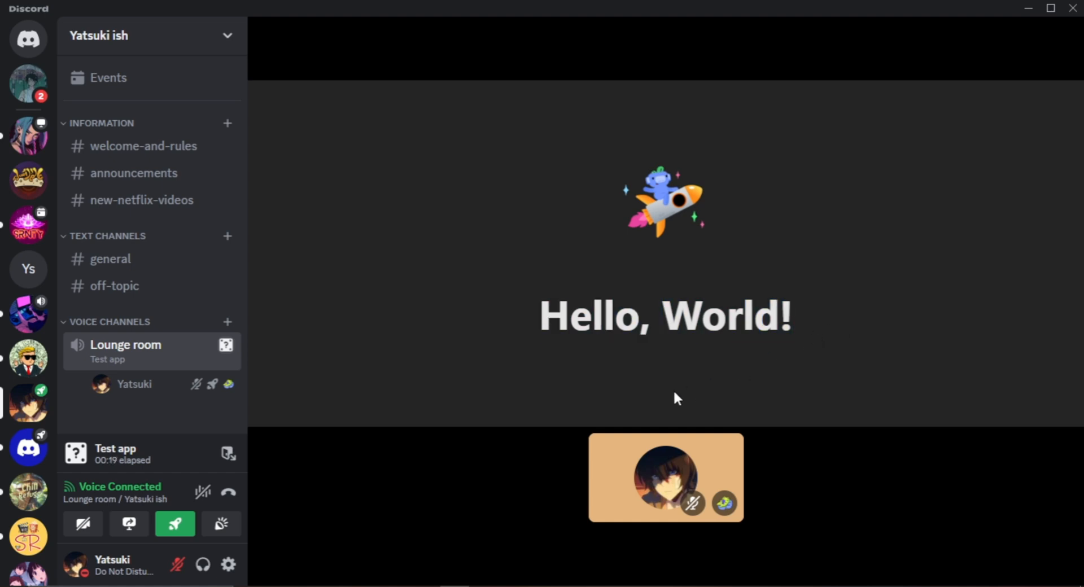
pyautogui.moveTo(642, 411)
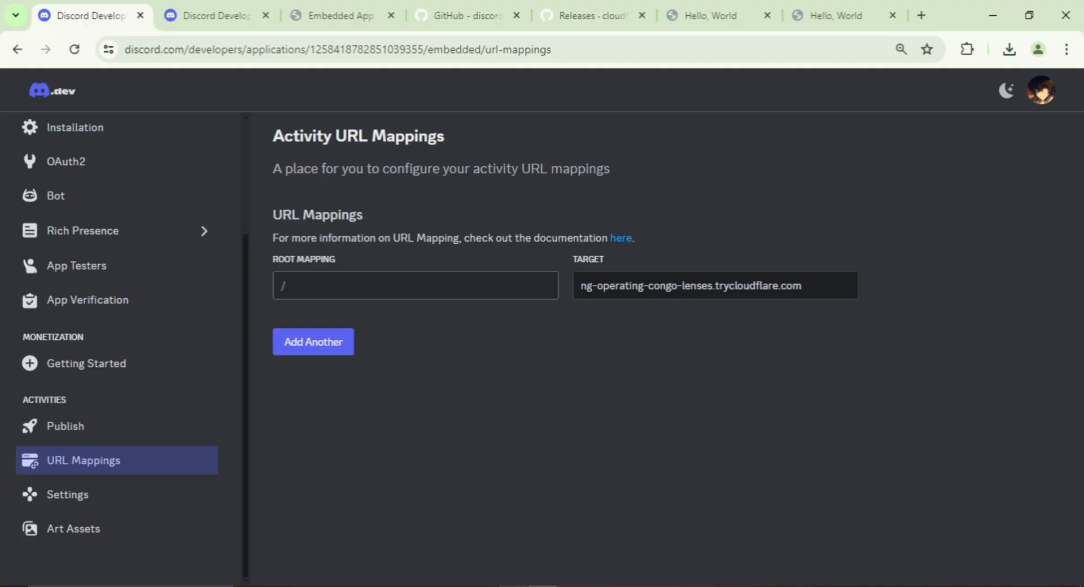
# Step: Scroll the Building an Activity guide down to Step 5's client main.js code sample
pyautogui.click(215, 15)
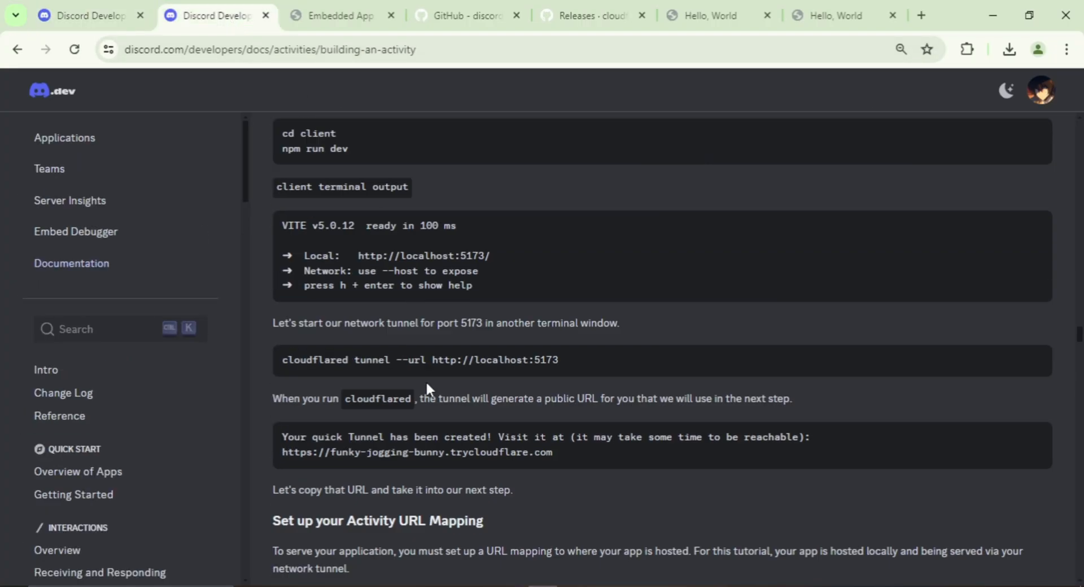
pyautogui.scroll(-3)
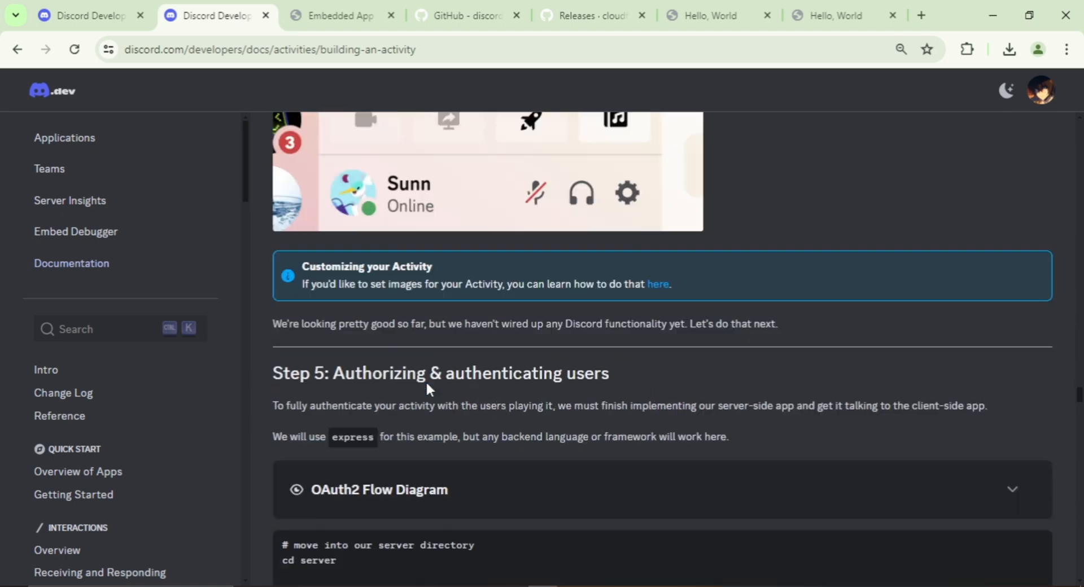
pyautogui.scroll(-3)
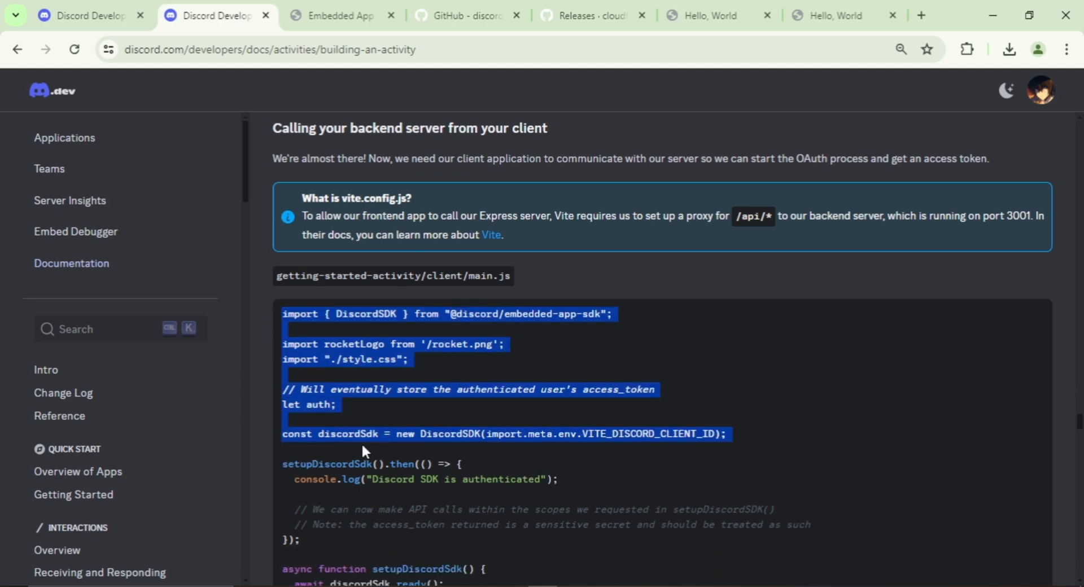
pyautogui.scroll(-3)
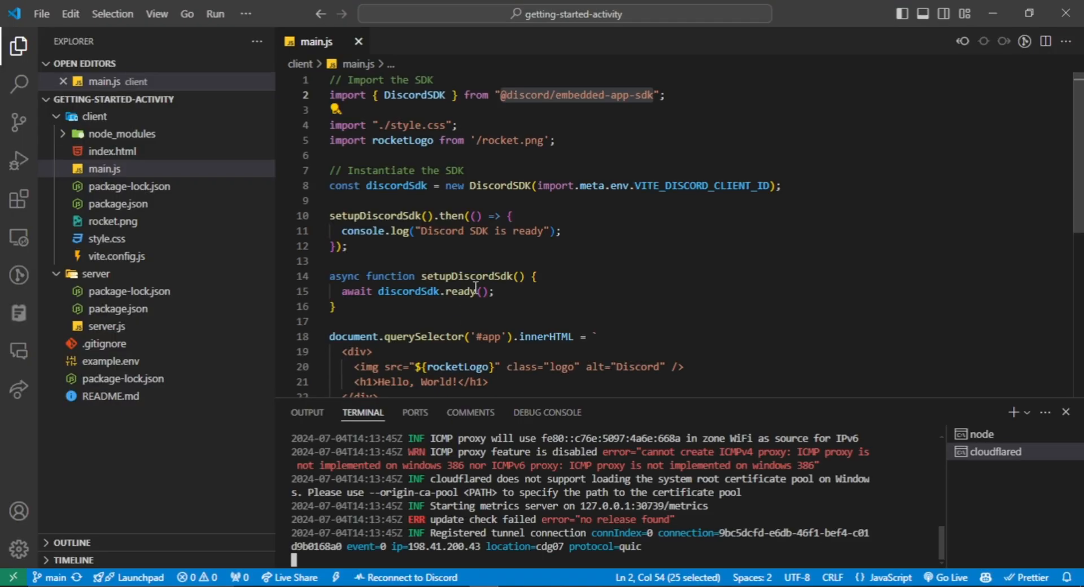
# Step: Paste the authorize code into client/main.js and review the ready and authorize calls
pyautogui.scroll(-3)
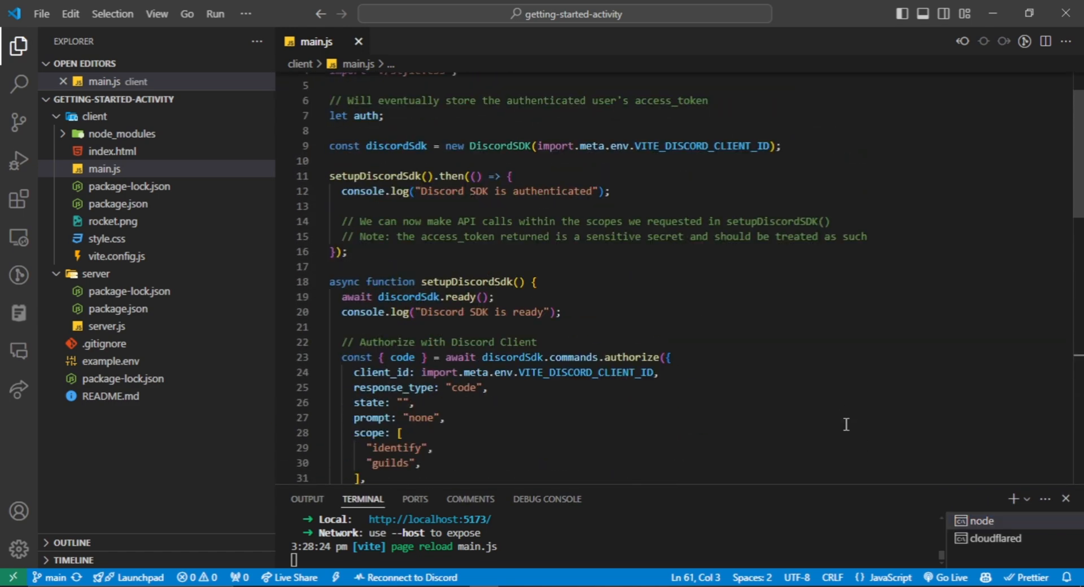
pyautogui.click(379, 176)
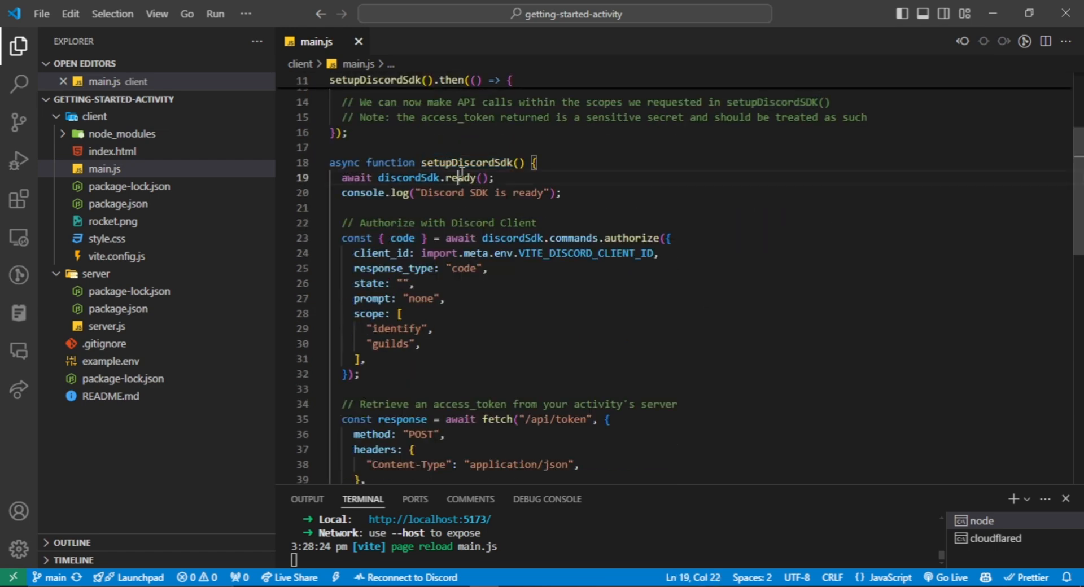
pyautogui.doubleClick(458, 177)
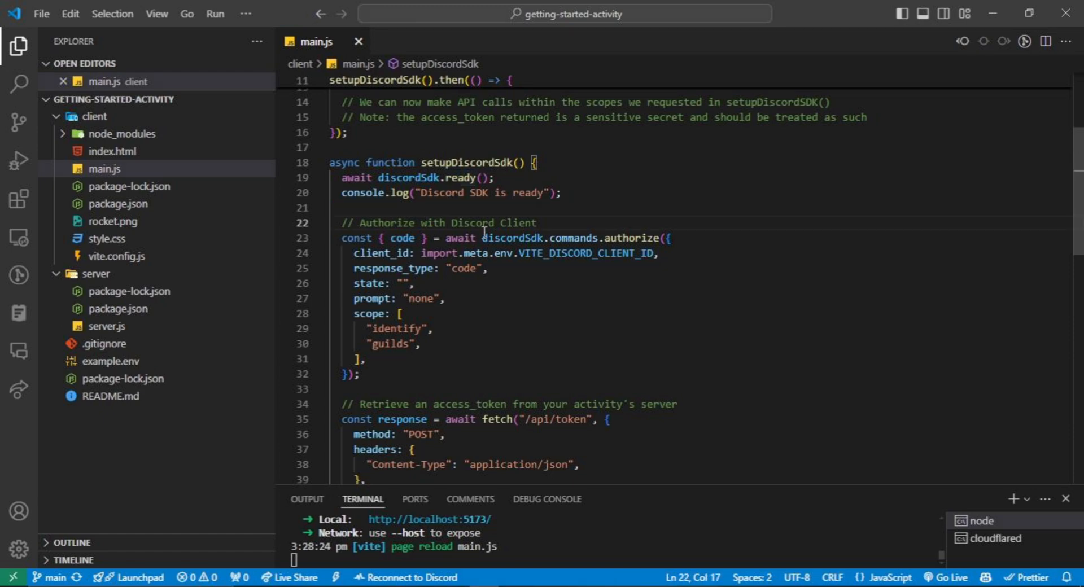
pyautogui.click(632, 268)
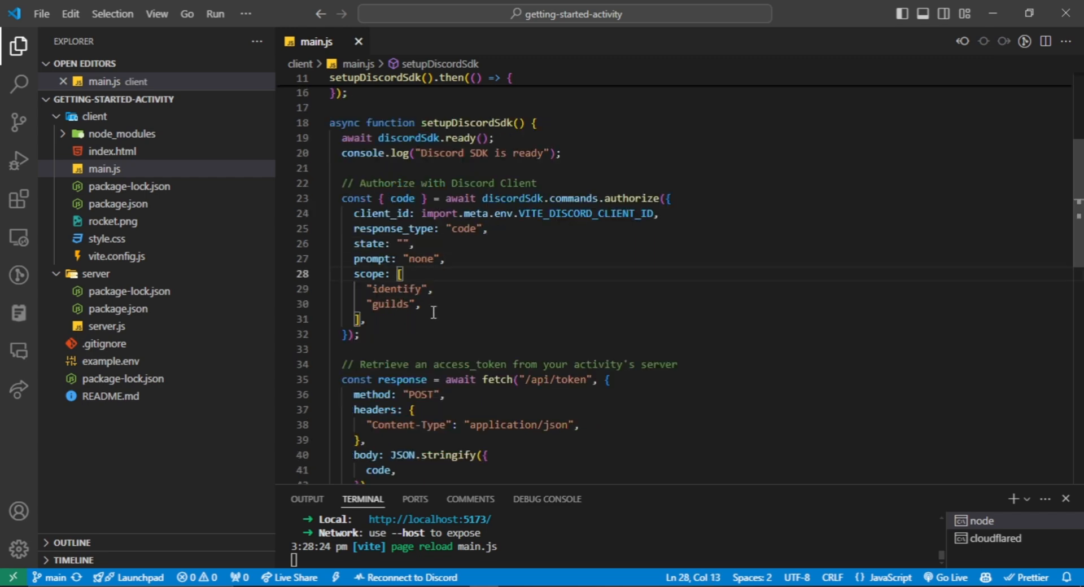
# Step: Review the fetch to /api/token for the access token, then switch to vite.config.js
pyautogui.scroll(-3)
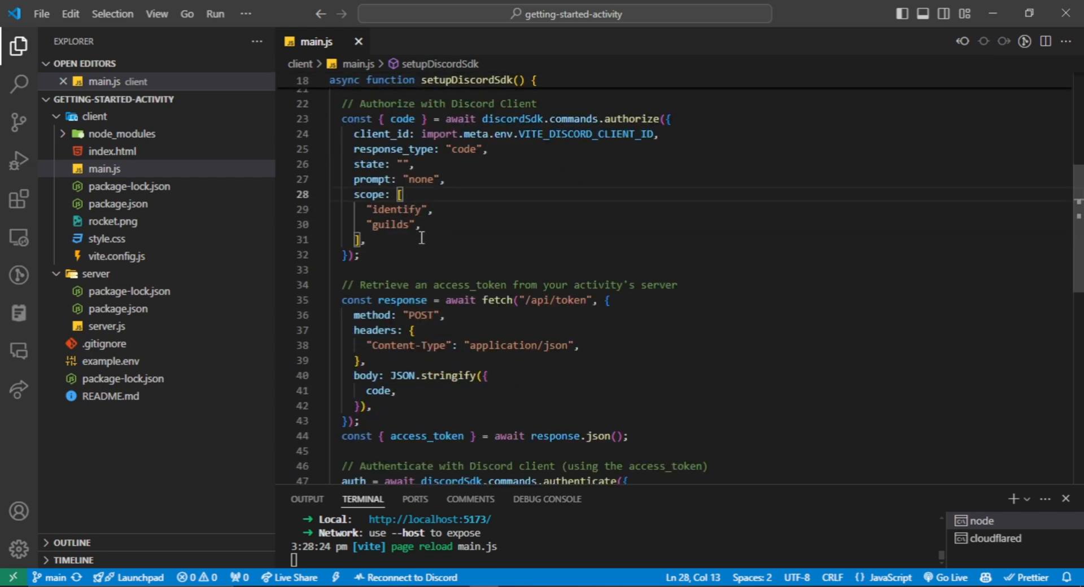
pyautogui.scroll(-3)
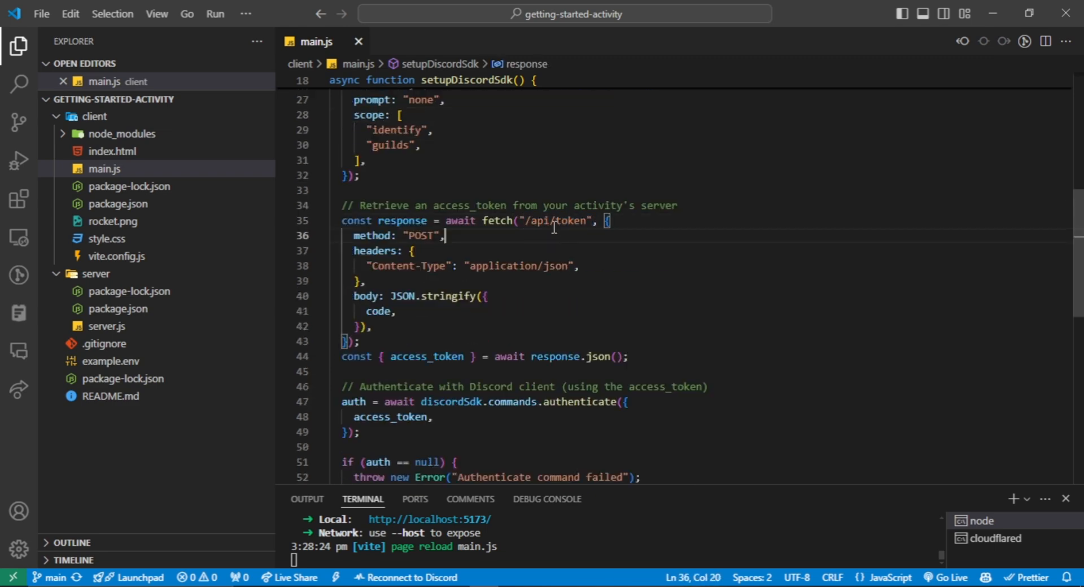
pyautogui.doubleClick(562, 220)
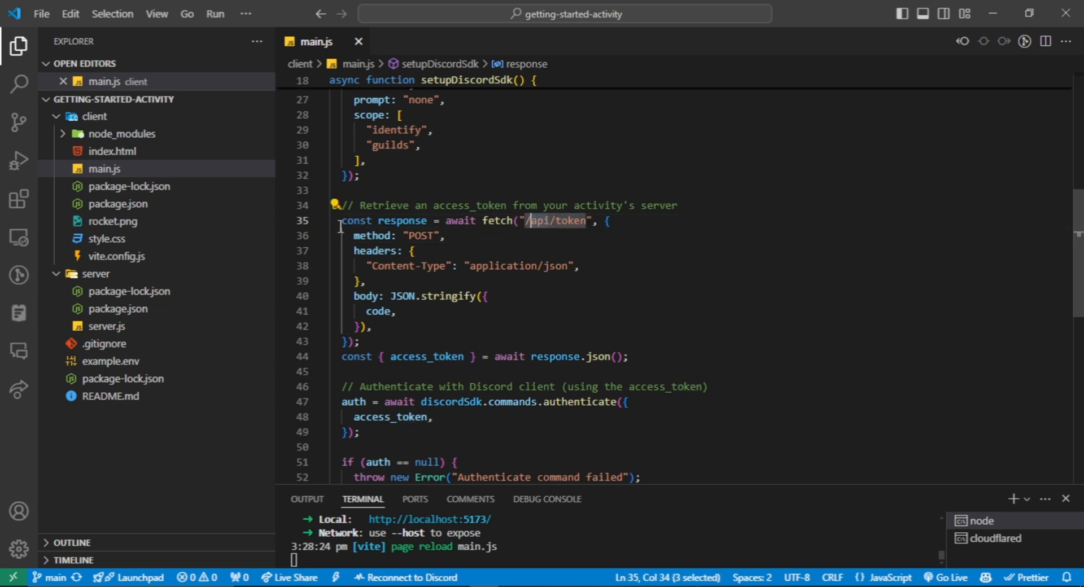
pyautogui.click(116, 256)
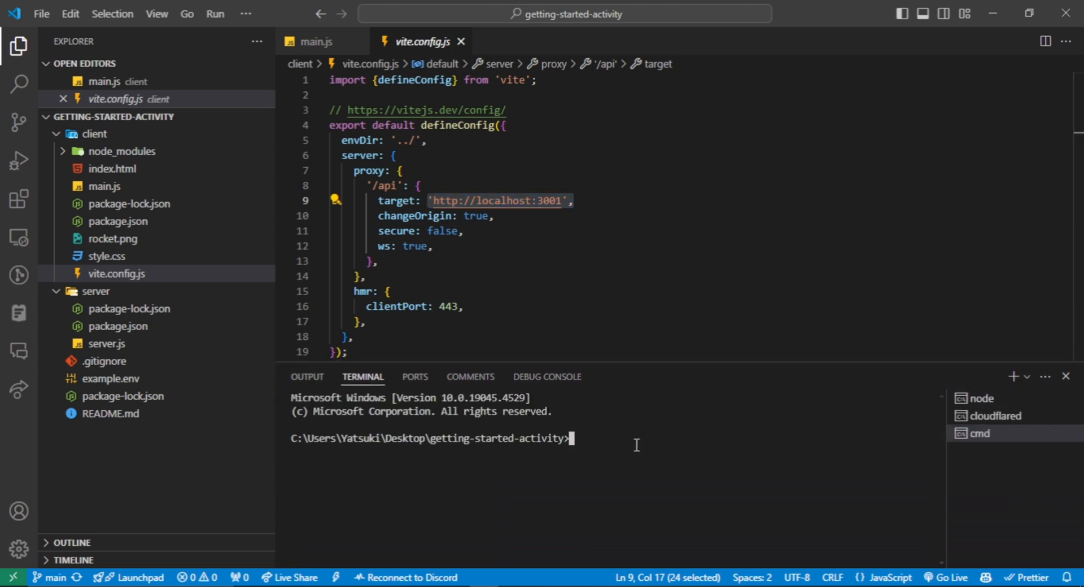
# Step: In a new terminal run cd server, npm install and npm start, noting the /api proxy path
pyautogui.write('cd server')
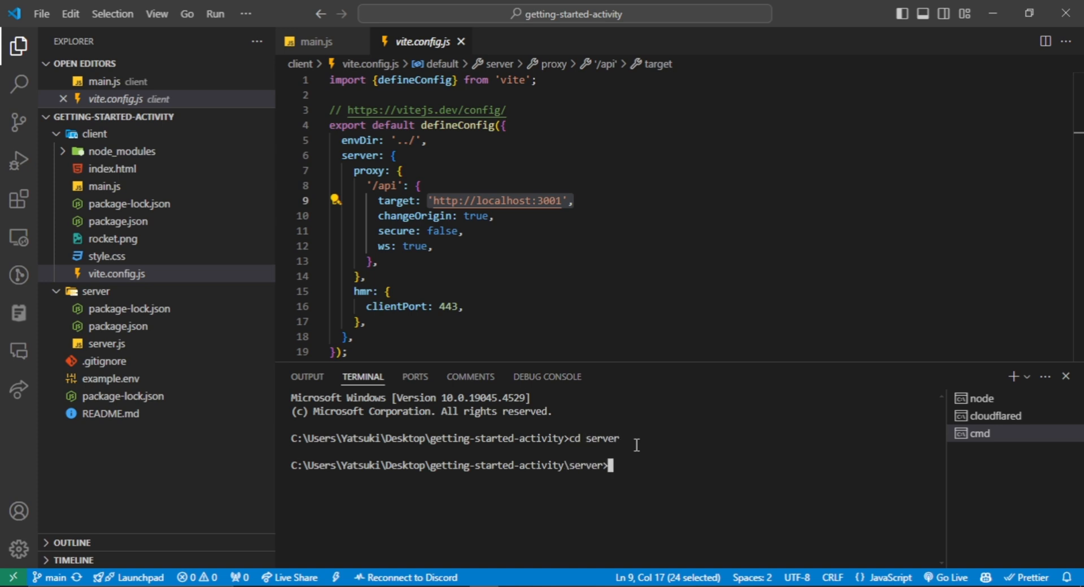
pyautogui.write('npm install')
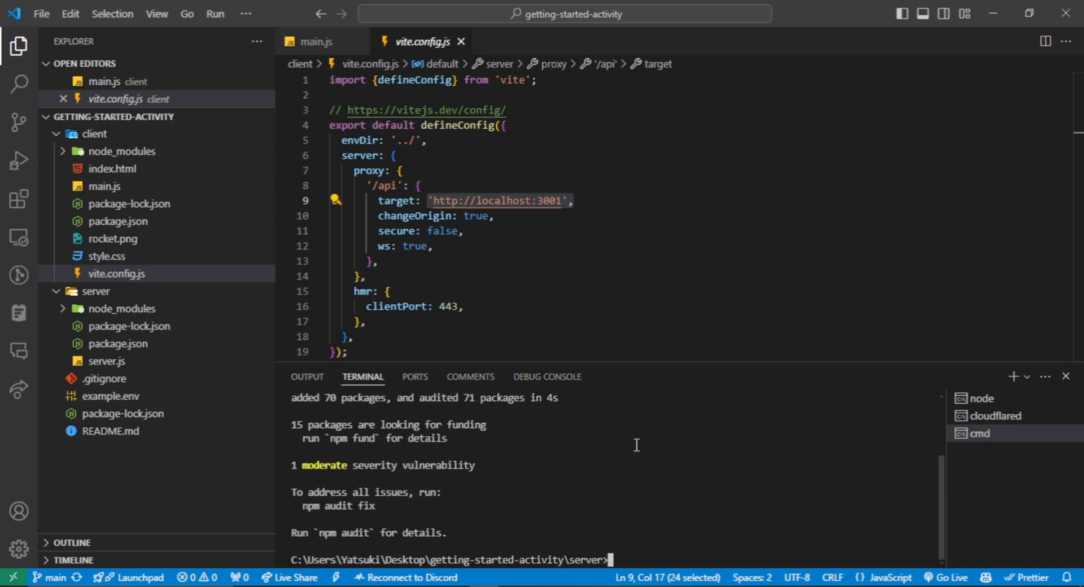
pyautogui.write('npm st')
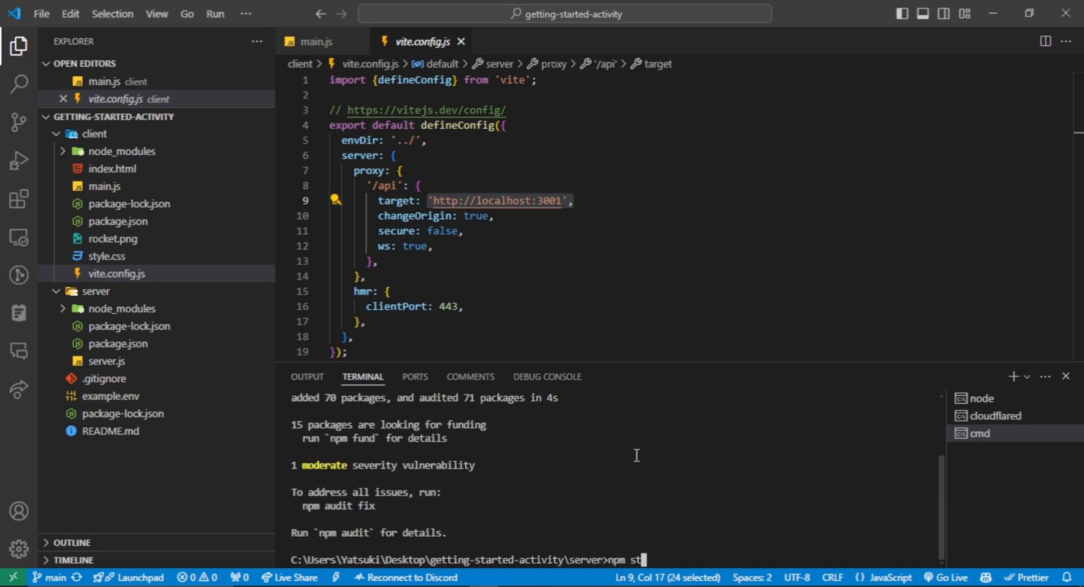
pyautogui.press('enter')
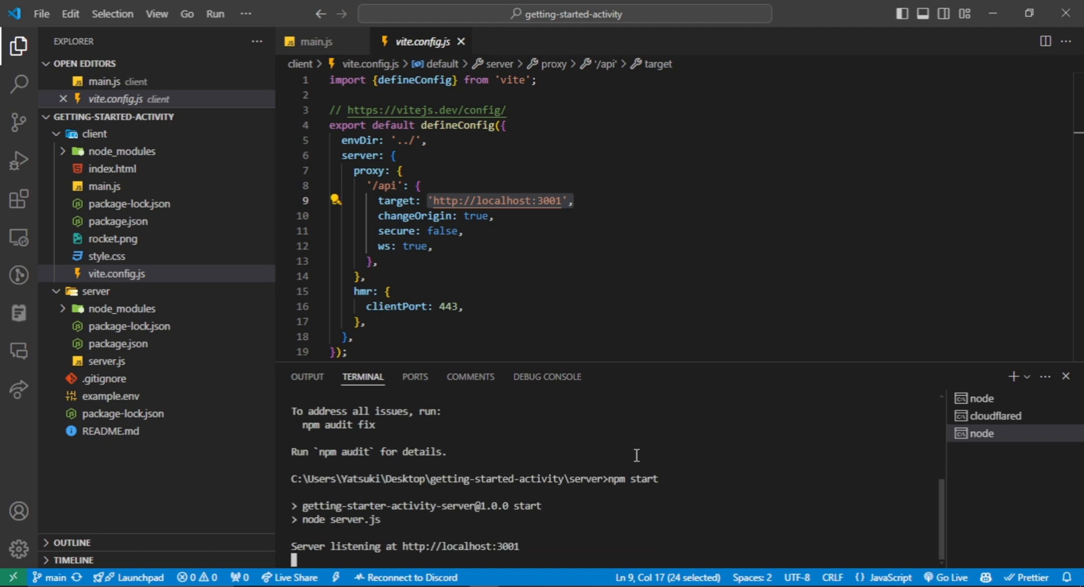
pyautogui.moveTo(501, 232)
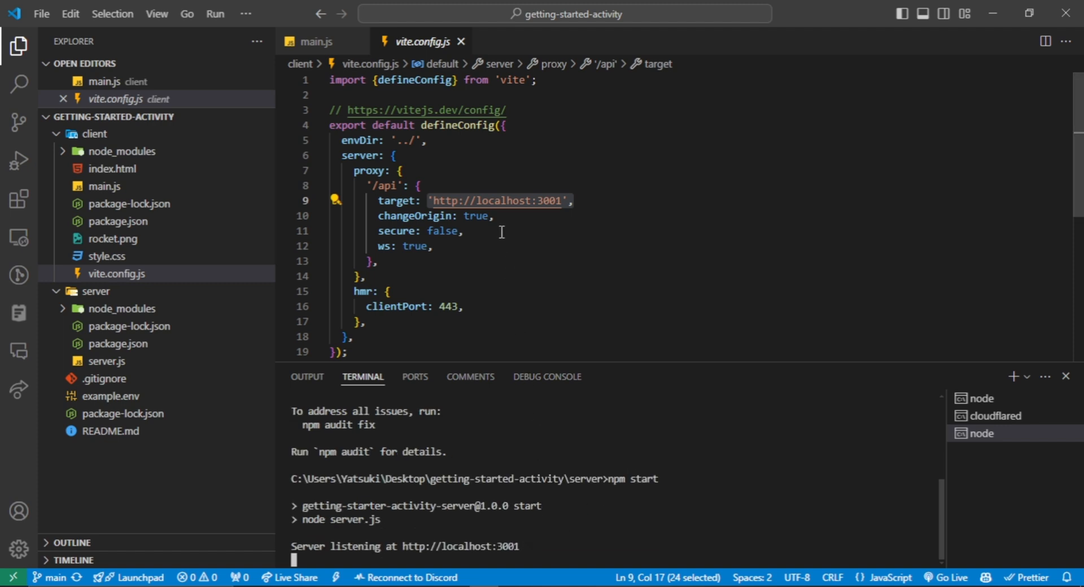
pyautogui.doubleClick(384, 185)
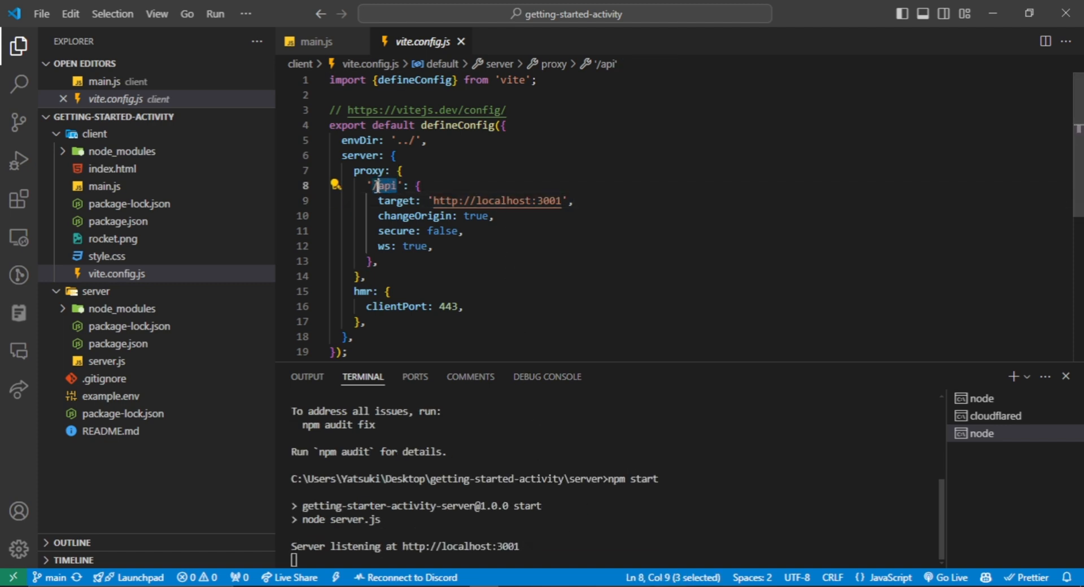
pyautogui.moveTo(383, 185)
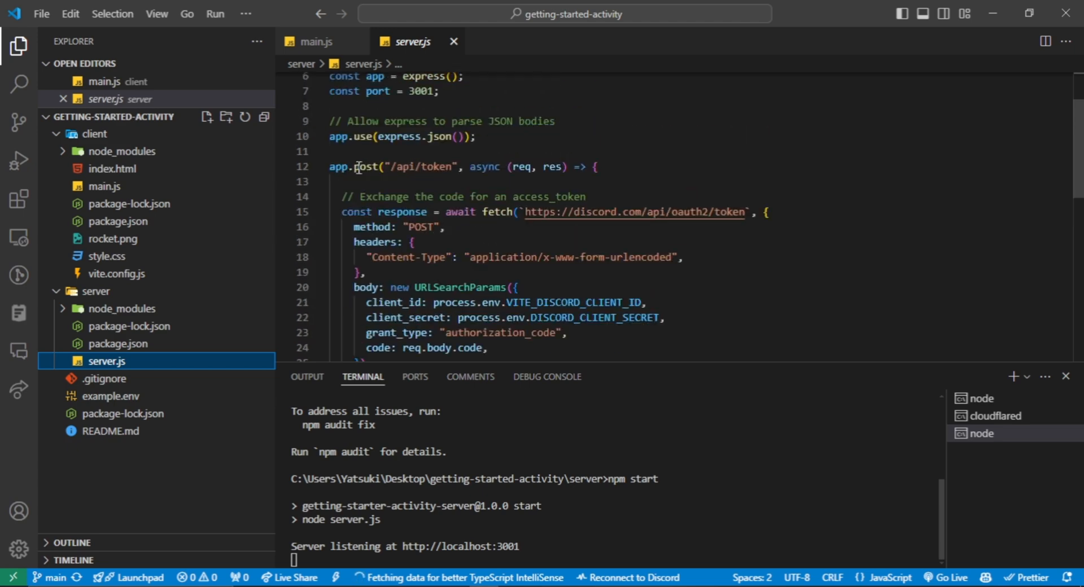
# Step: Review server.js's app.post("/api/token") handler that exchanges the code for an access token
pyautogui.doubleClick(434, 167)
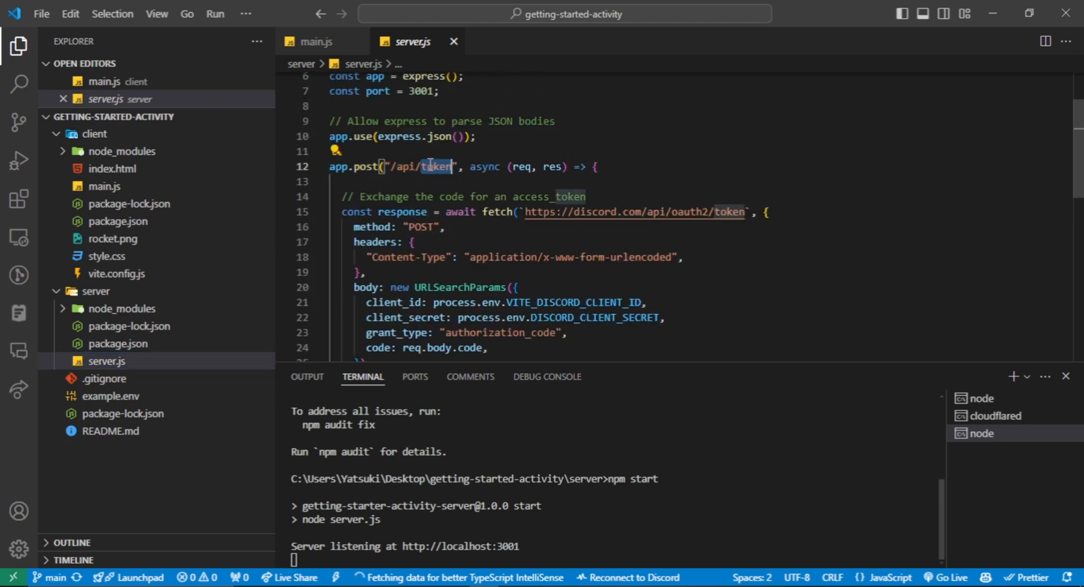
pyautogui.scroll(-3)
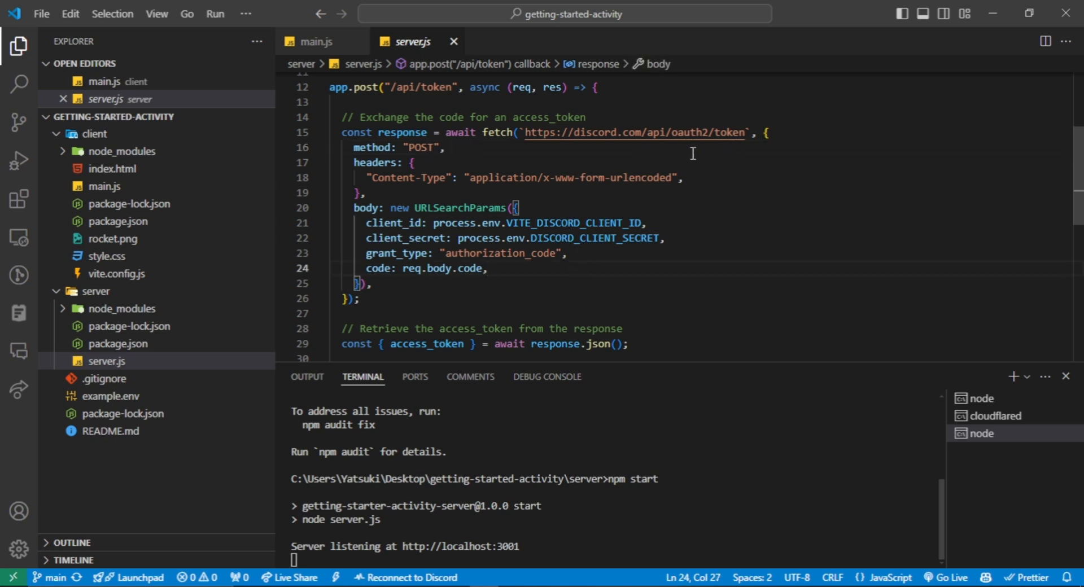
pyautogui.moveTo(529, 285)
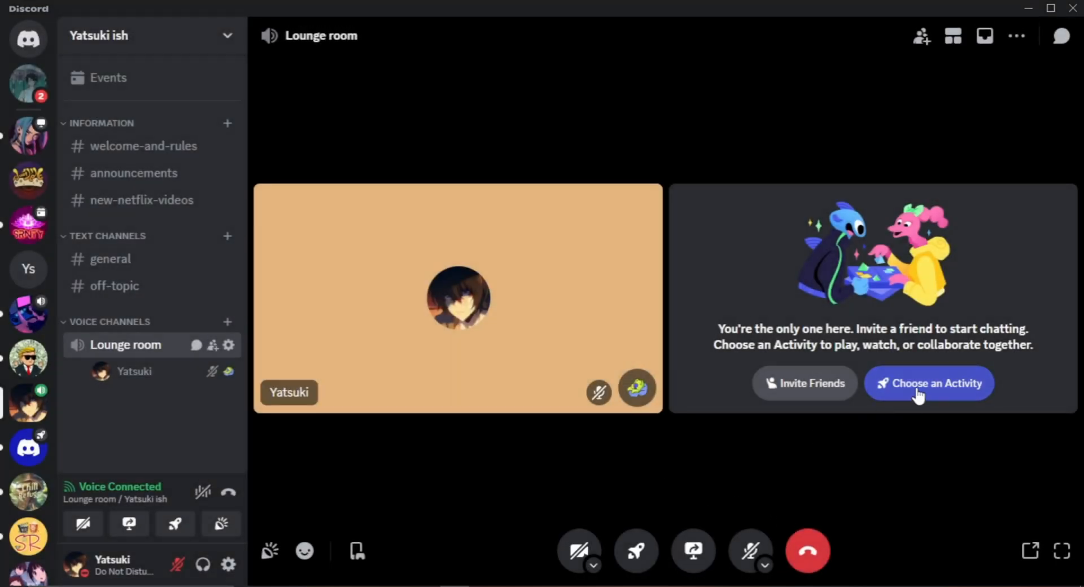
# Step: Bring up Choose an Activity for the Lounge room voice channel
pyautogui.click(928, 383)
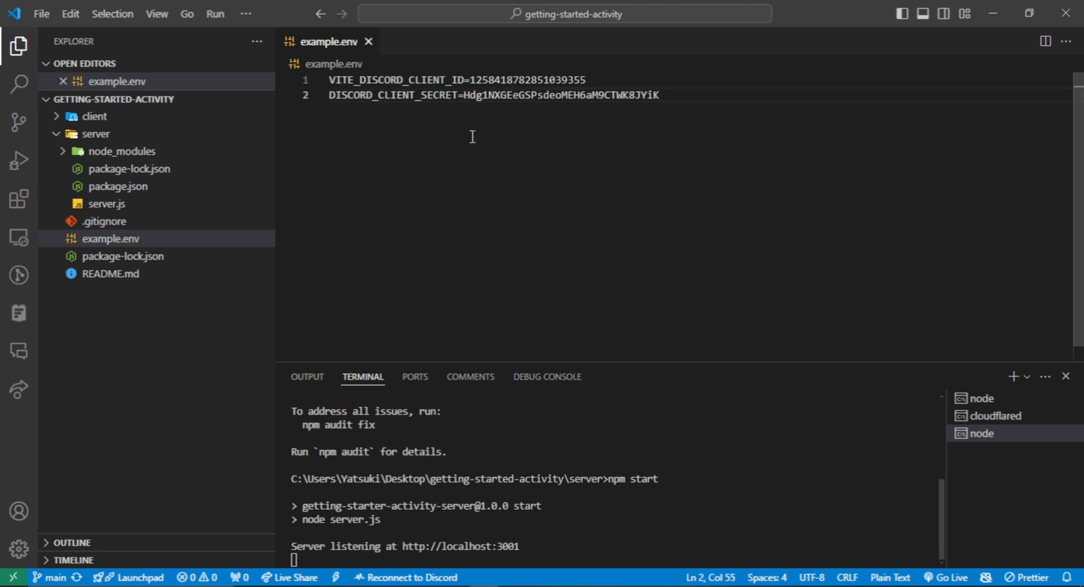
# Step: Rename example.env in the Explorer to .env
pyautogui.rightClick(110, 238)
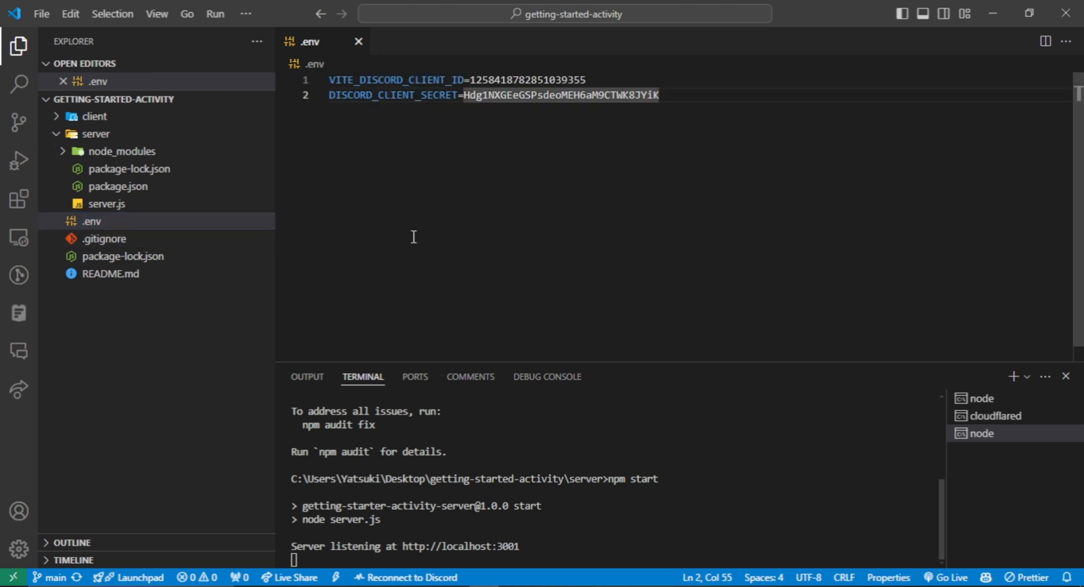
pyautogui.press('ctrl+c')
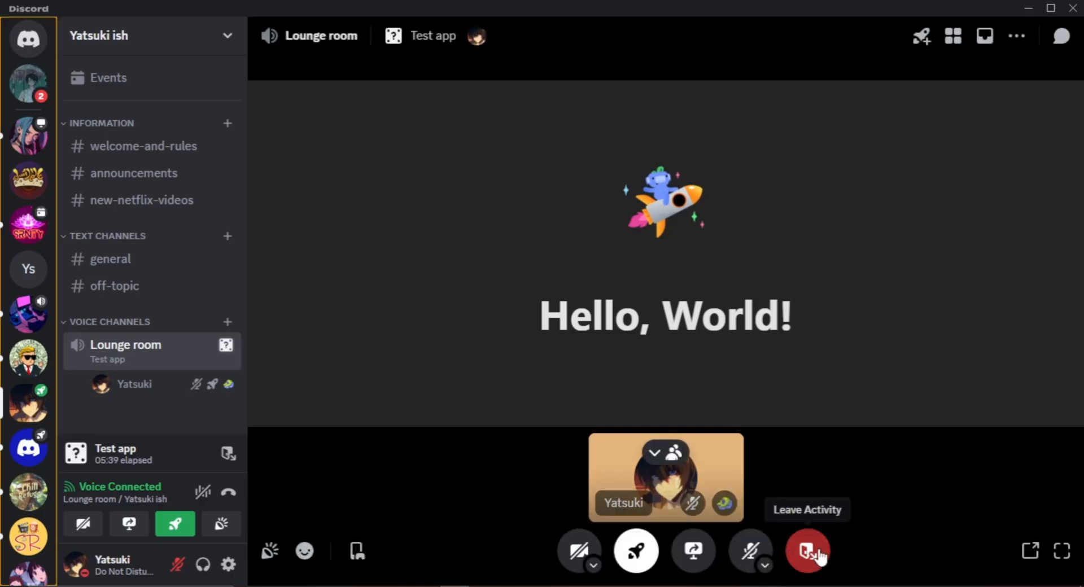
# Step: Leave Test app, relaunch it in Lounge room, and authorize its account access
pyautogui.click(806, 551)
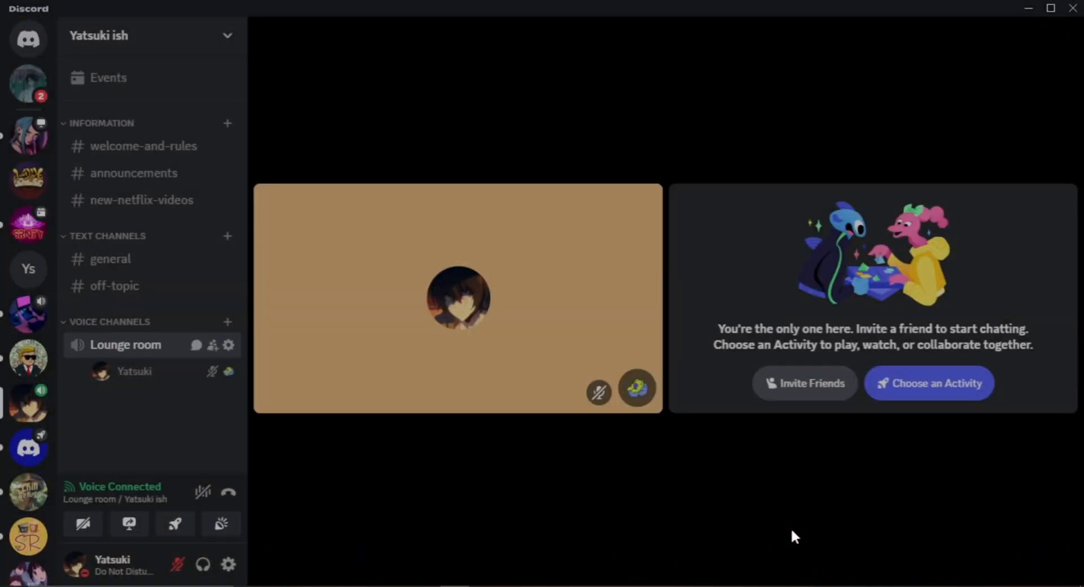
pyautogui.click(928, 383)
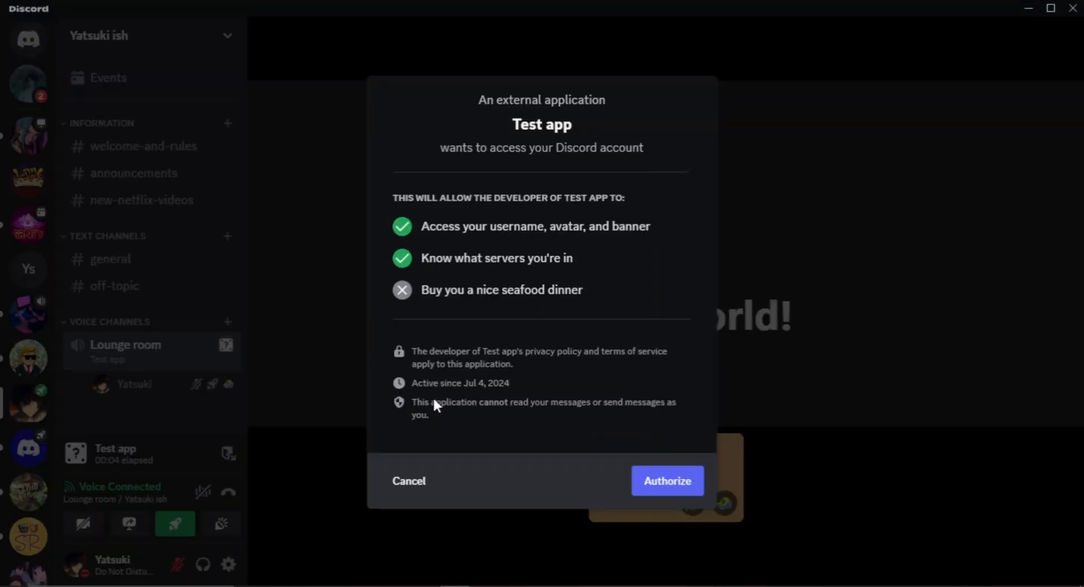
pyautogui.moveTo(583, 410)
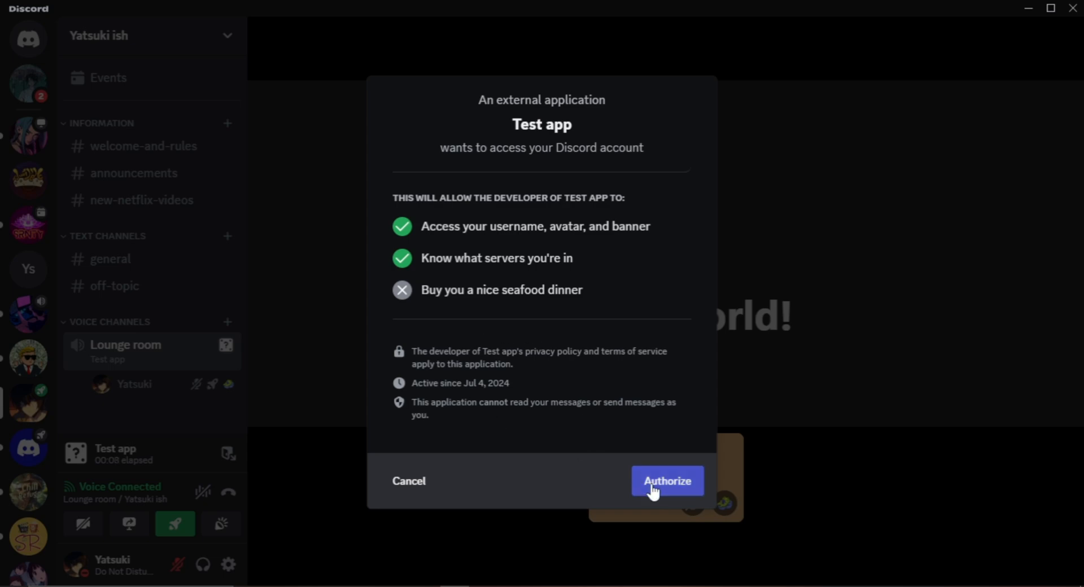
pyautogui.click(666, 481)
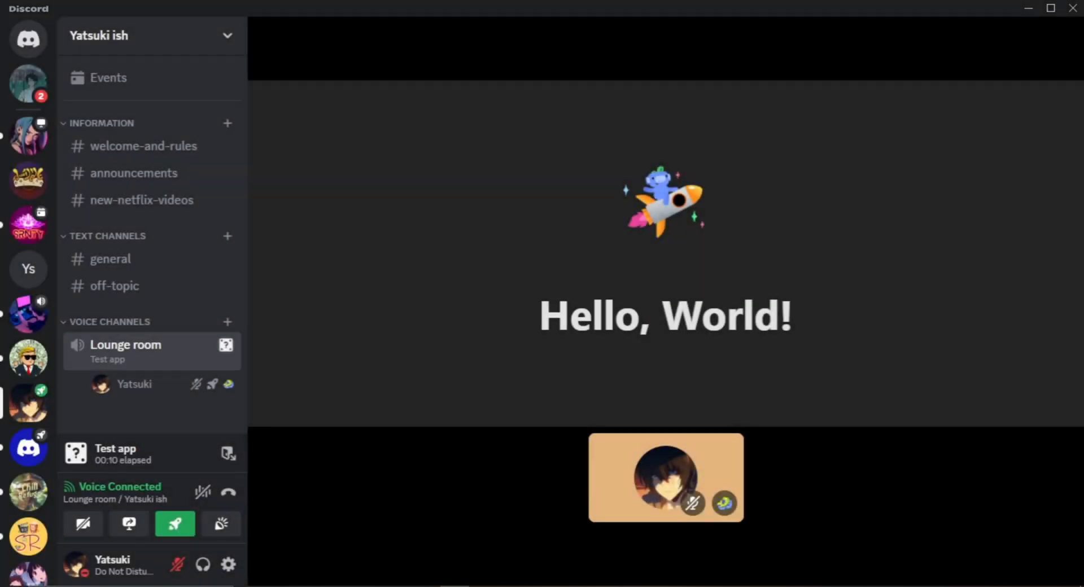
pyautogui.moveTo(639, 416)
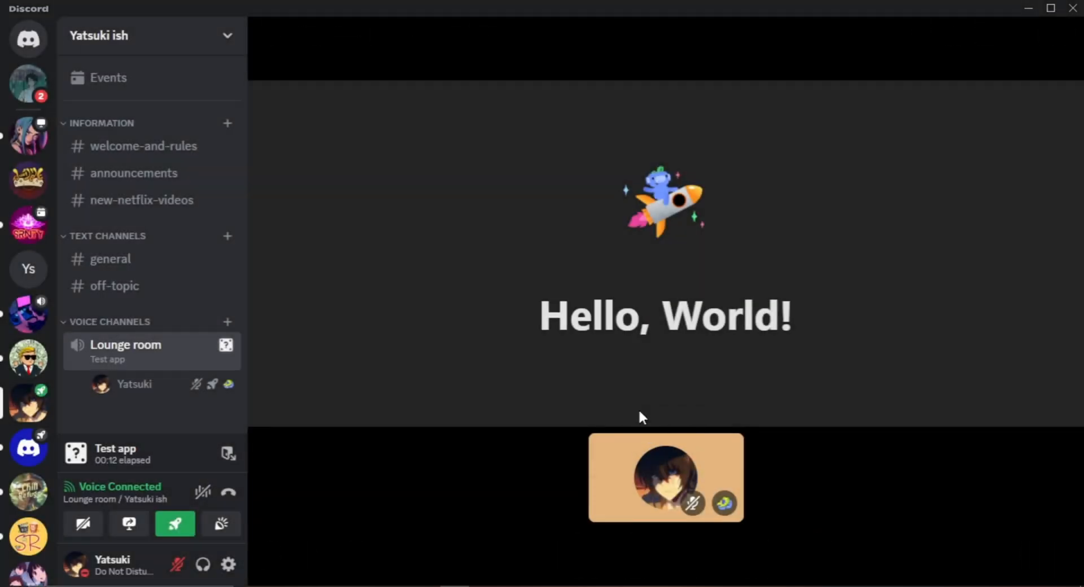
pyautogui.moveTo(667, 370)
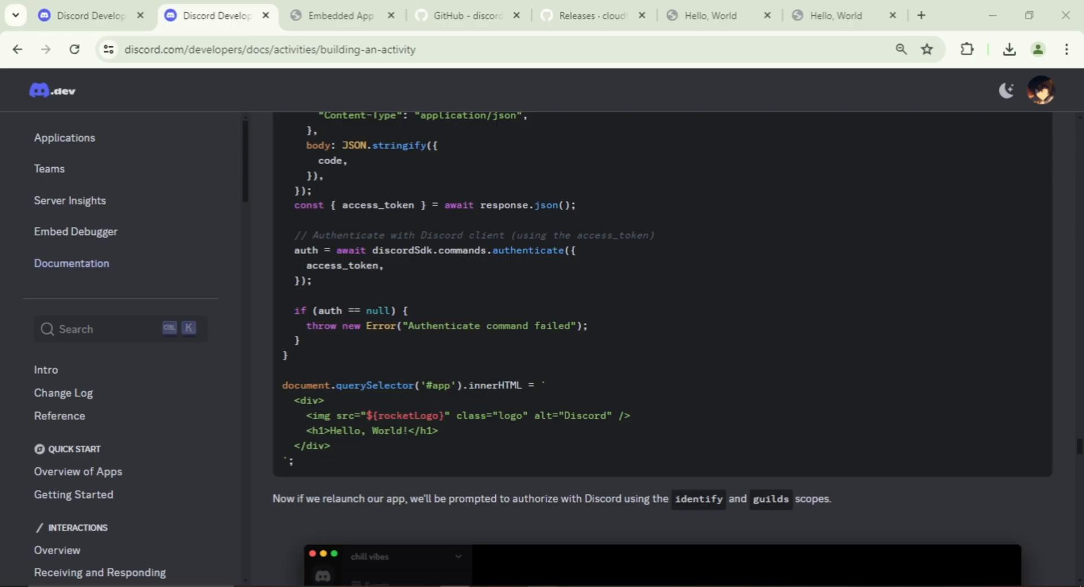
# Step: Select the appendVoiceChannelName sample code in the Building an Activity guide
pyautogui.scroll(-3)
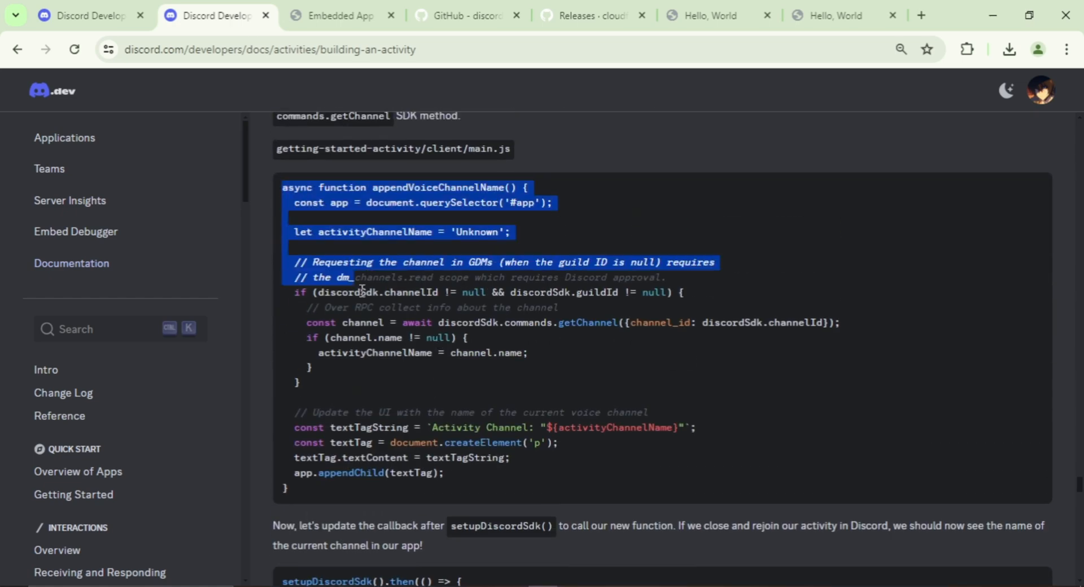
pyautogui.moveTo(359, 289); pyautogui.dragTo(455, 496)
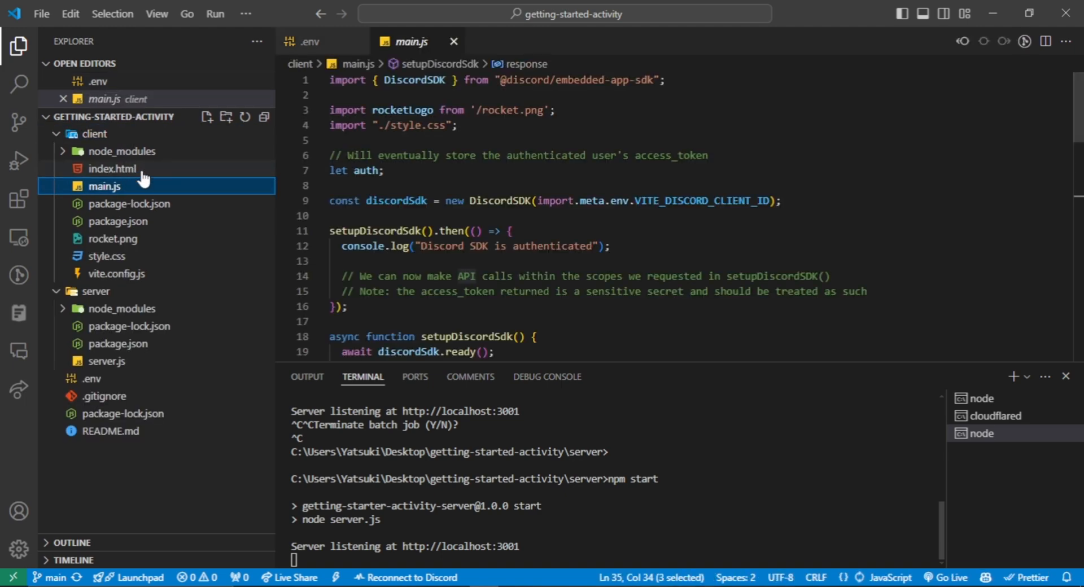
# Step: Add appendVoiceChannelName to main.js and call appendVoiceChannelName(); in setupDiscordSdk().then
pyautogui.scroll(-3)
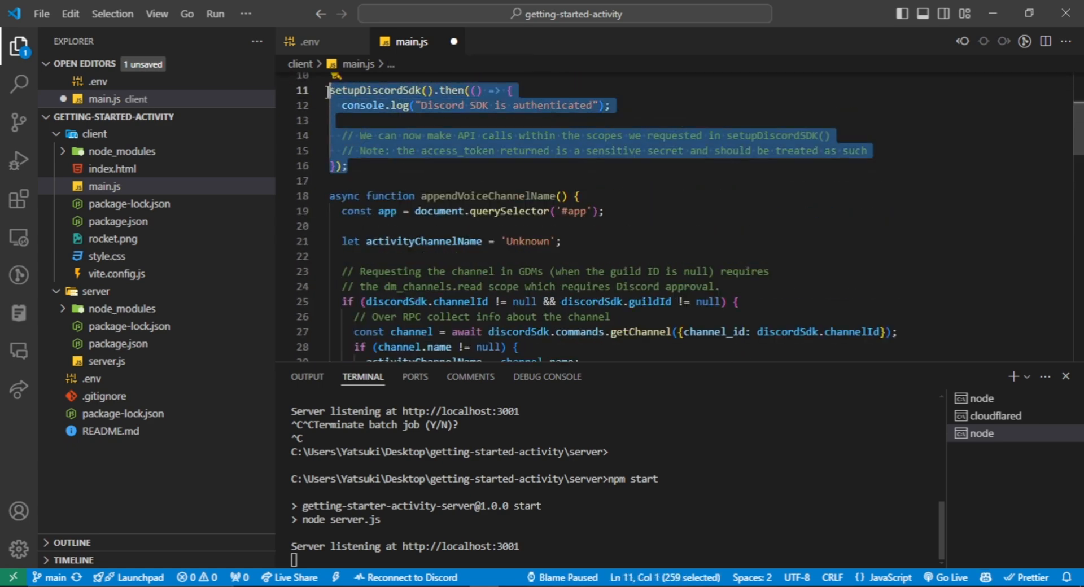
pyautogui.scroll(-3)
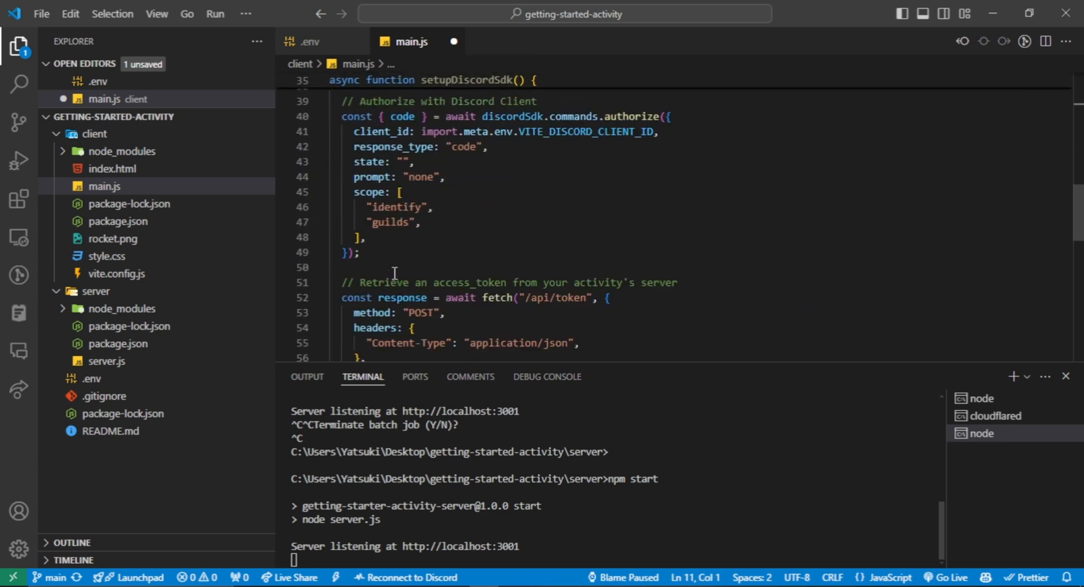
pyautogui.scroll(-3)
pyautogui.write('appendVoiceChannelName')
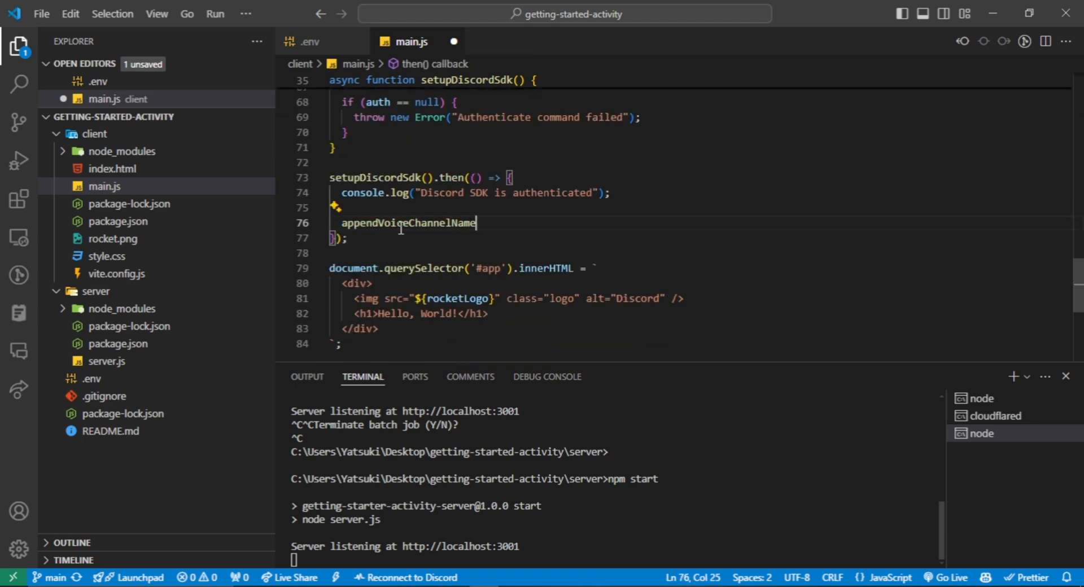
pyautogui.write('()')
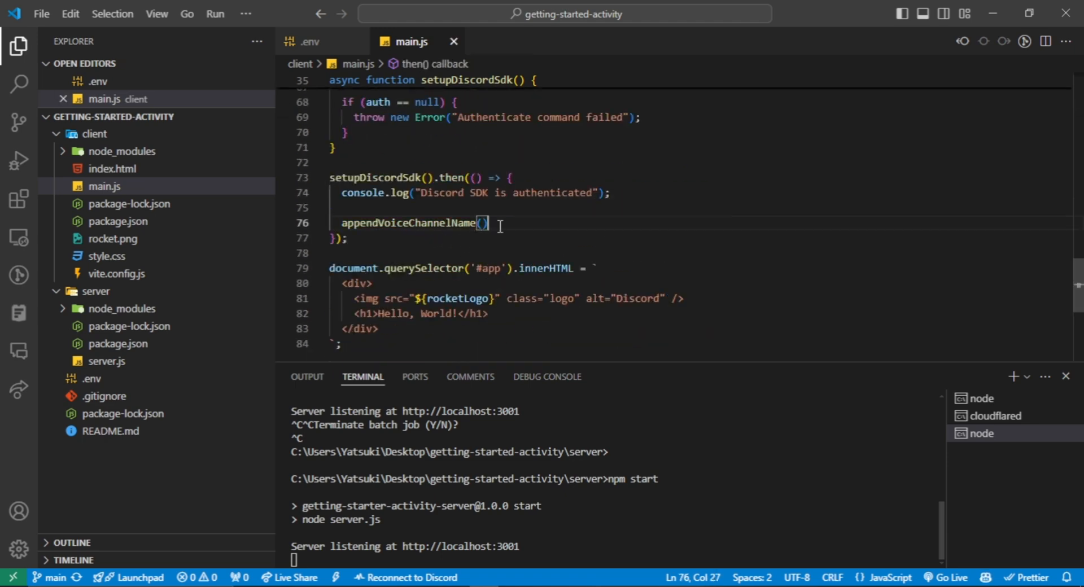
pyautogui.write(';')
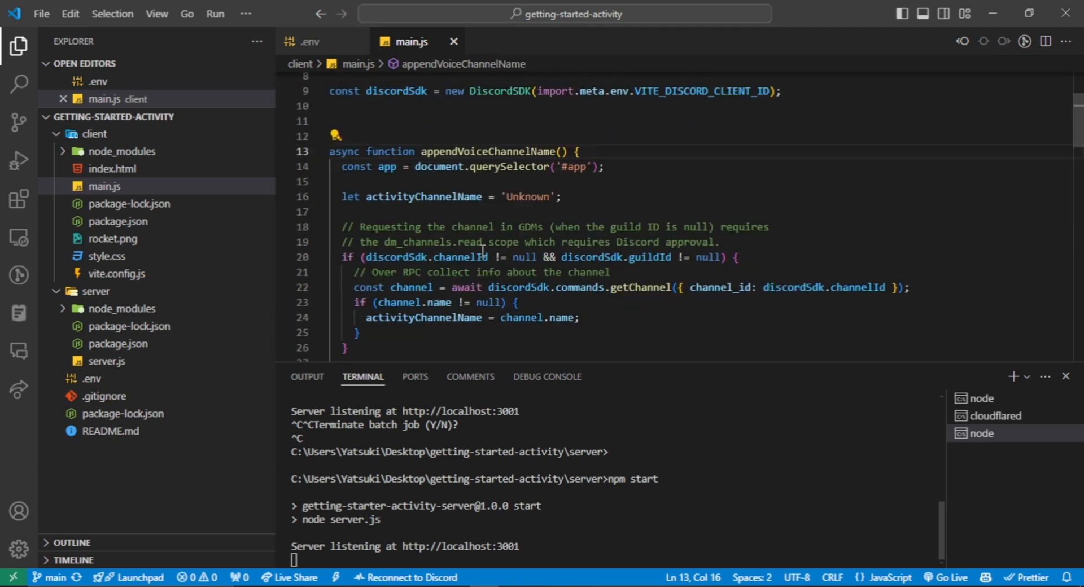
pyautogui.scroll(-3)
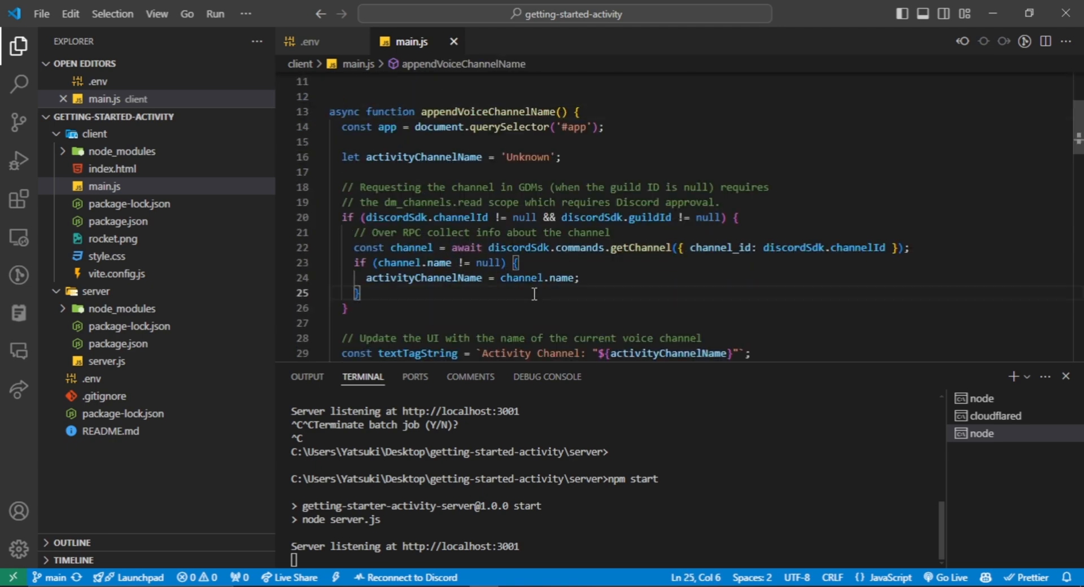
pyautogui.doubleClick(396, 217)
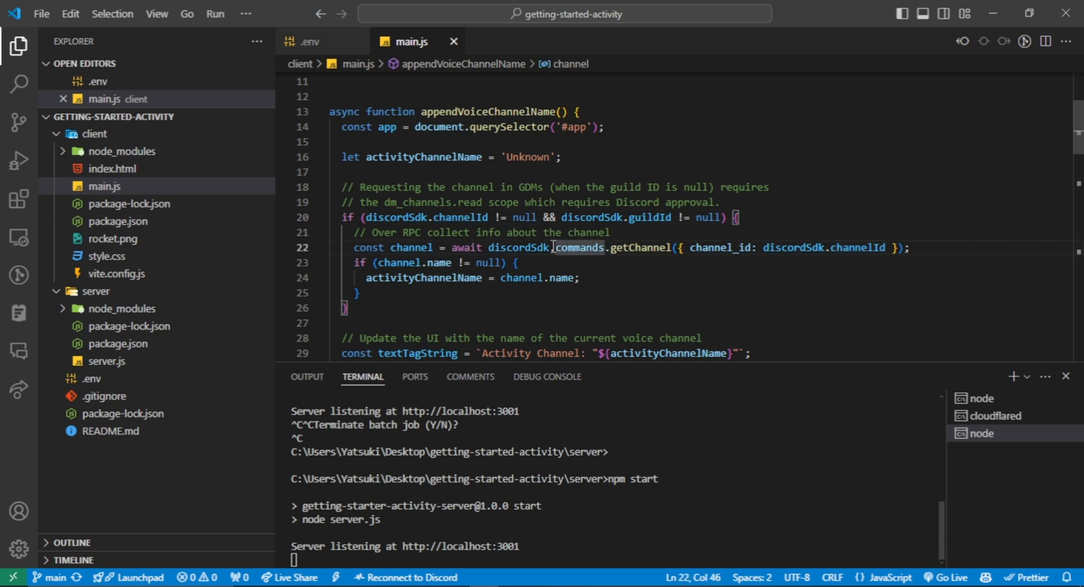
pyautogui.doubleClick(576, 248)
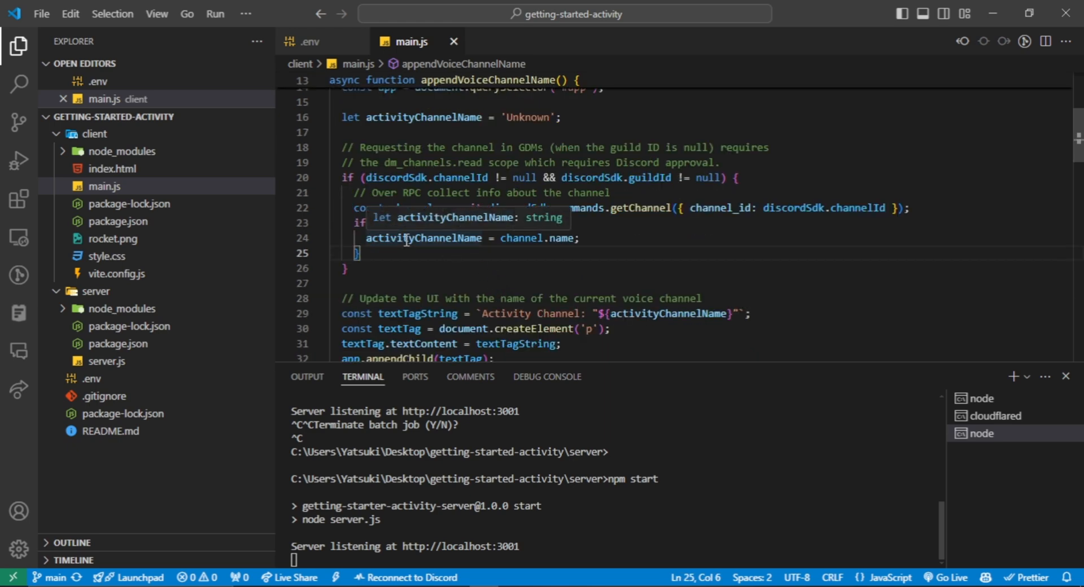
pyautogui.doubleClick(421, 238)
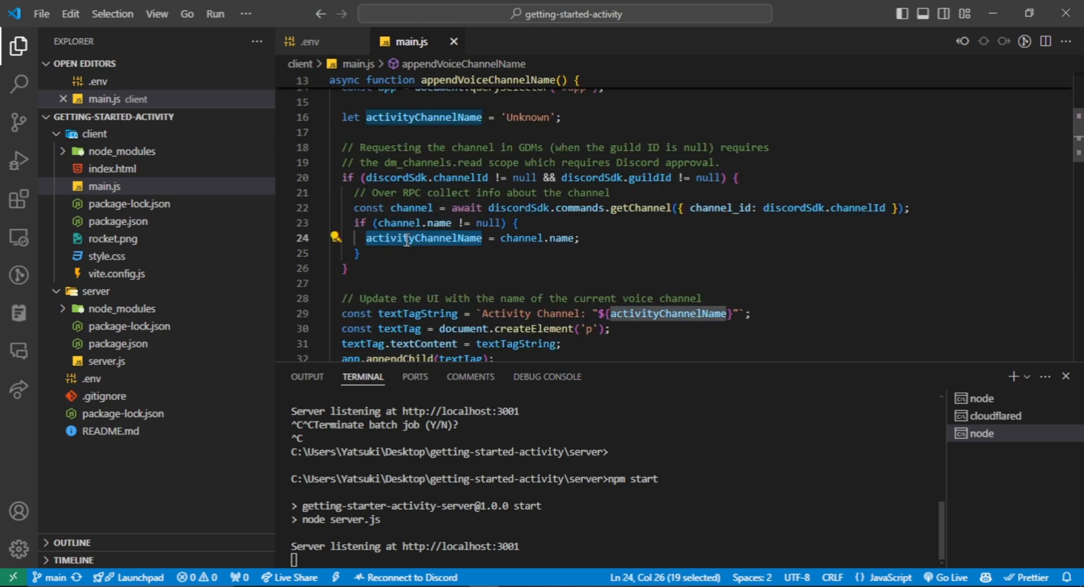
pyautogui.scroll(-3)
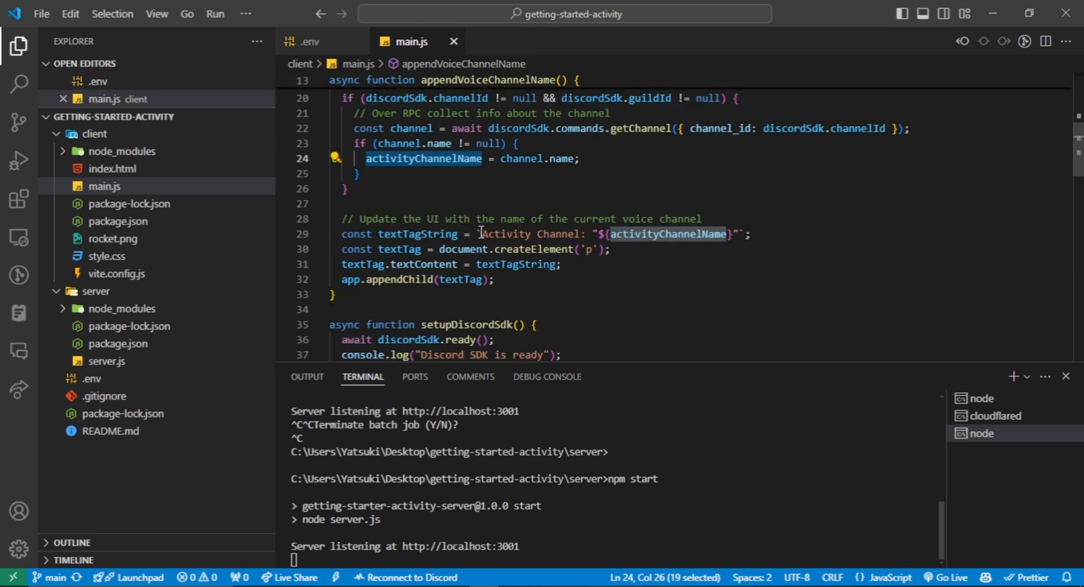
pyautogui.moveTo(553, 254)
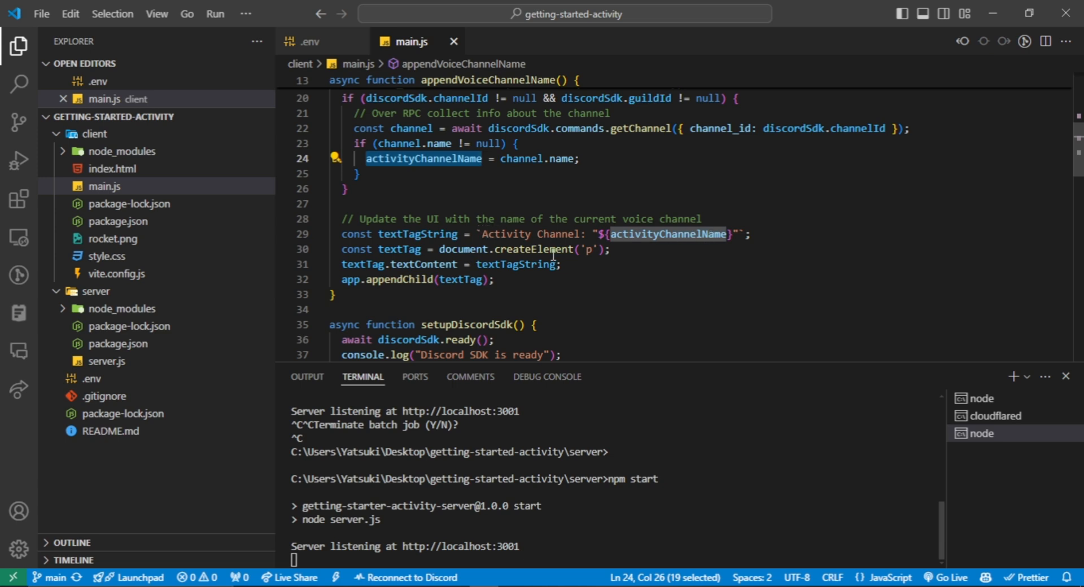
pyautogui.moveTo(429, 280)
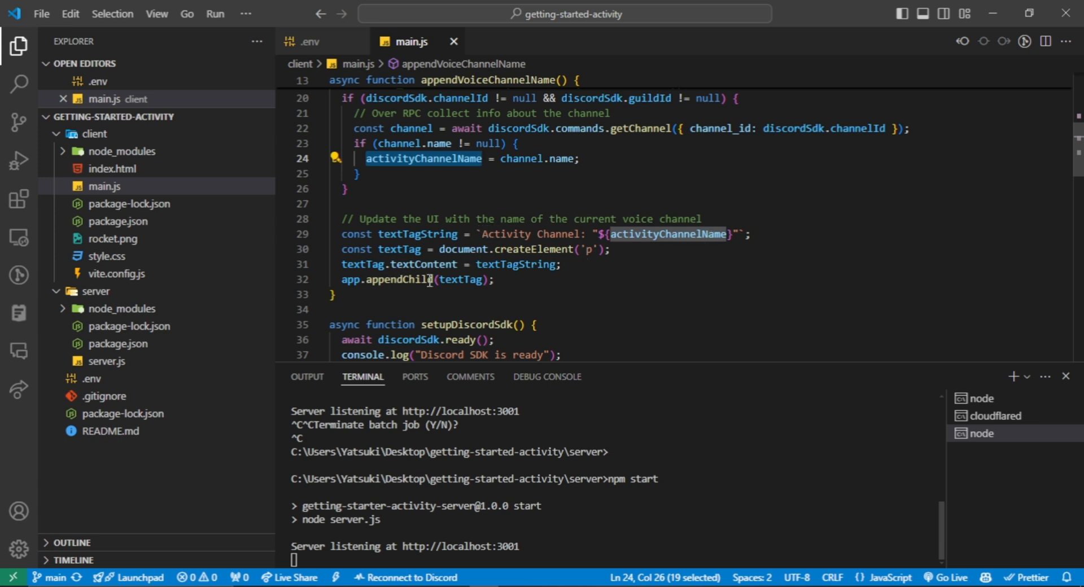
pyautogui.moveTo(399, 249)
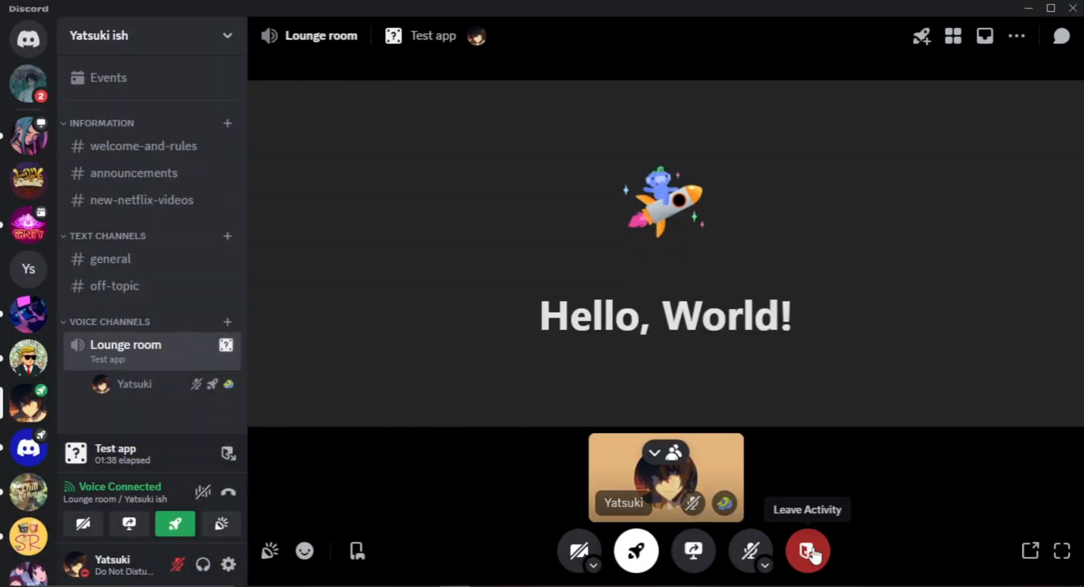
# Step: Leave Test app and relaunch it in Lounge room to show Activity Channel: "Lounge room"
pyautogui.click(806, 551)
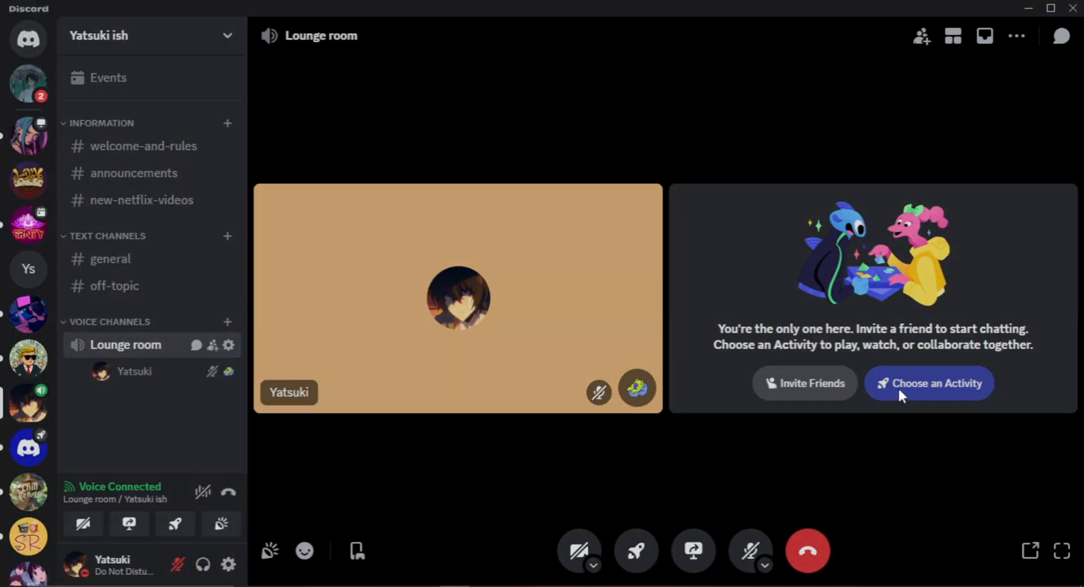
pyautogui.click(928, 382)
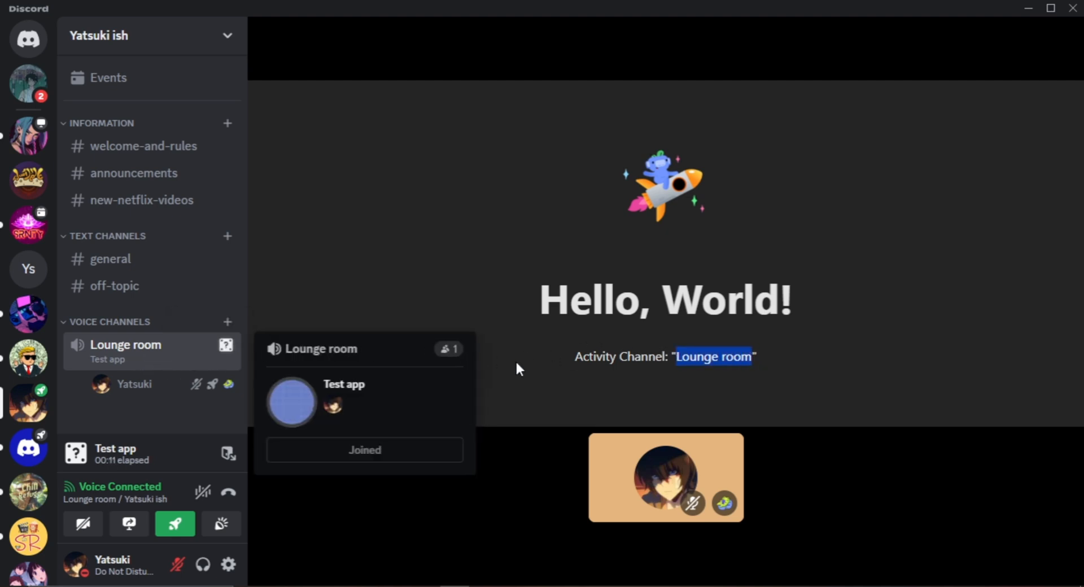
pyautogui.moveTo(548, 375)
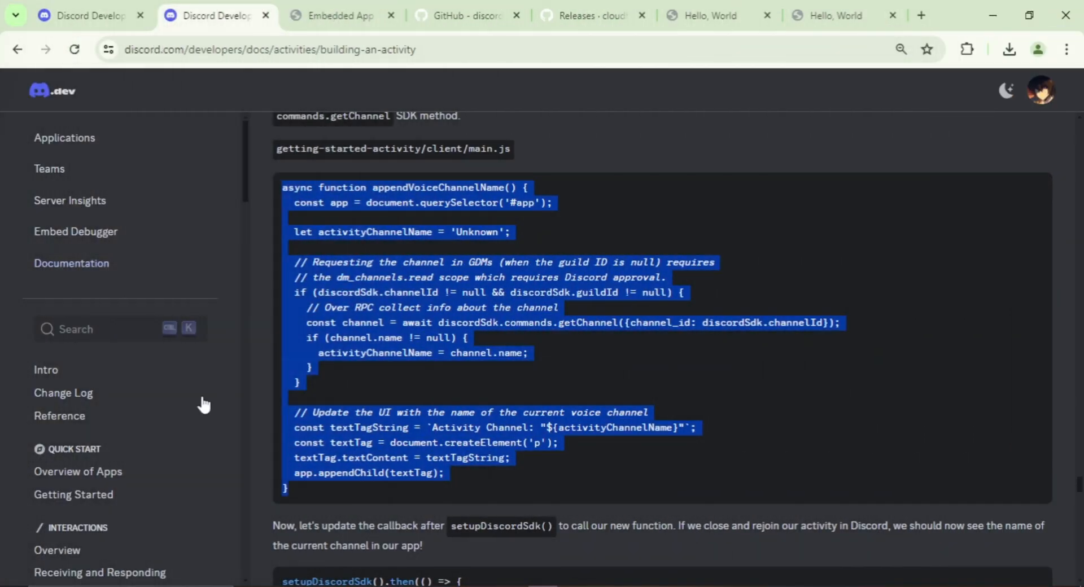
# Step: Go to the Activities Overview page's Sample Projects and follow the link to the GitHub samples
pyautogui.scroll(-3)
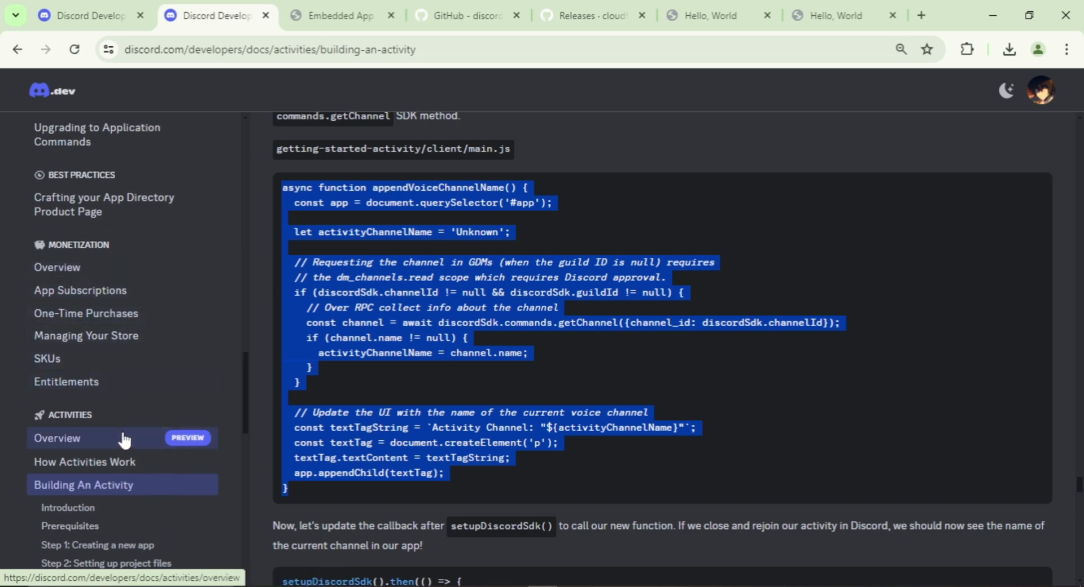
pyautogui.click(57, 438)
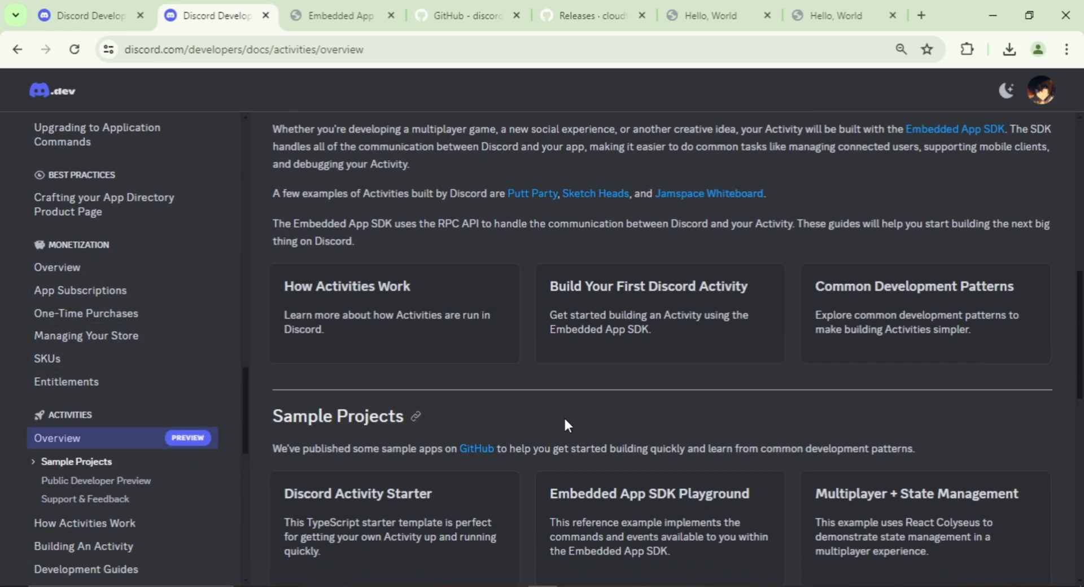
pyautogui.moveTo(646, 353)
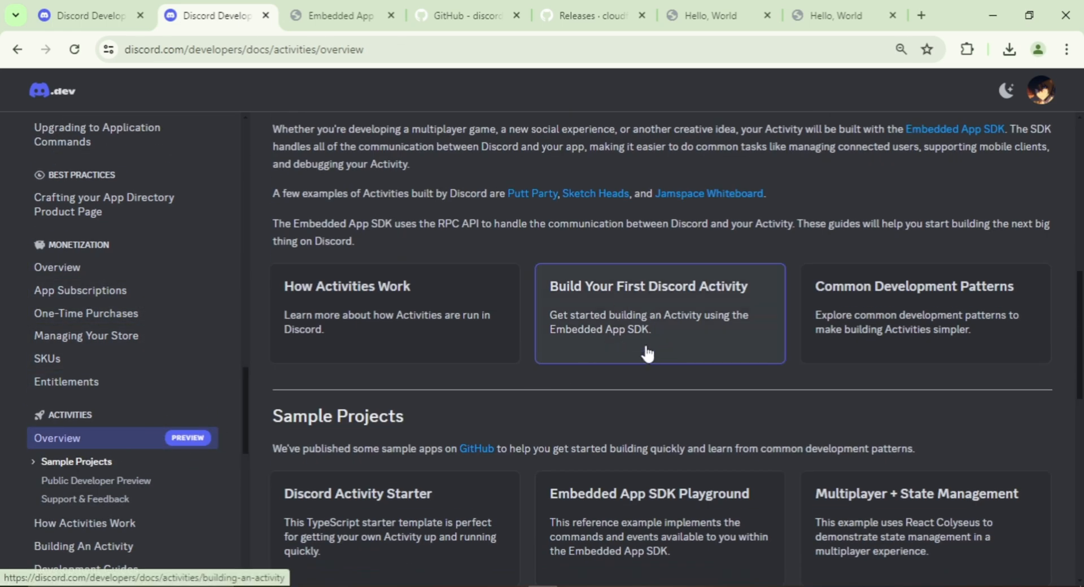
pyautogui.scroll(-3)
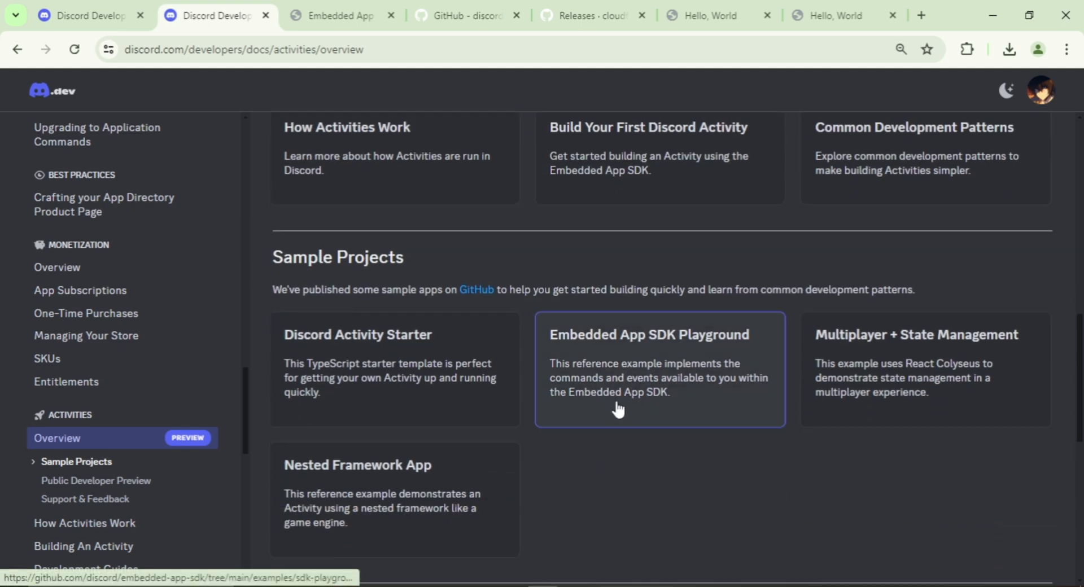
pyautogui.moveTo(788, 407)
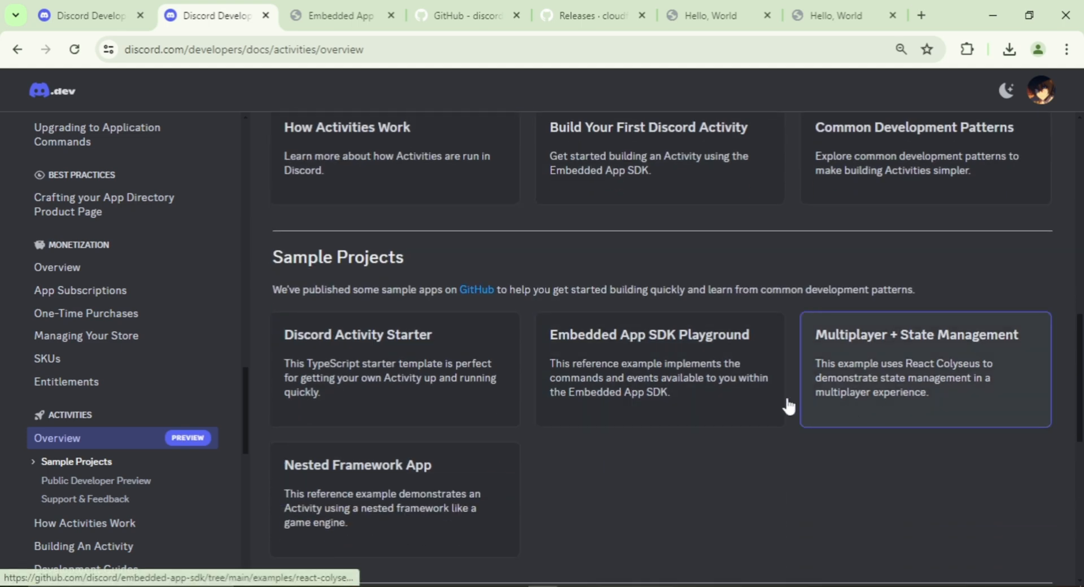
pyautogui.click(925, 368)
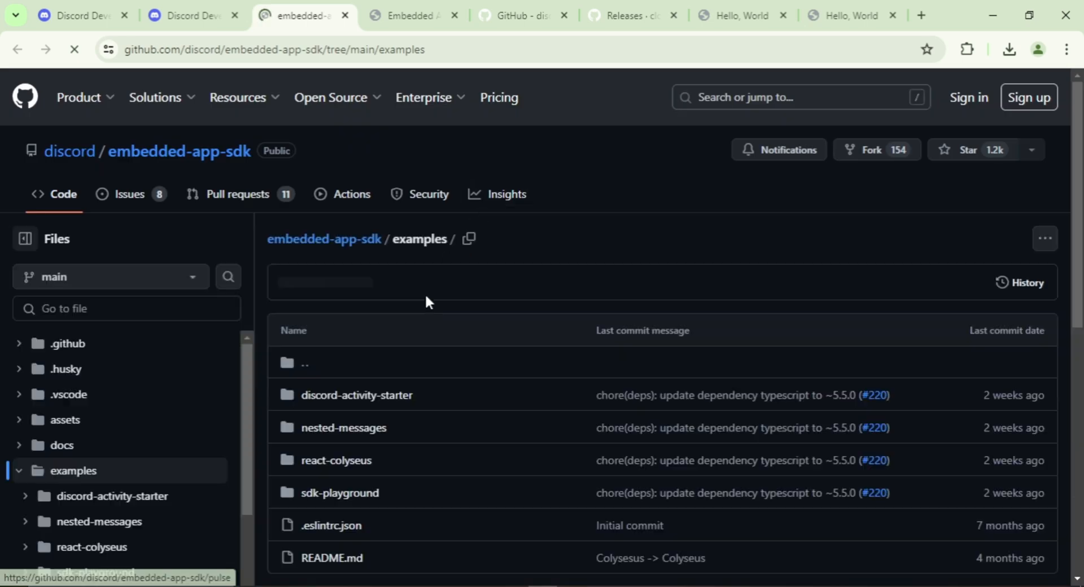
# Step: Look over GitHub's embedded-app-sdk examples folder, then return to the Discord docs tab
pyautogui.scroll(-3)
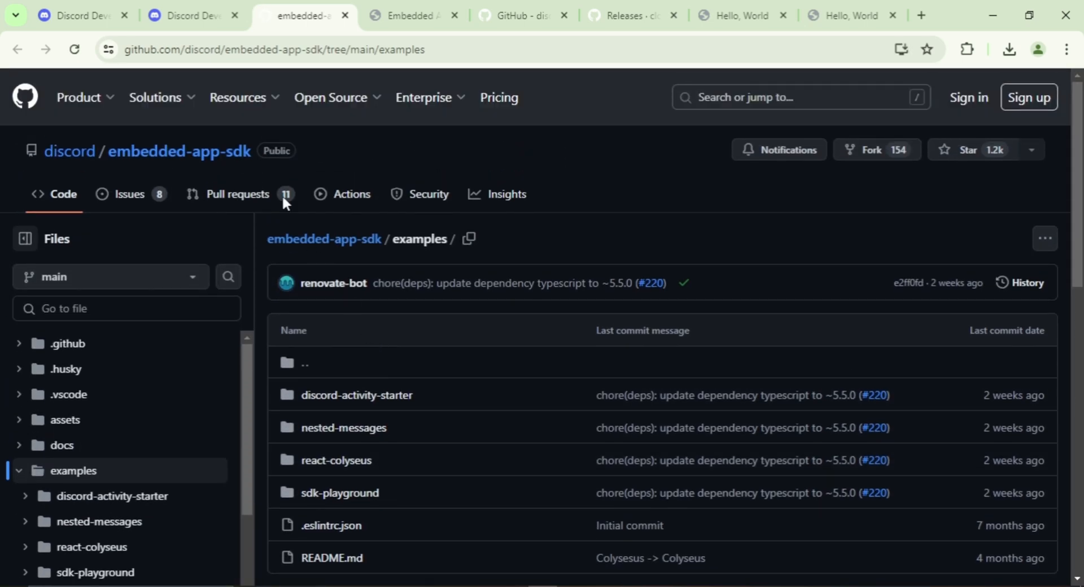
pyautogui.click(186, 14)
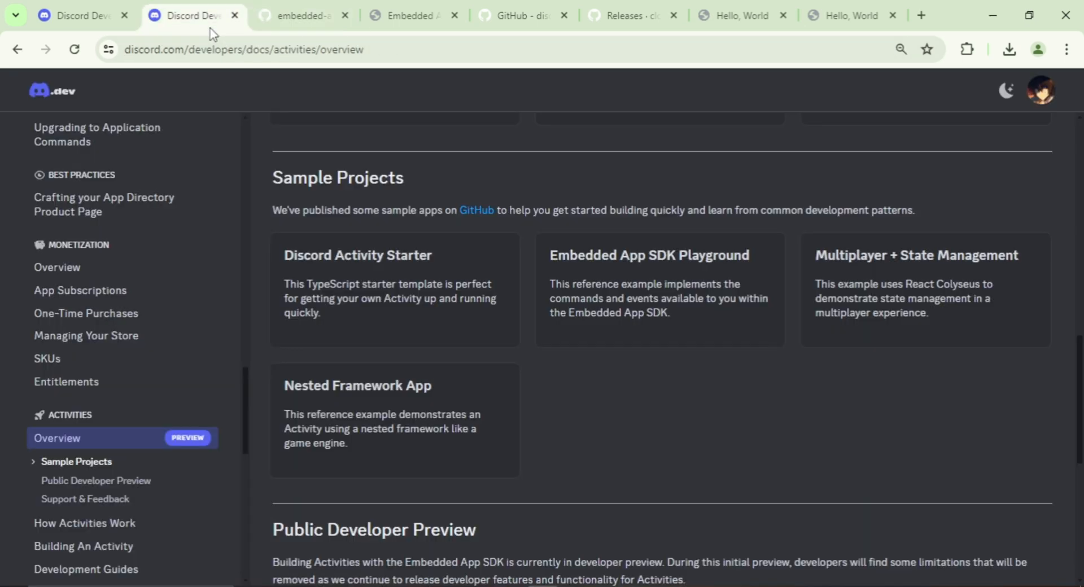